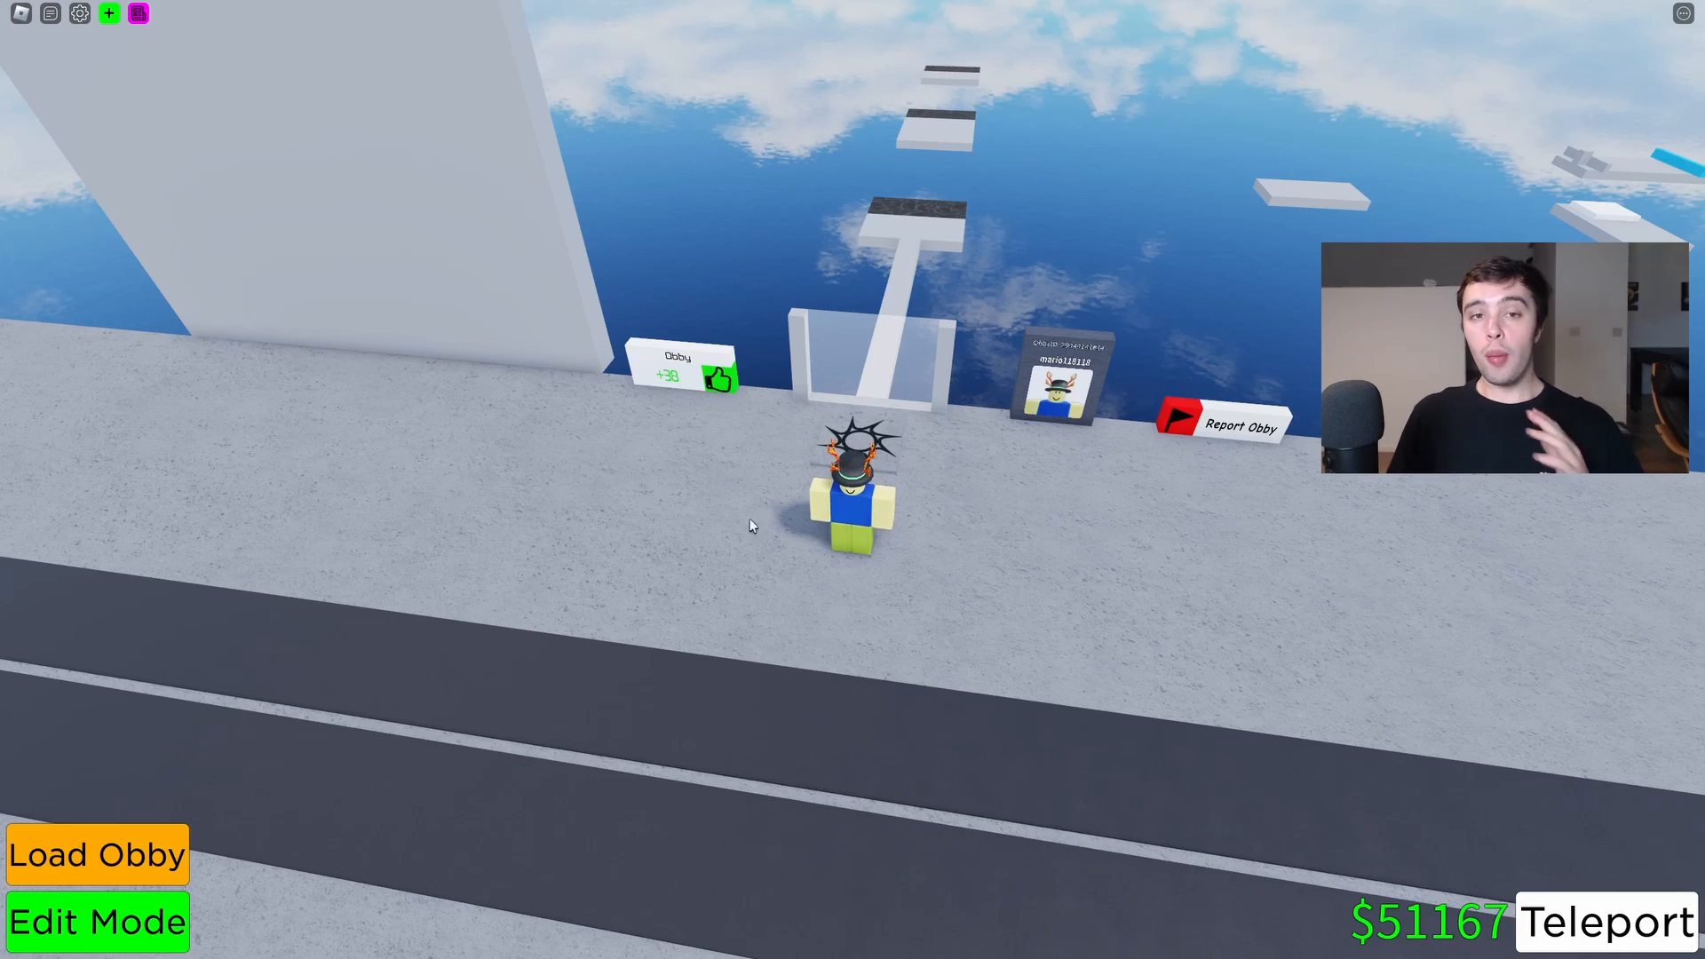
Enter edit mode on the obby, showing its platforms and 44 parts.
click(96, 922)
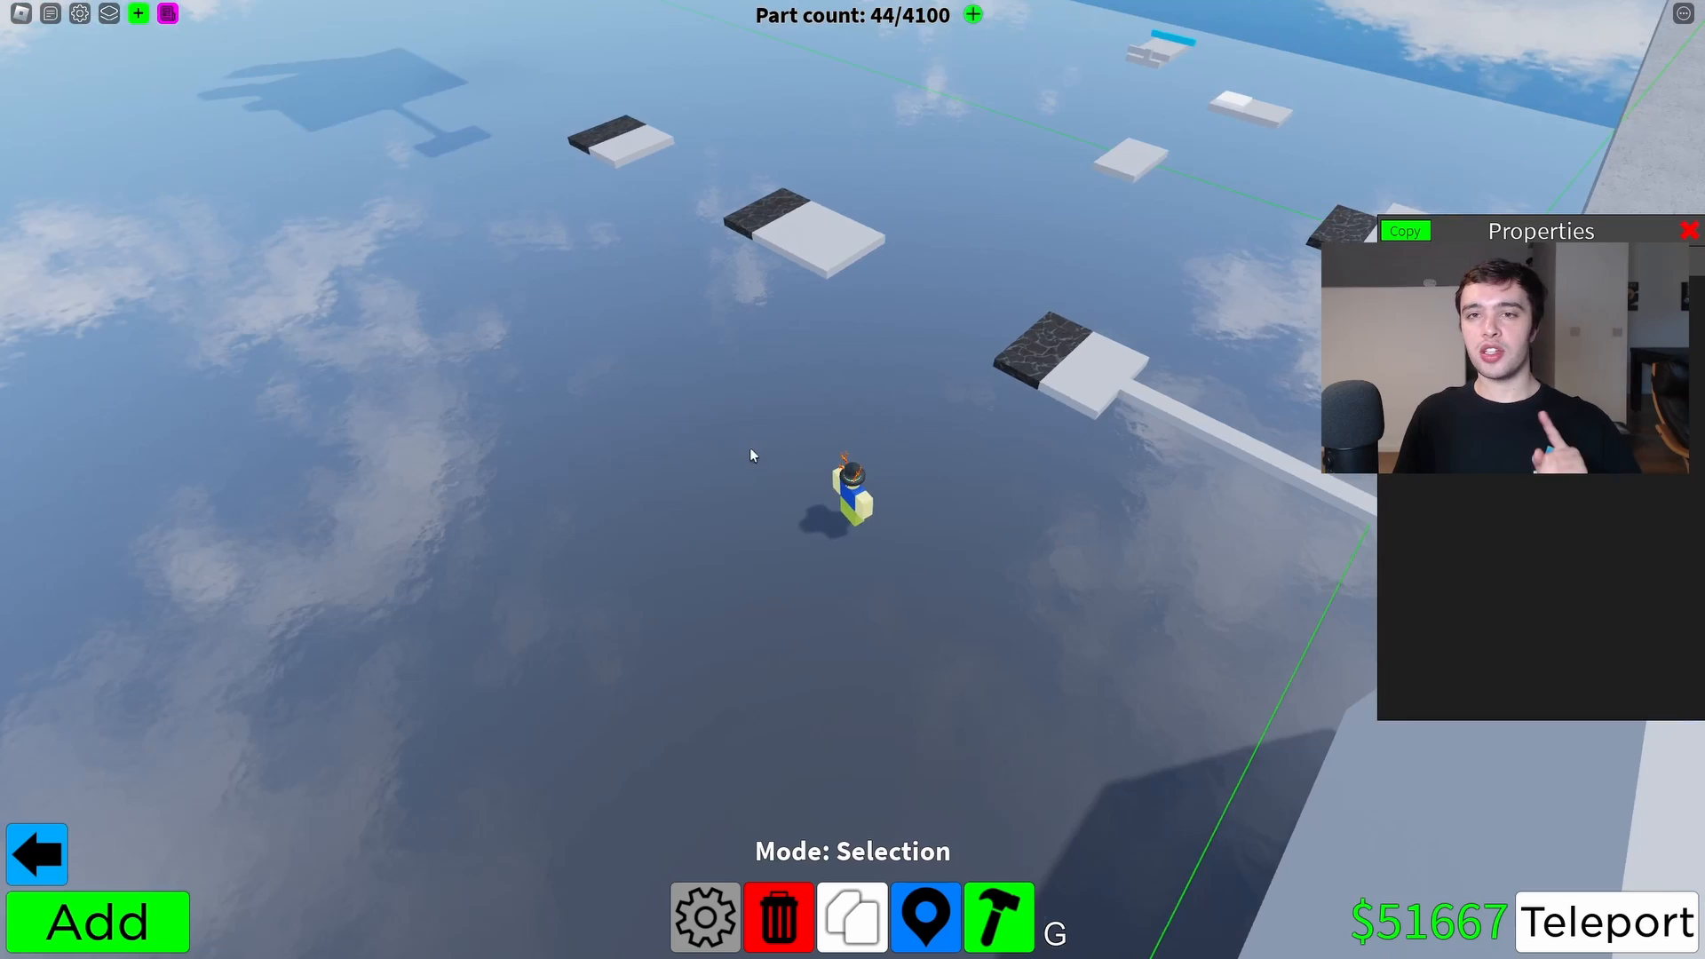
Open and then close the obby settings window.
click(704, 916)
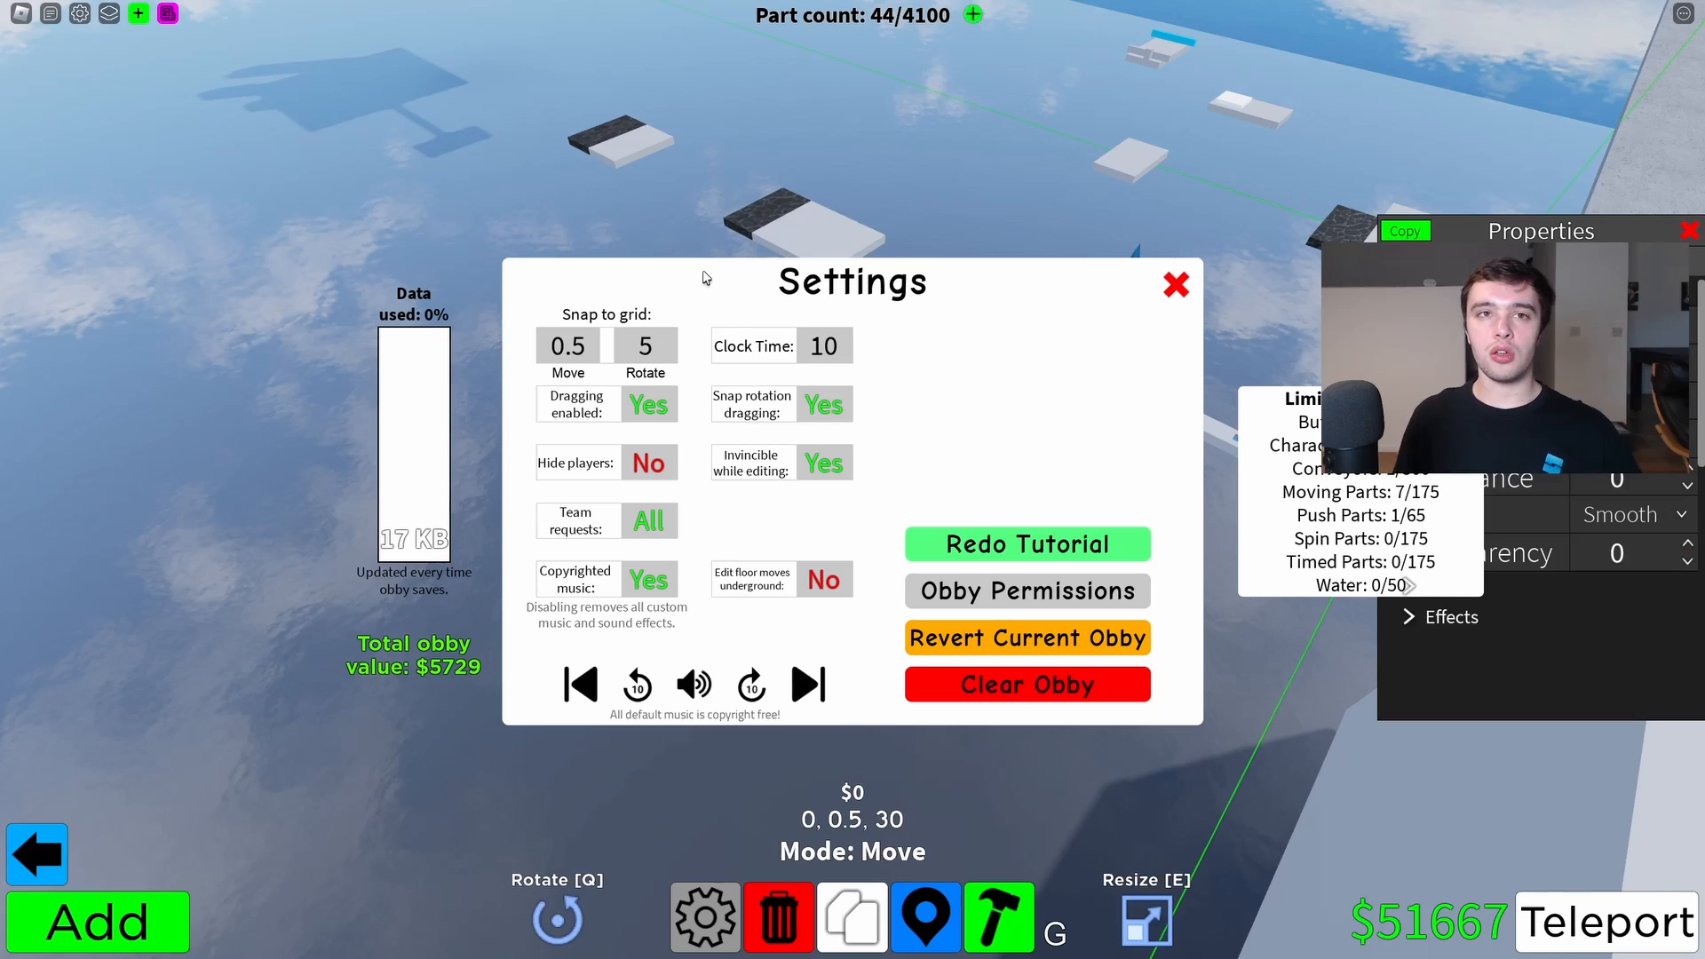
mouse_move(1119, 242)
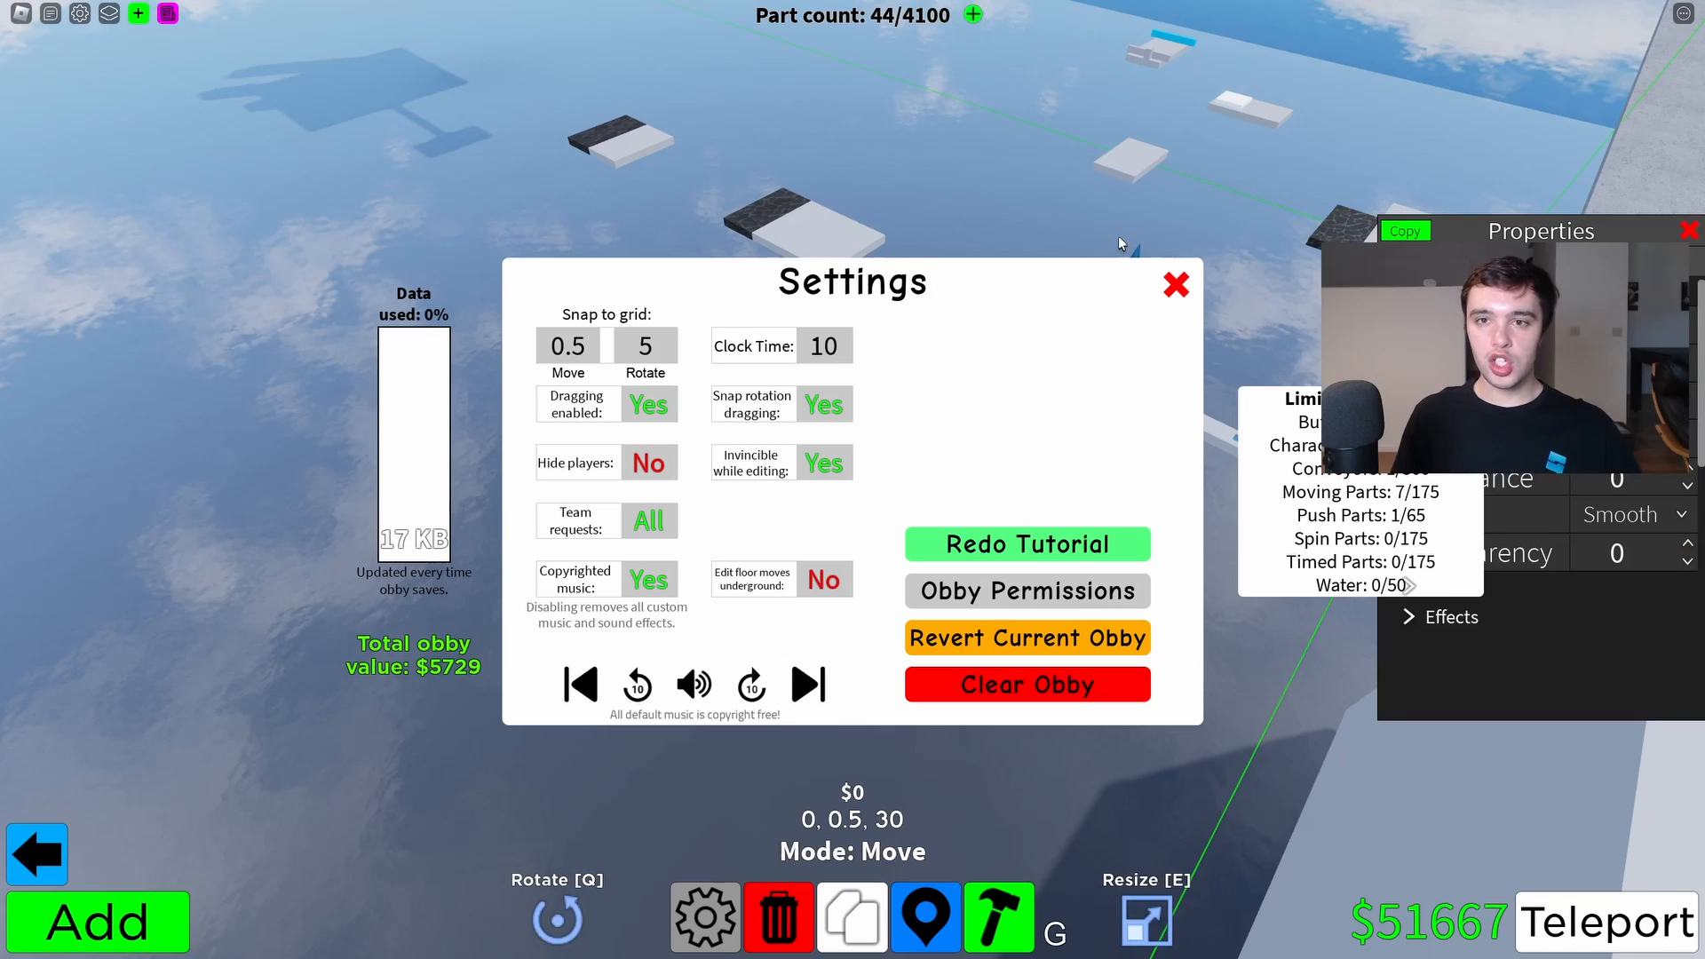
click(1176, 284)
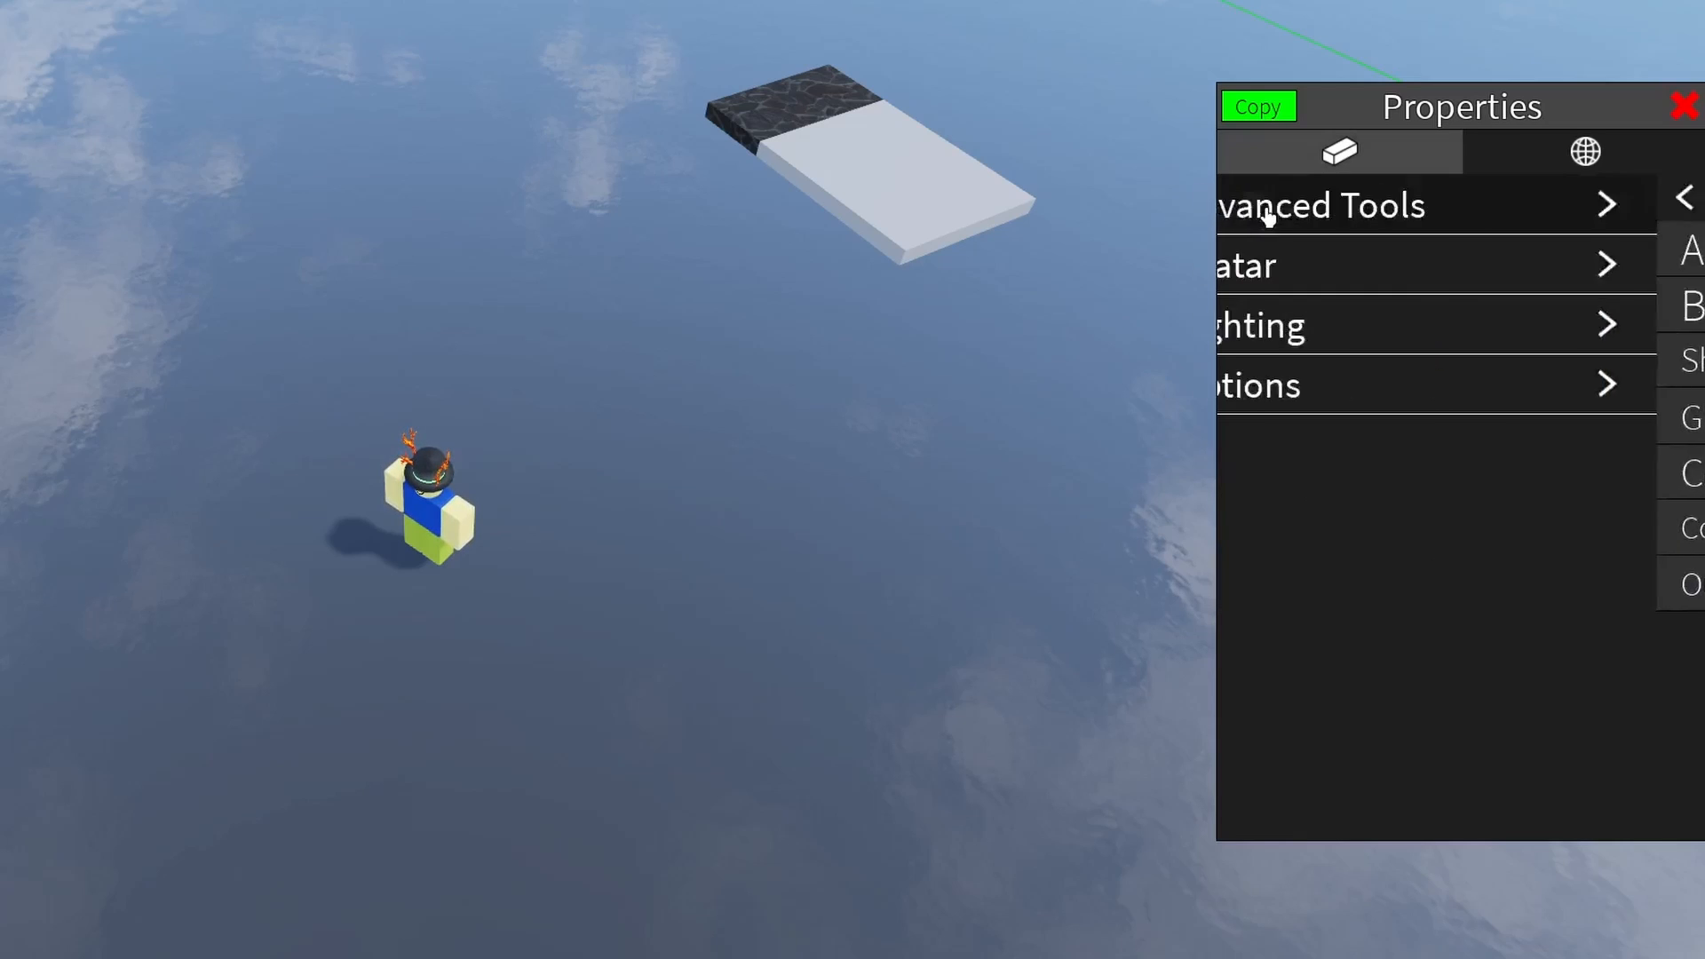
Check Avatar settings, then open Advanced Tools showing music ID, gravity 100 and lighting.
click(1243, 263)
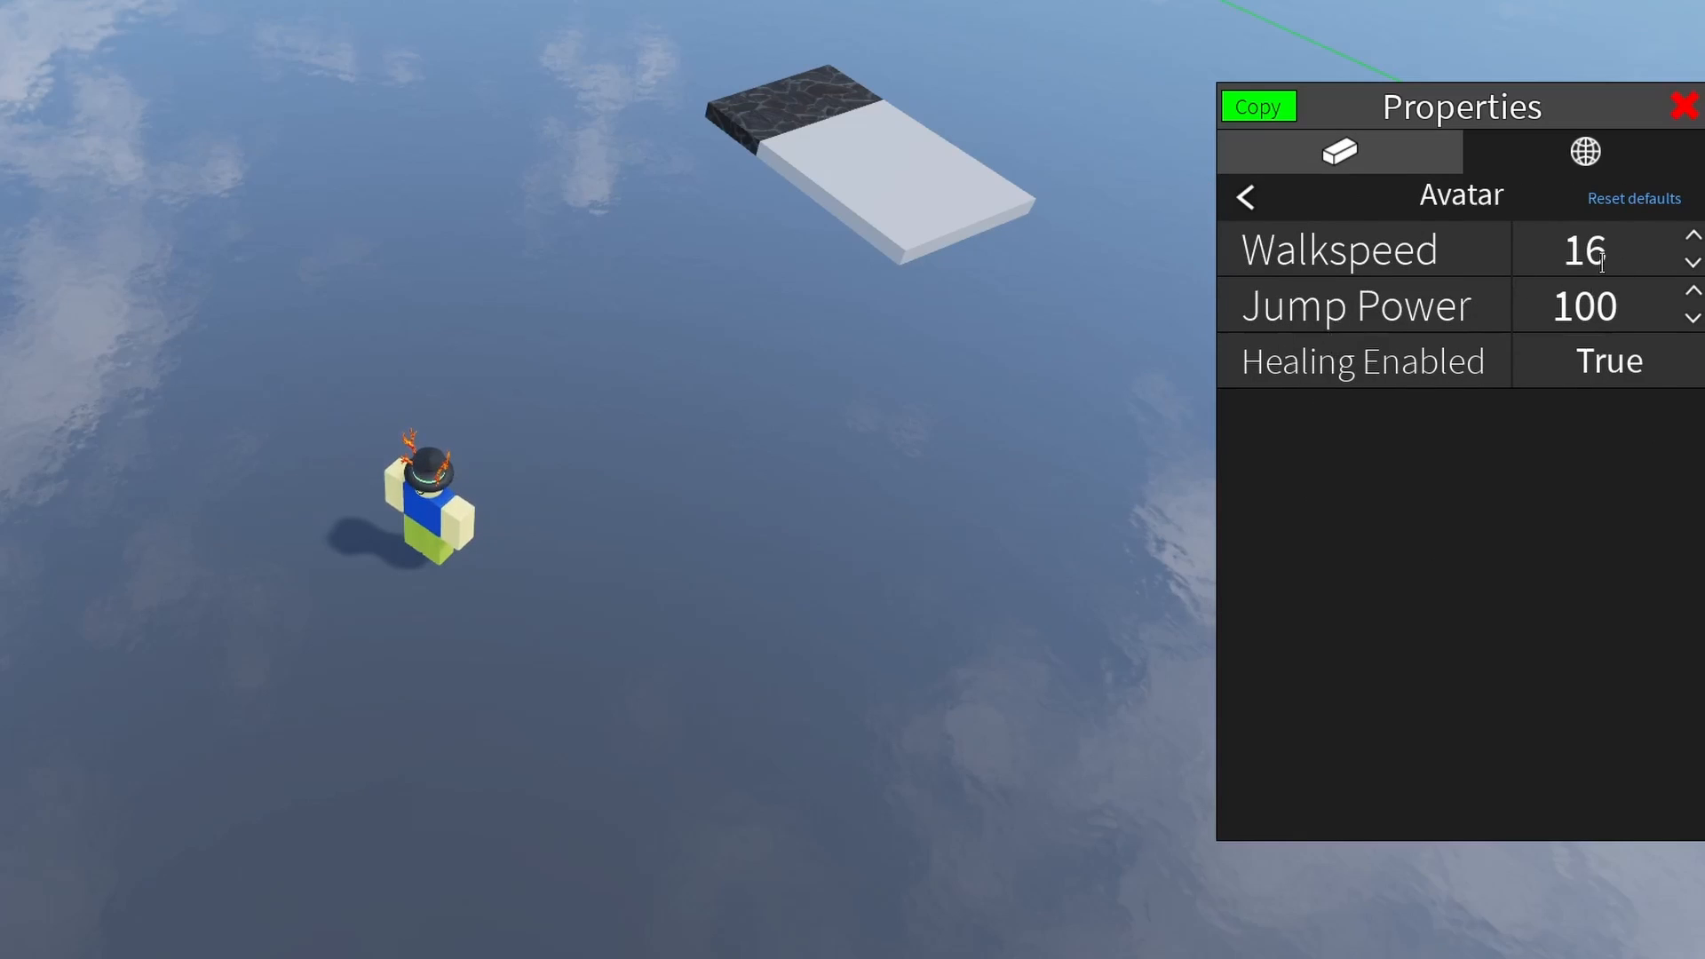
click(1245, 197)
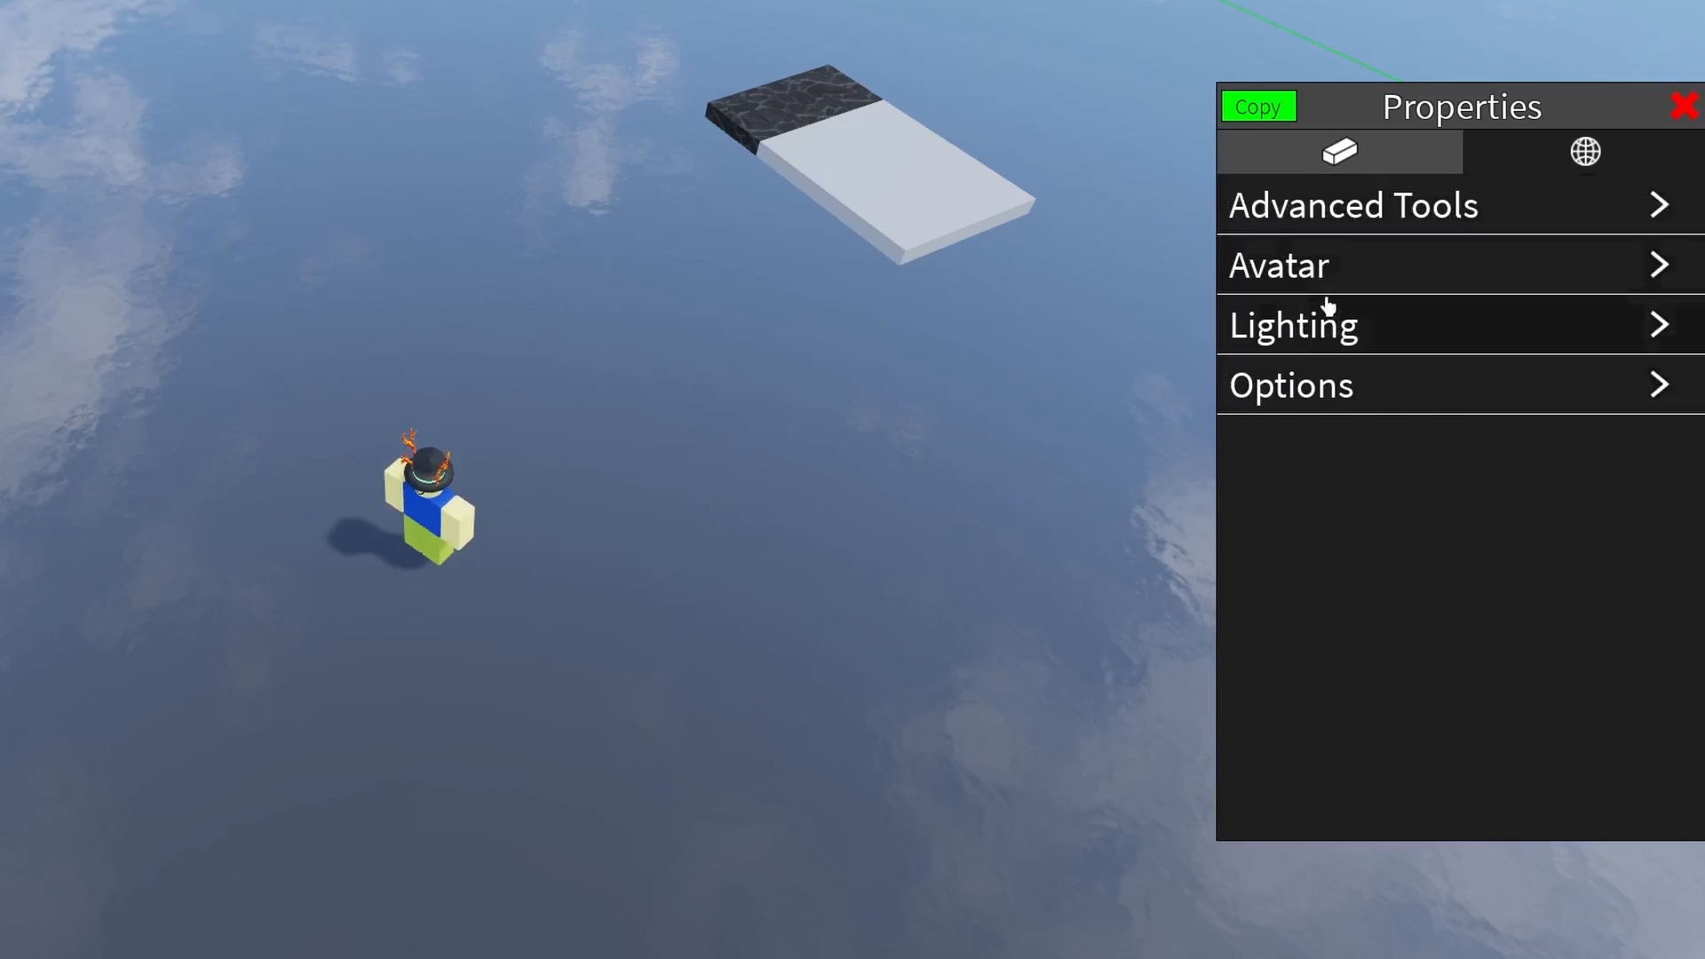
mouse_move(1336, 210)
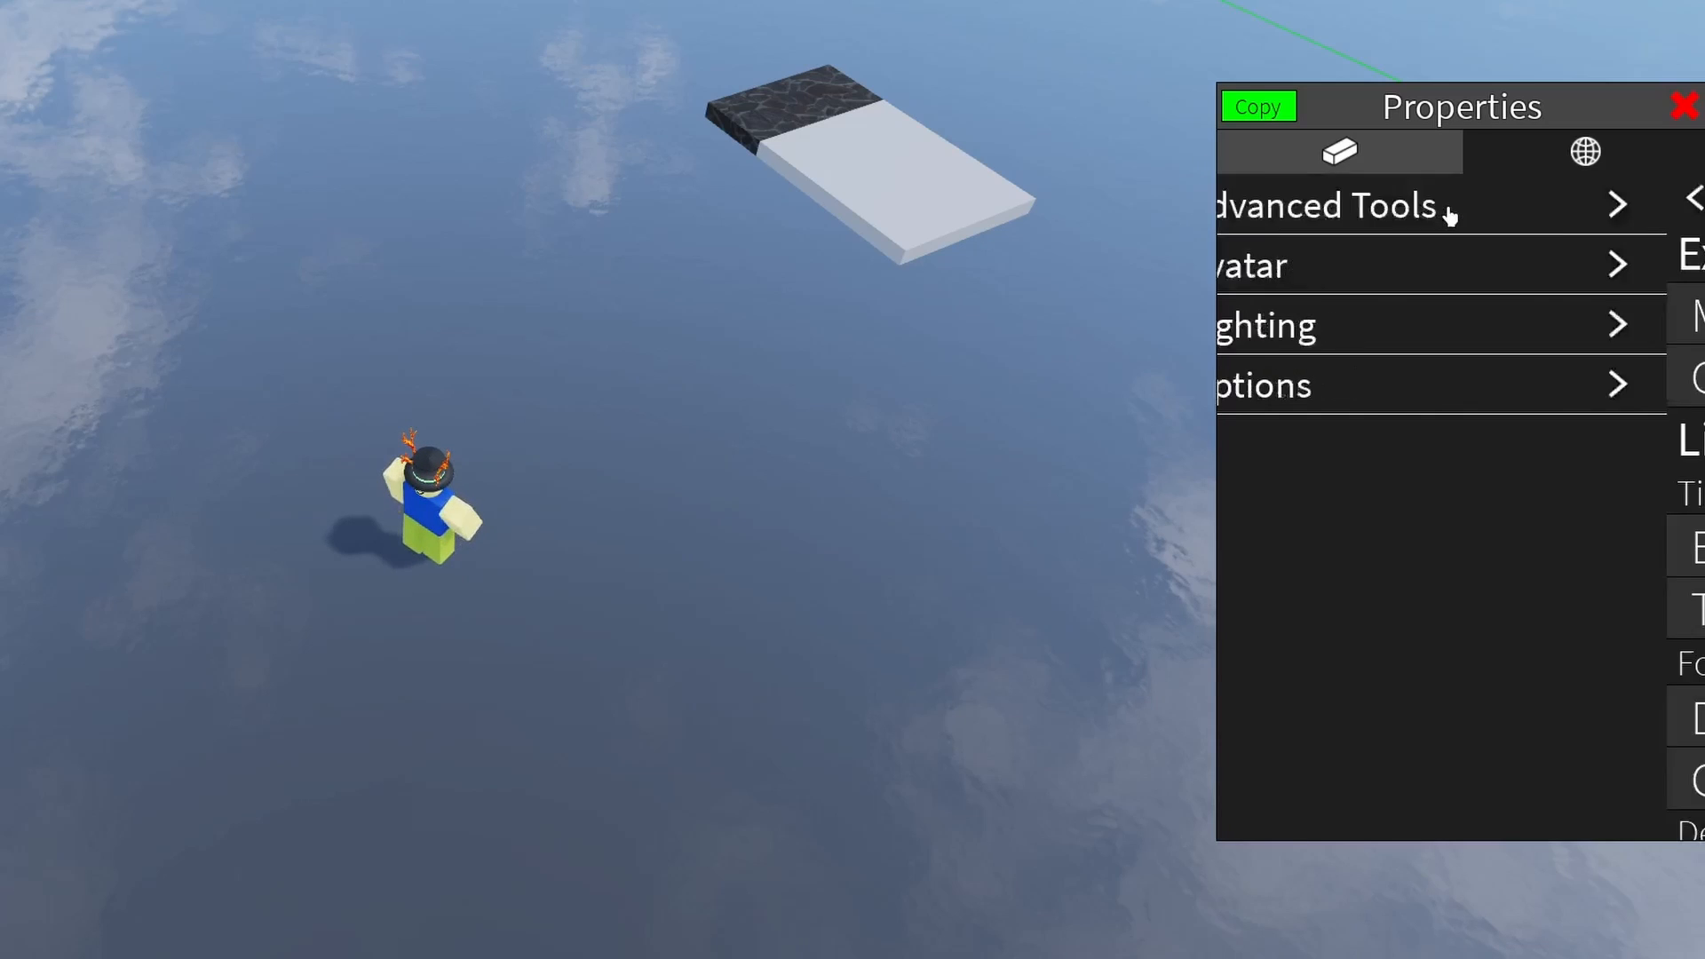
click(1332, 205)
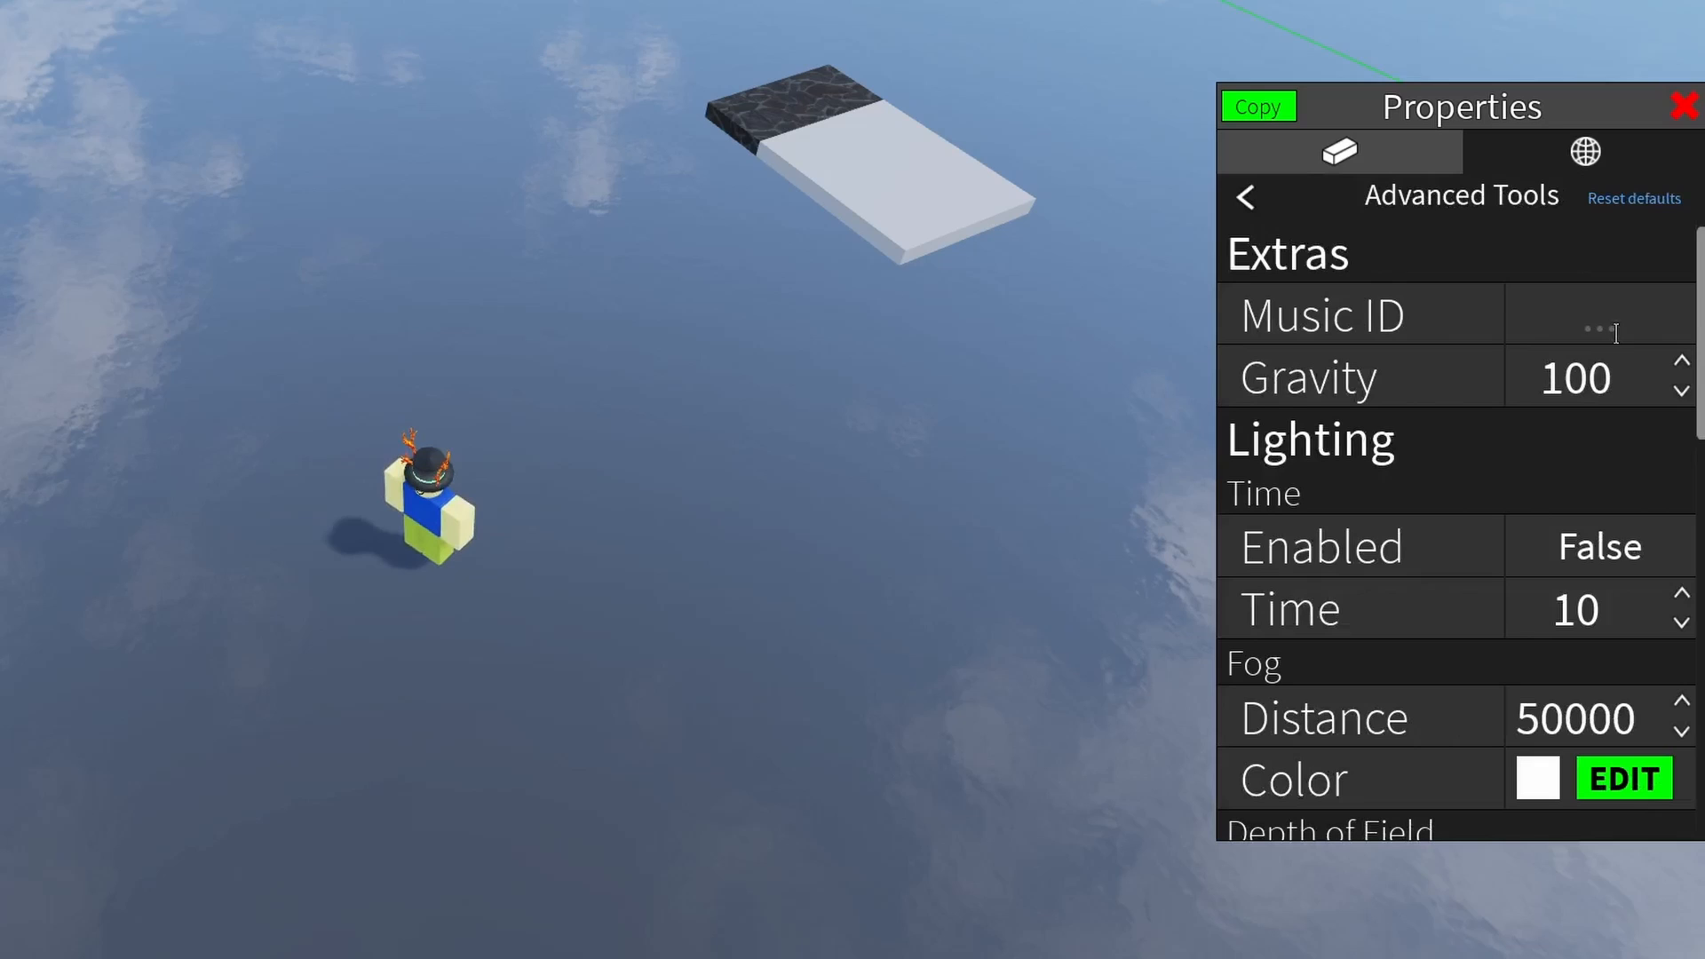
scroll(down, 3)
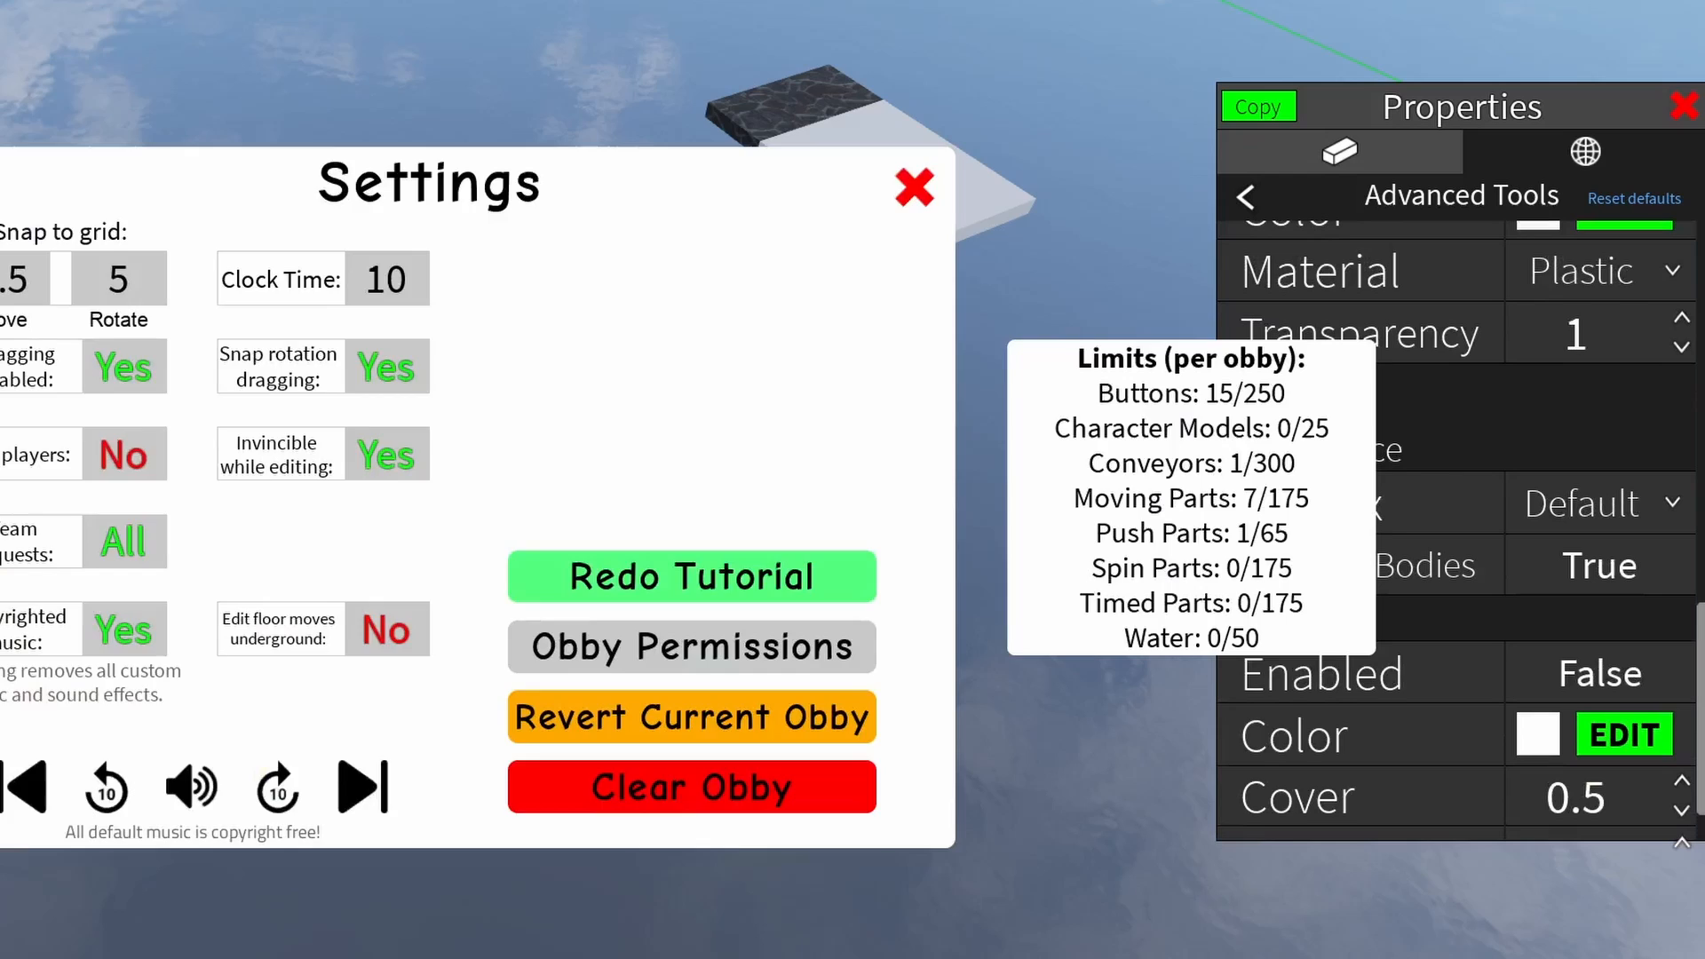
click(914, 189)
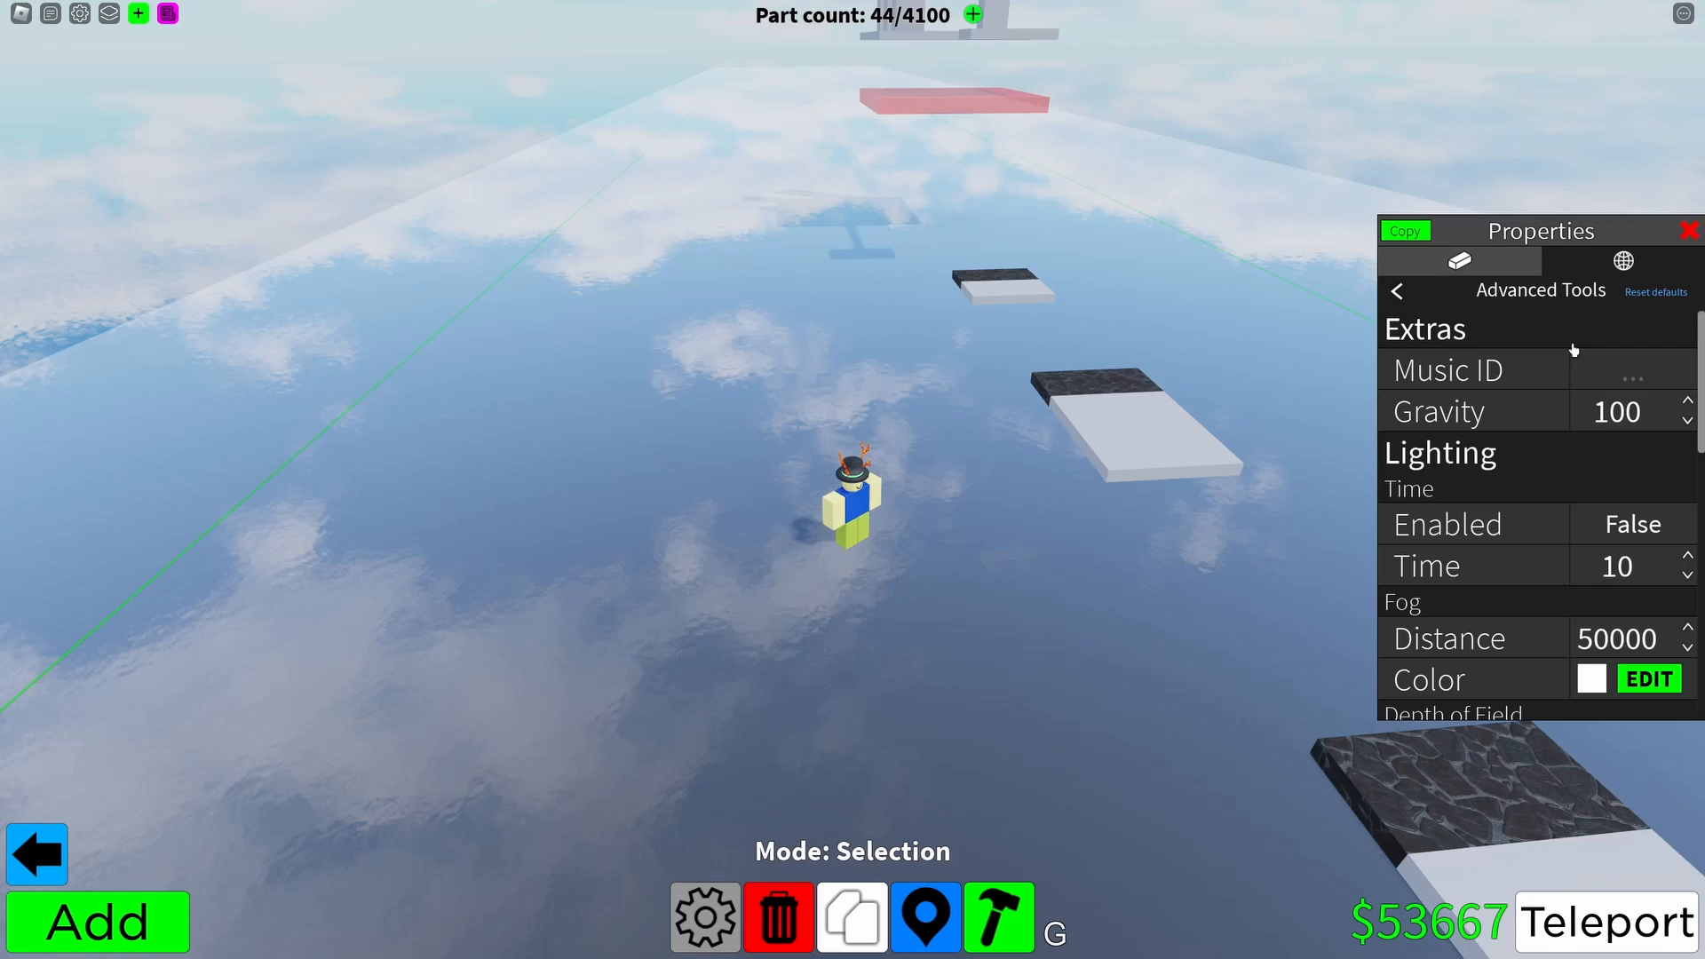
mouse_move(1529, 359)
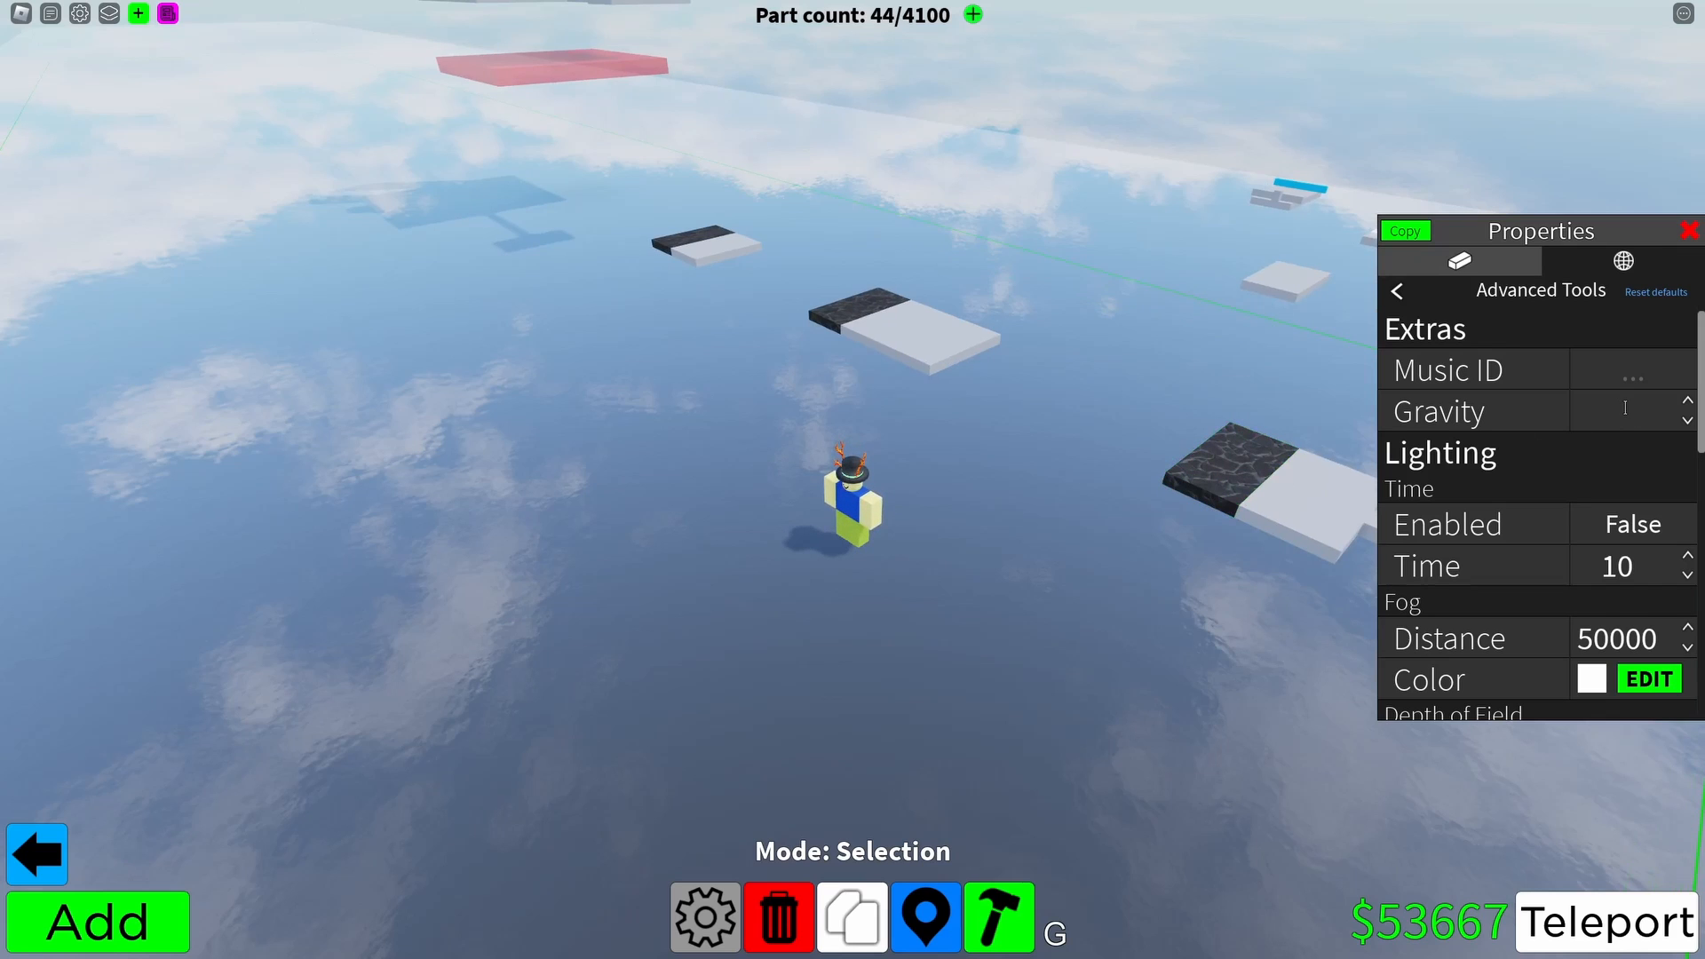
text(50)
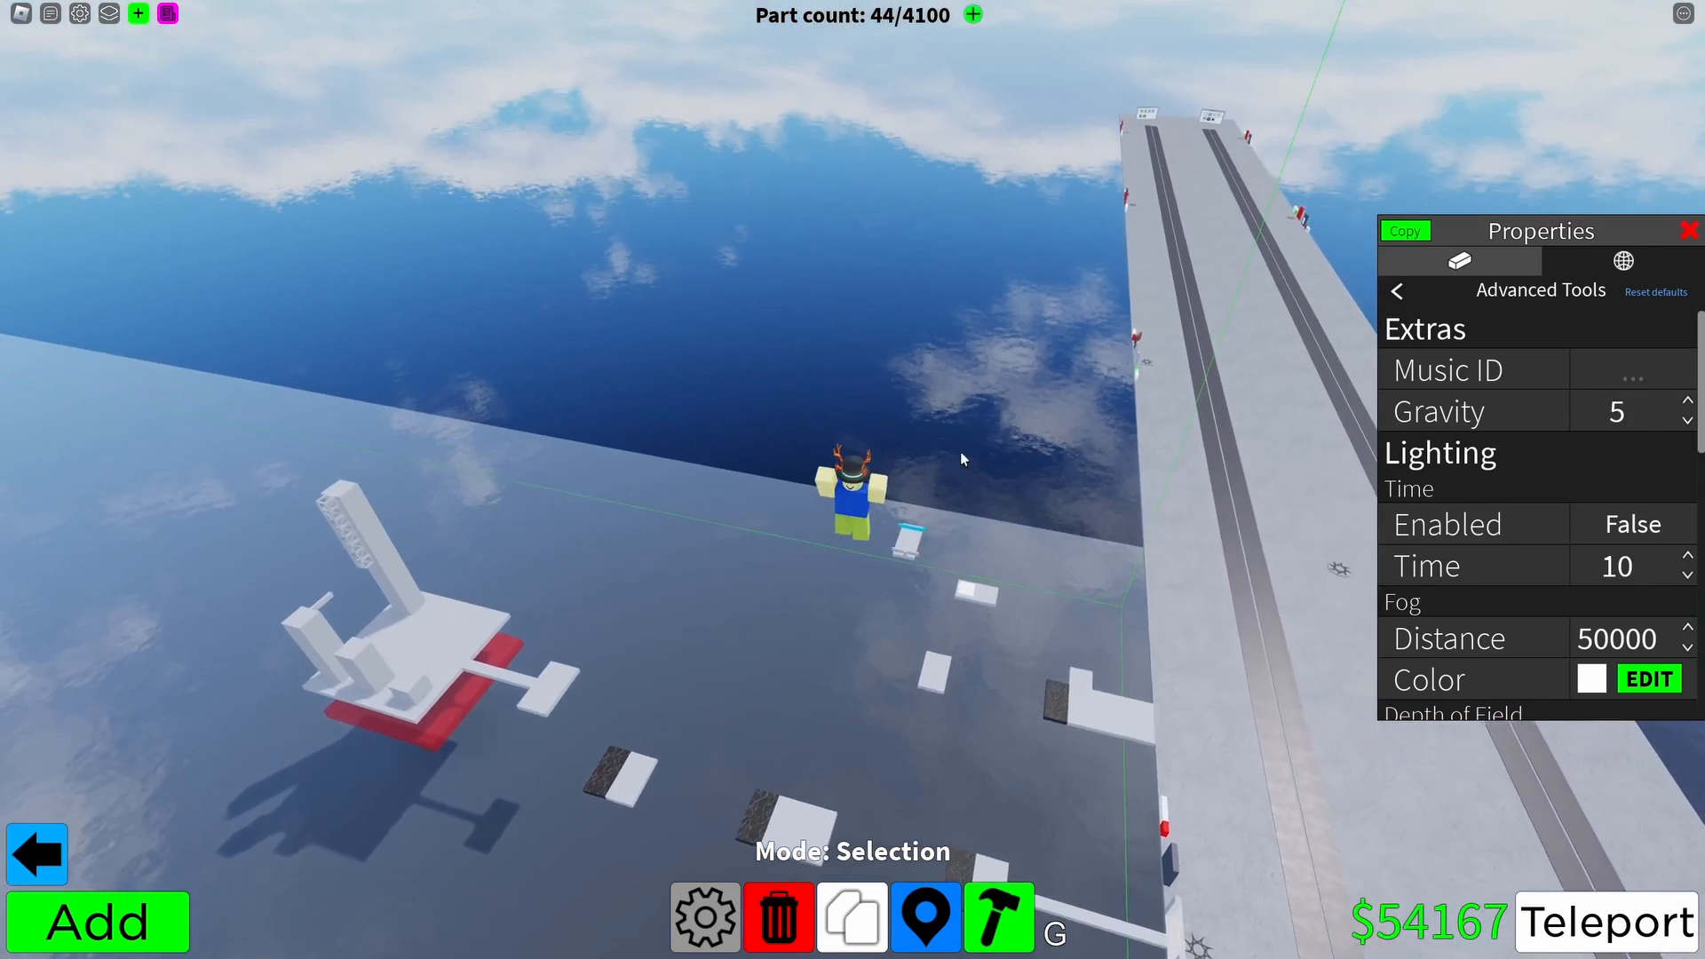
text(100)
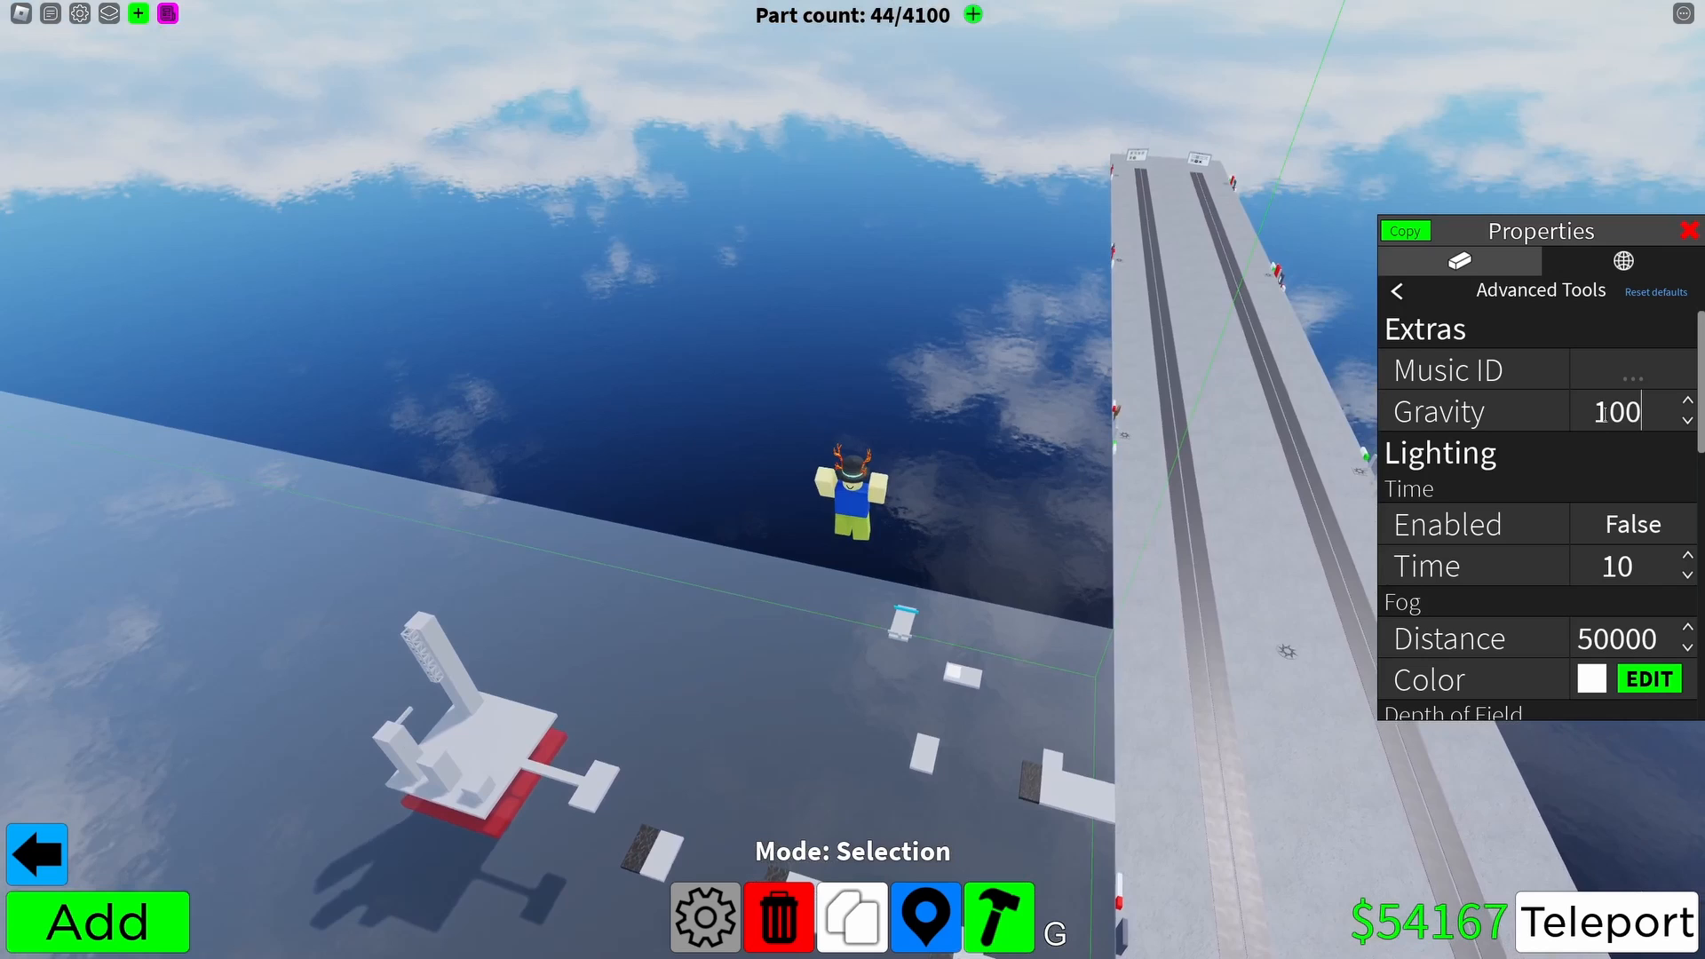
click(1632, 524)
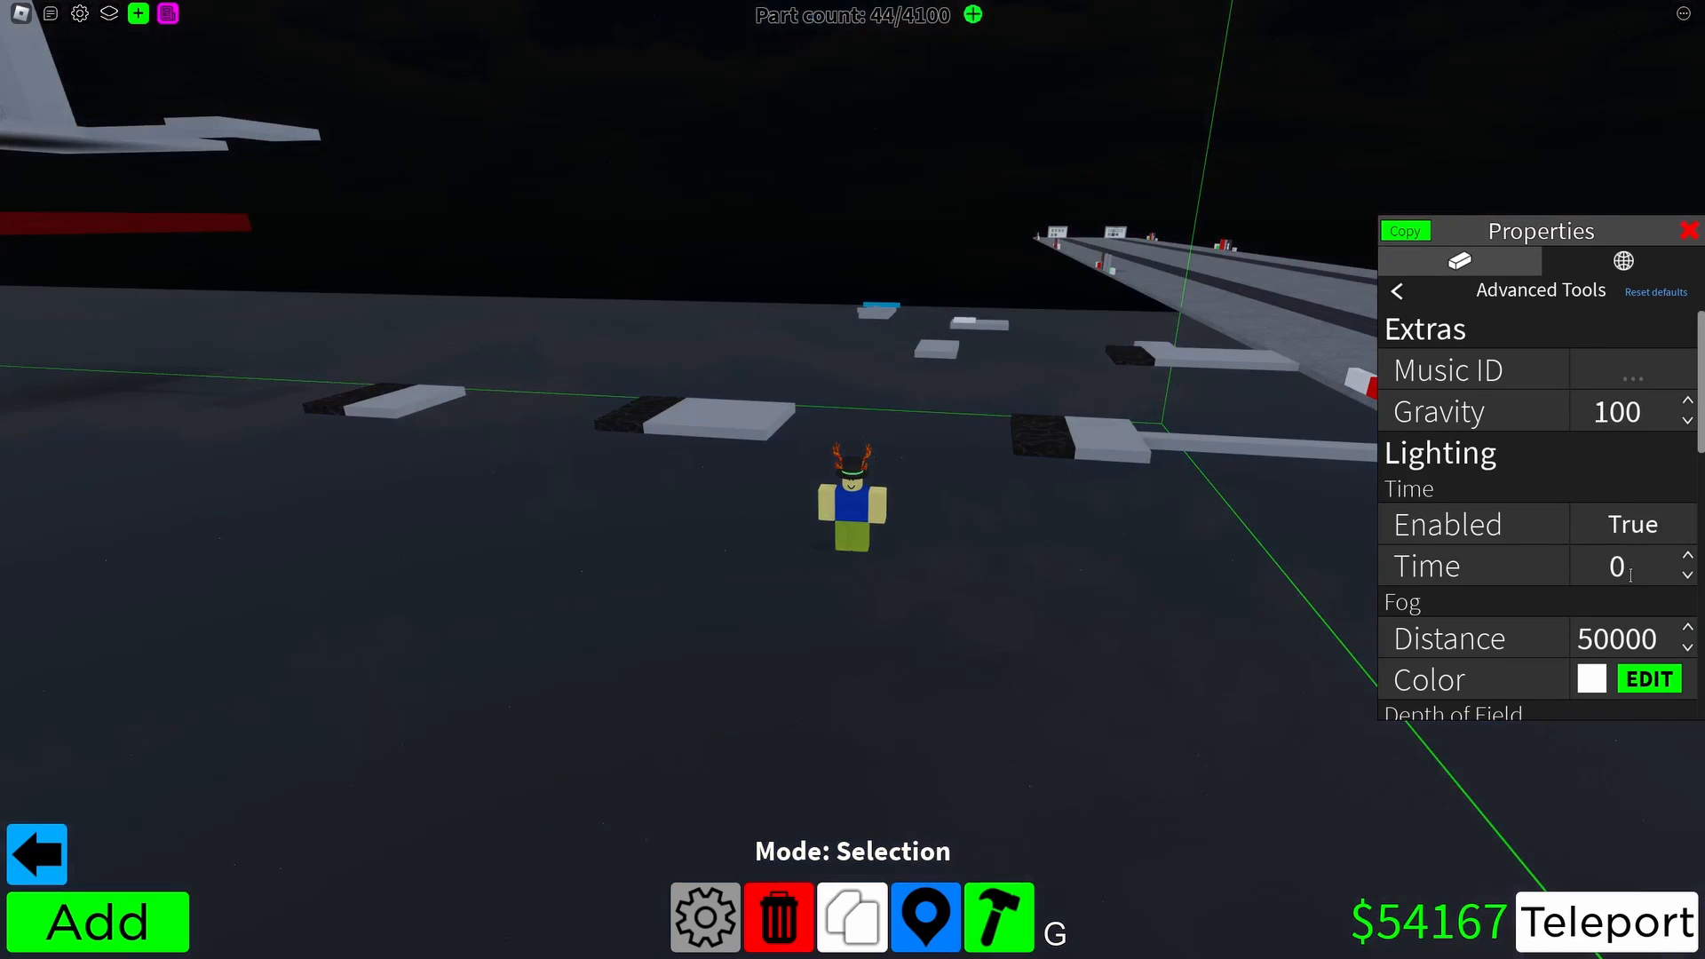
click(1631, 524)
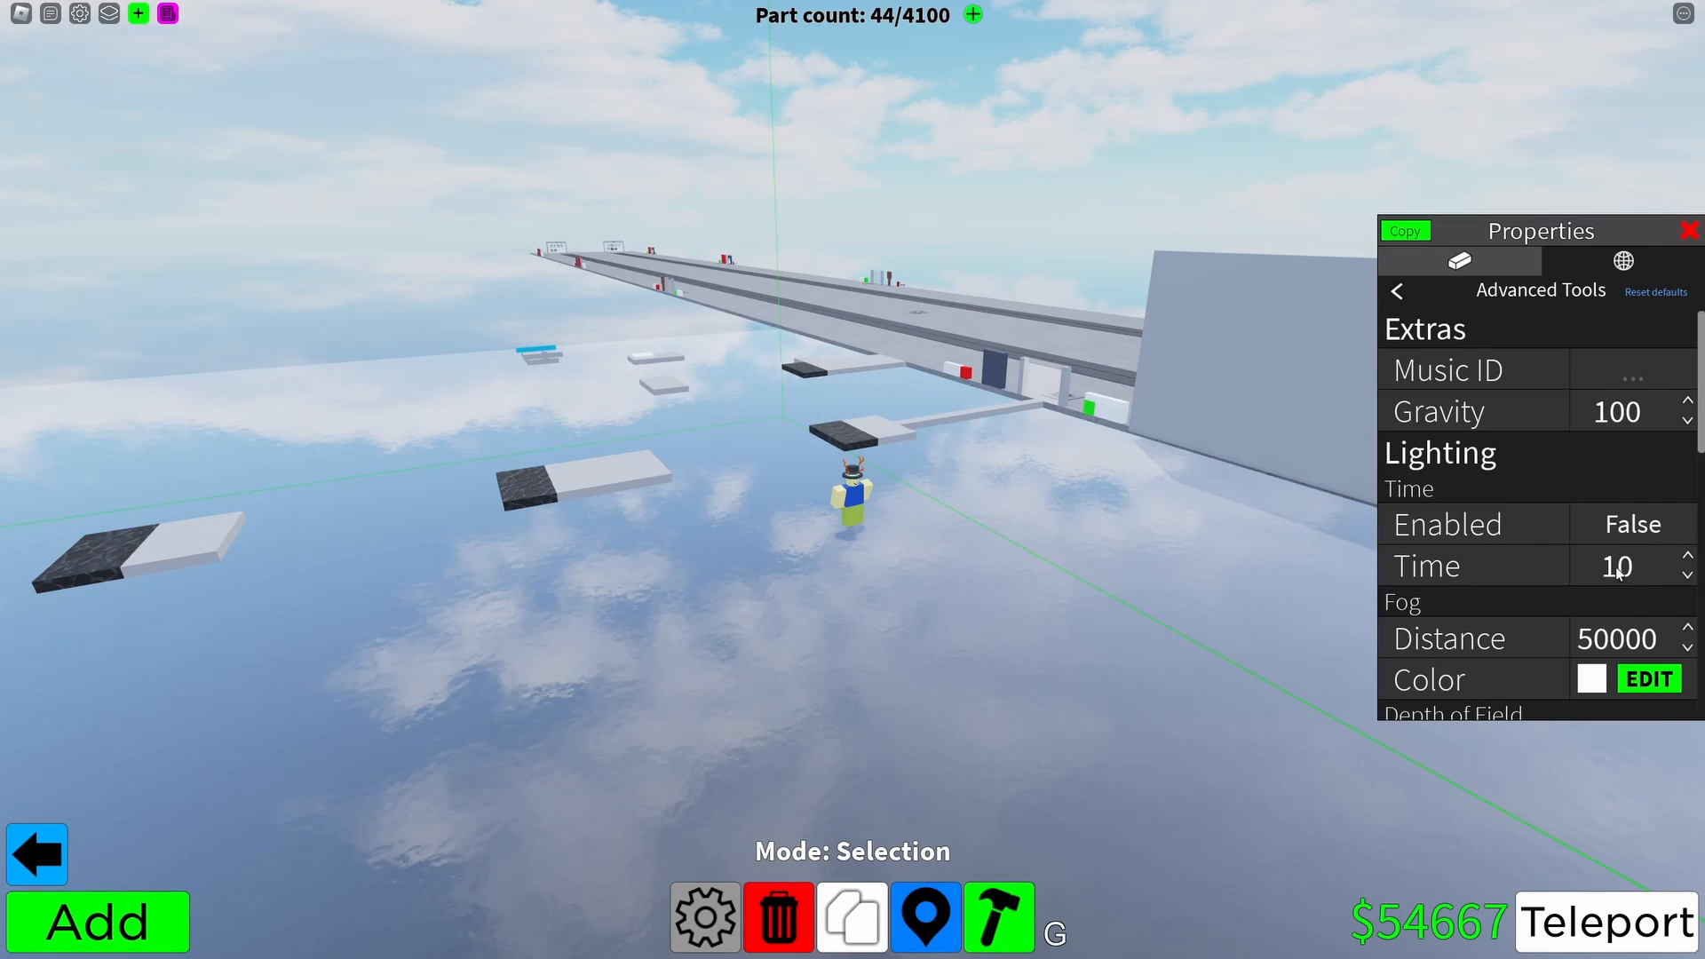
Open and cancel the fog colour picker, leaving fog distance at 50000.
scroll(down, 3)
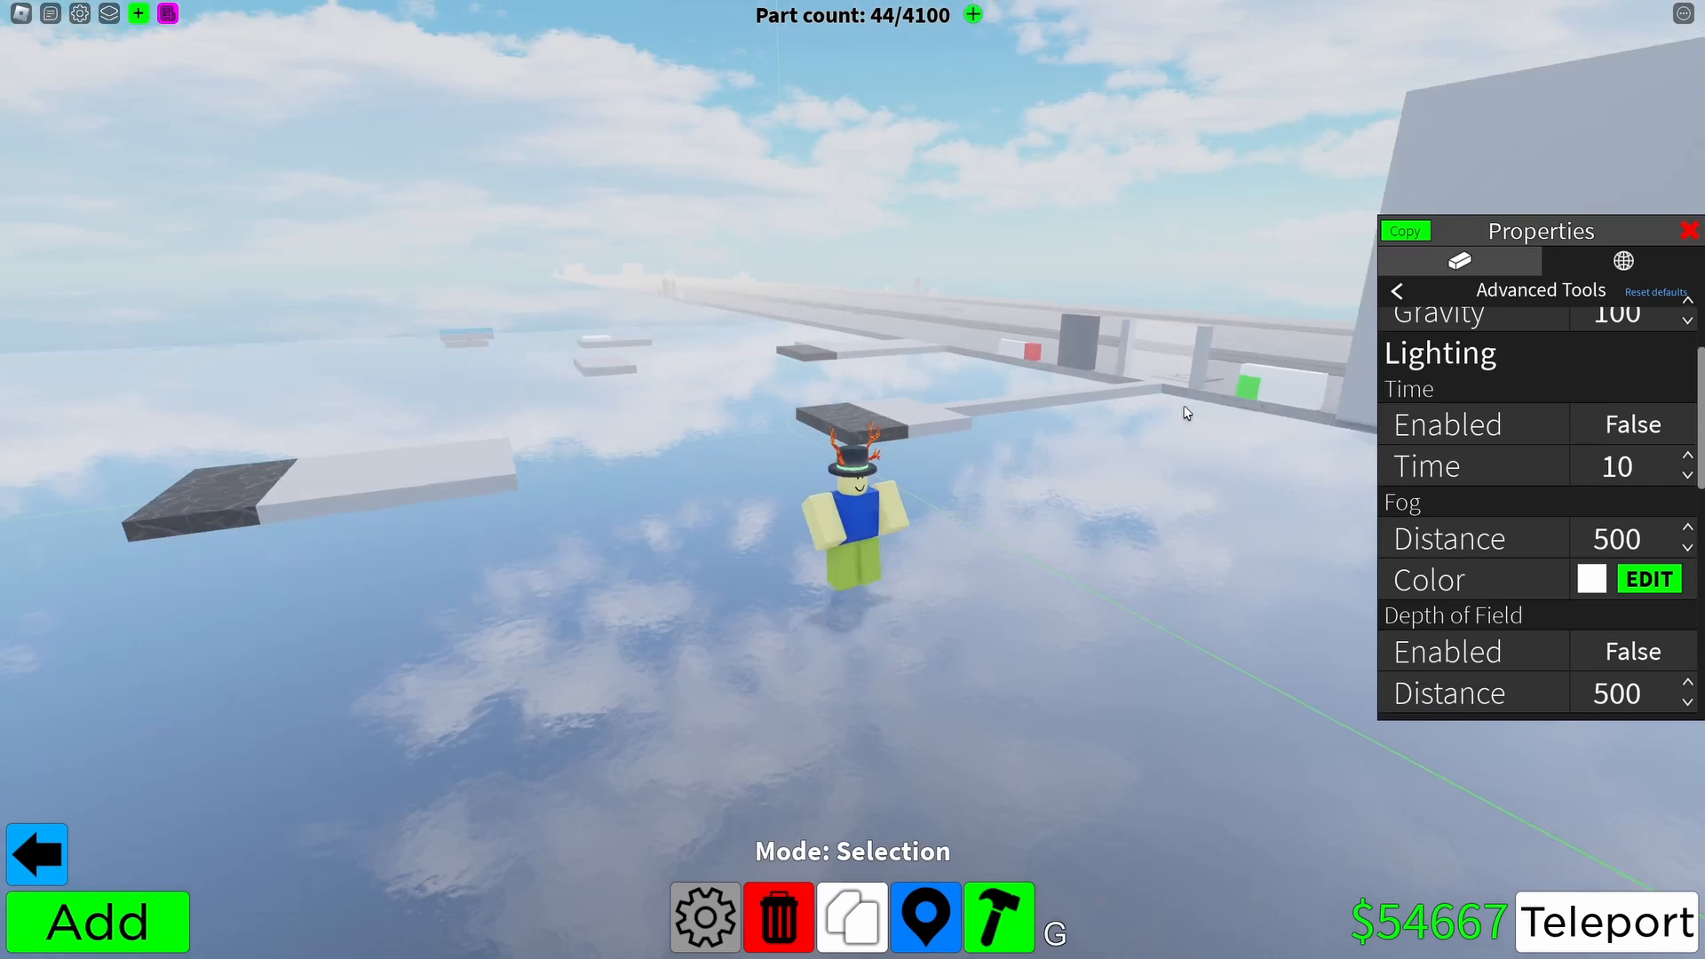
click(1646, 577)
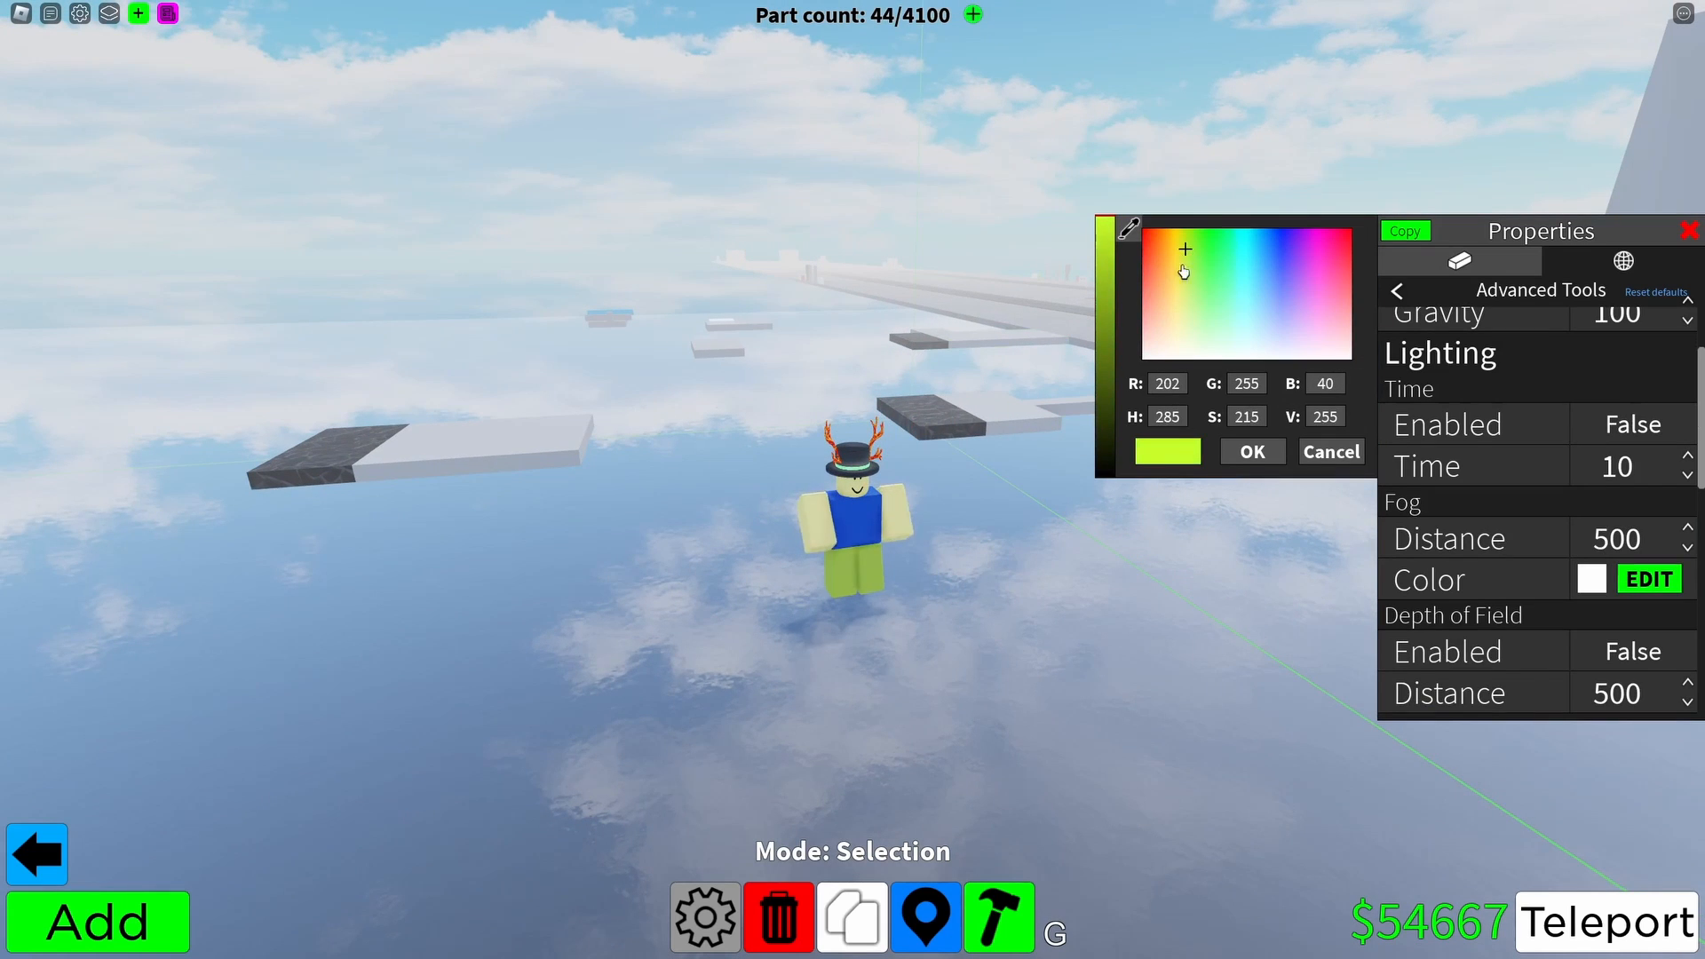
click(1250, 451)
text(00)
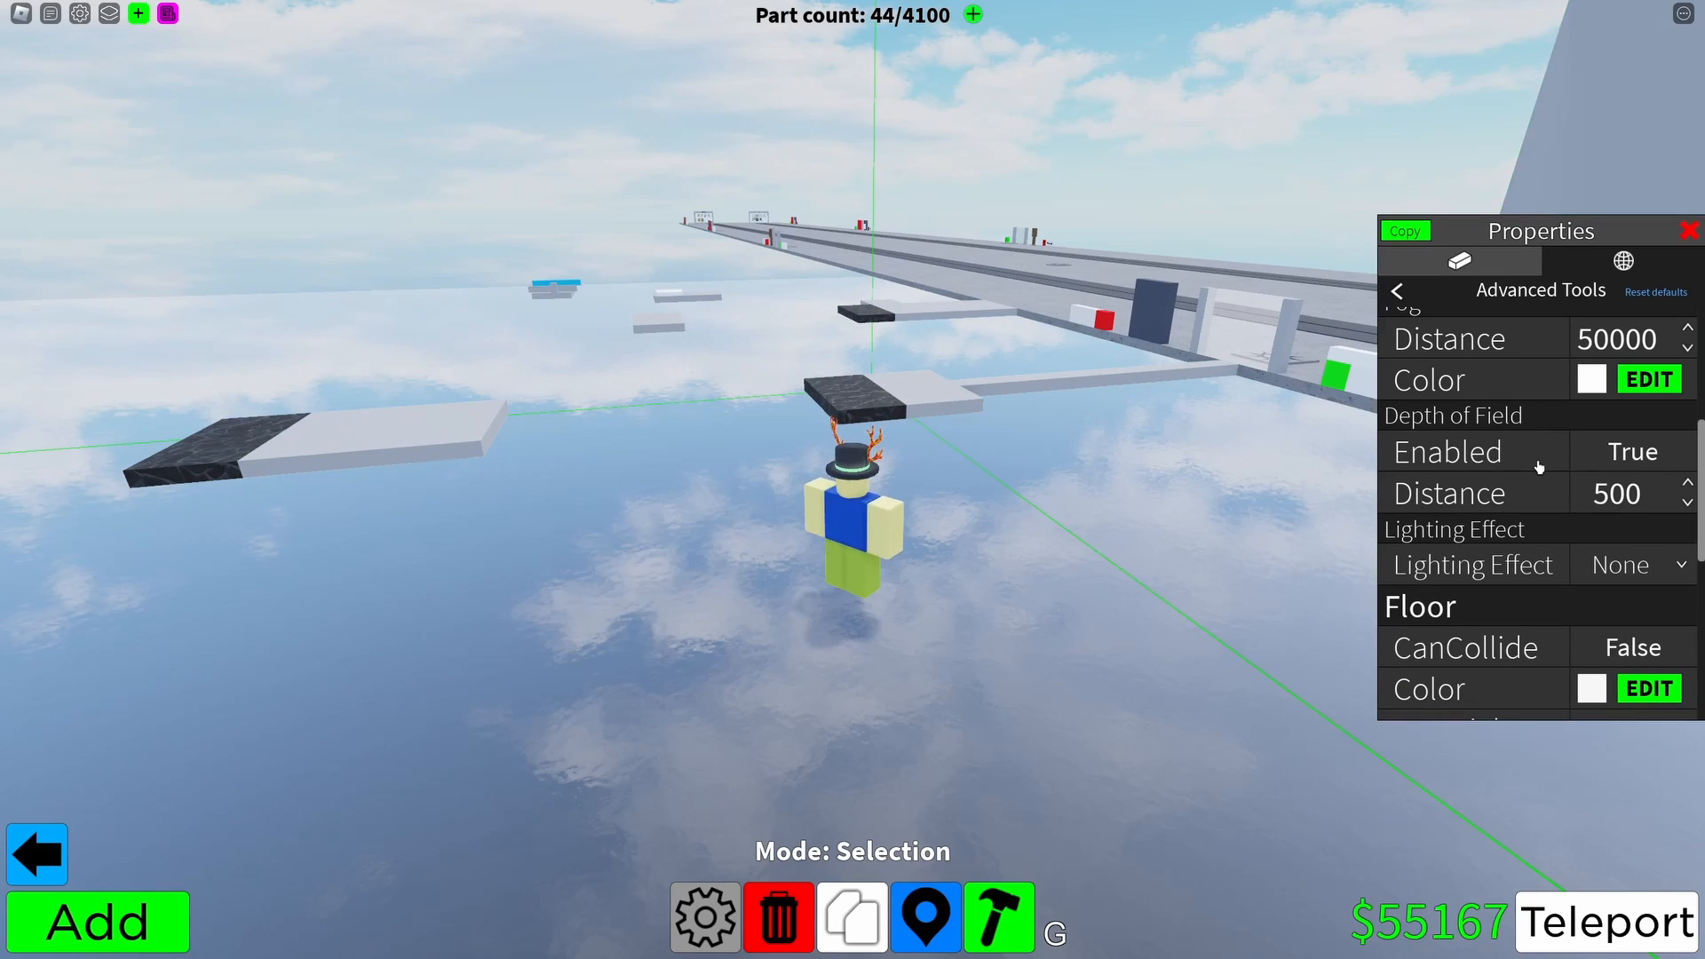
mouse_move(11, 20)
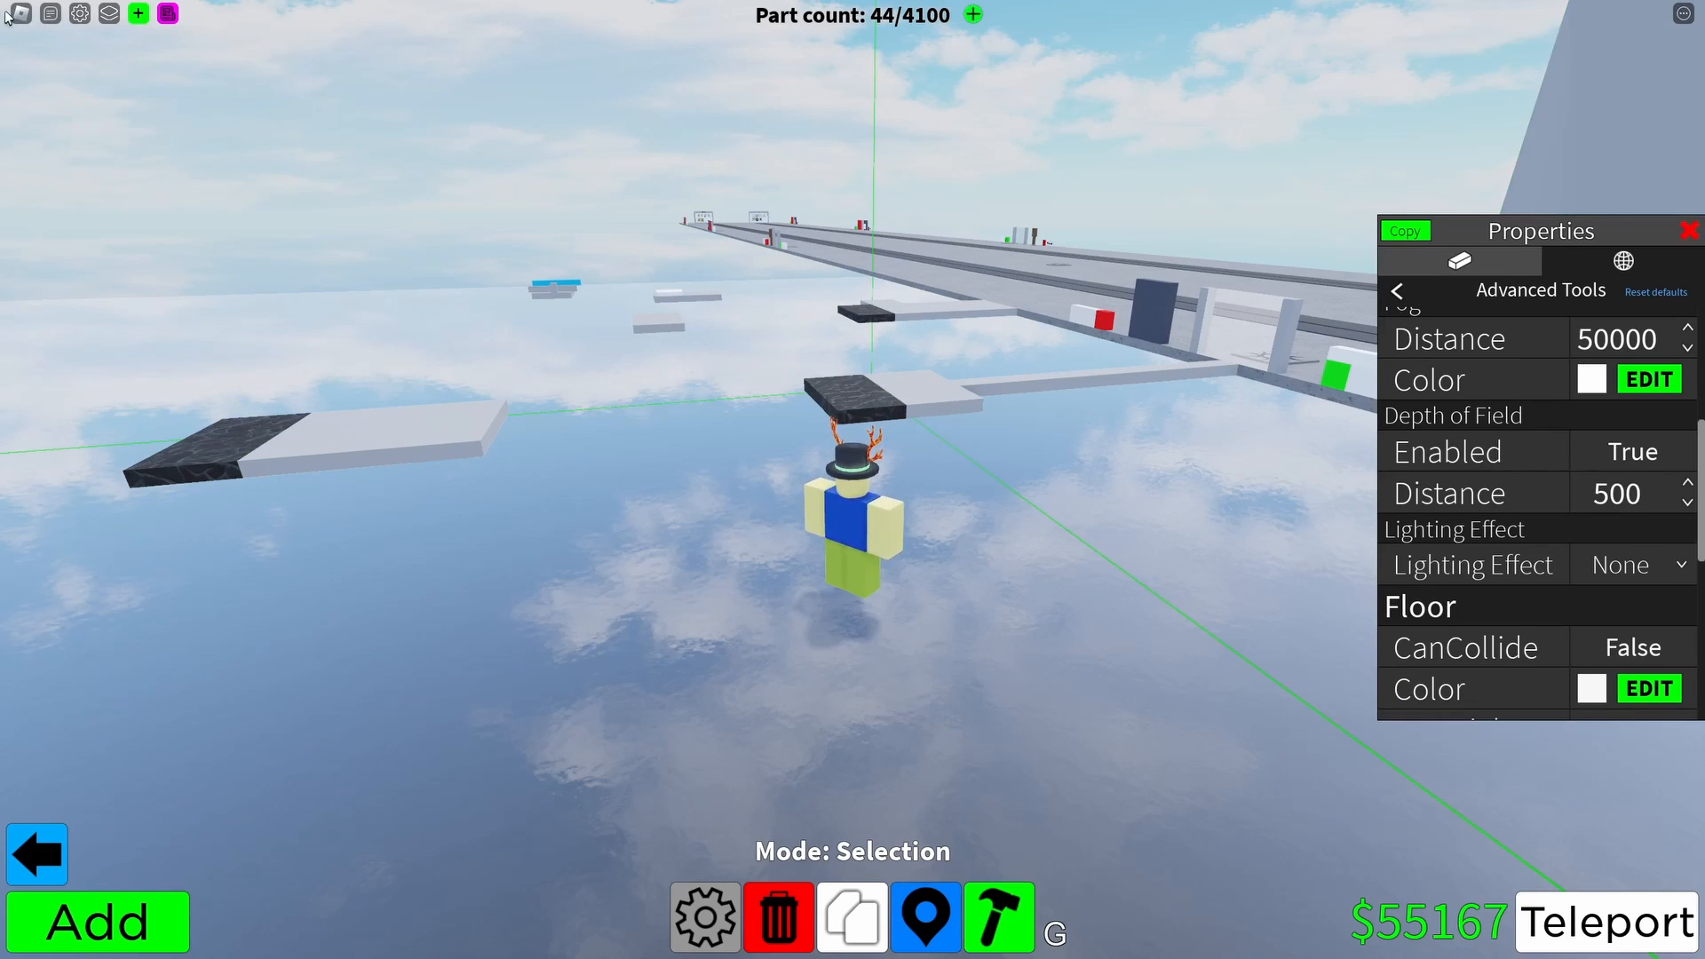
Lower the graphics quality to half from the game menu and resume.
key(Escape)
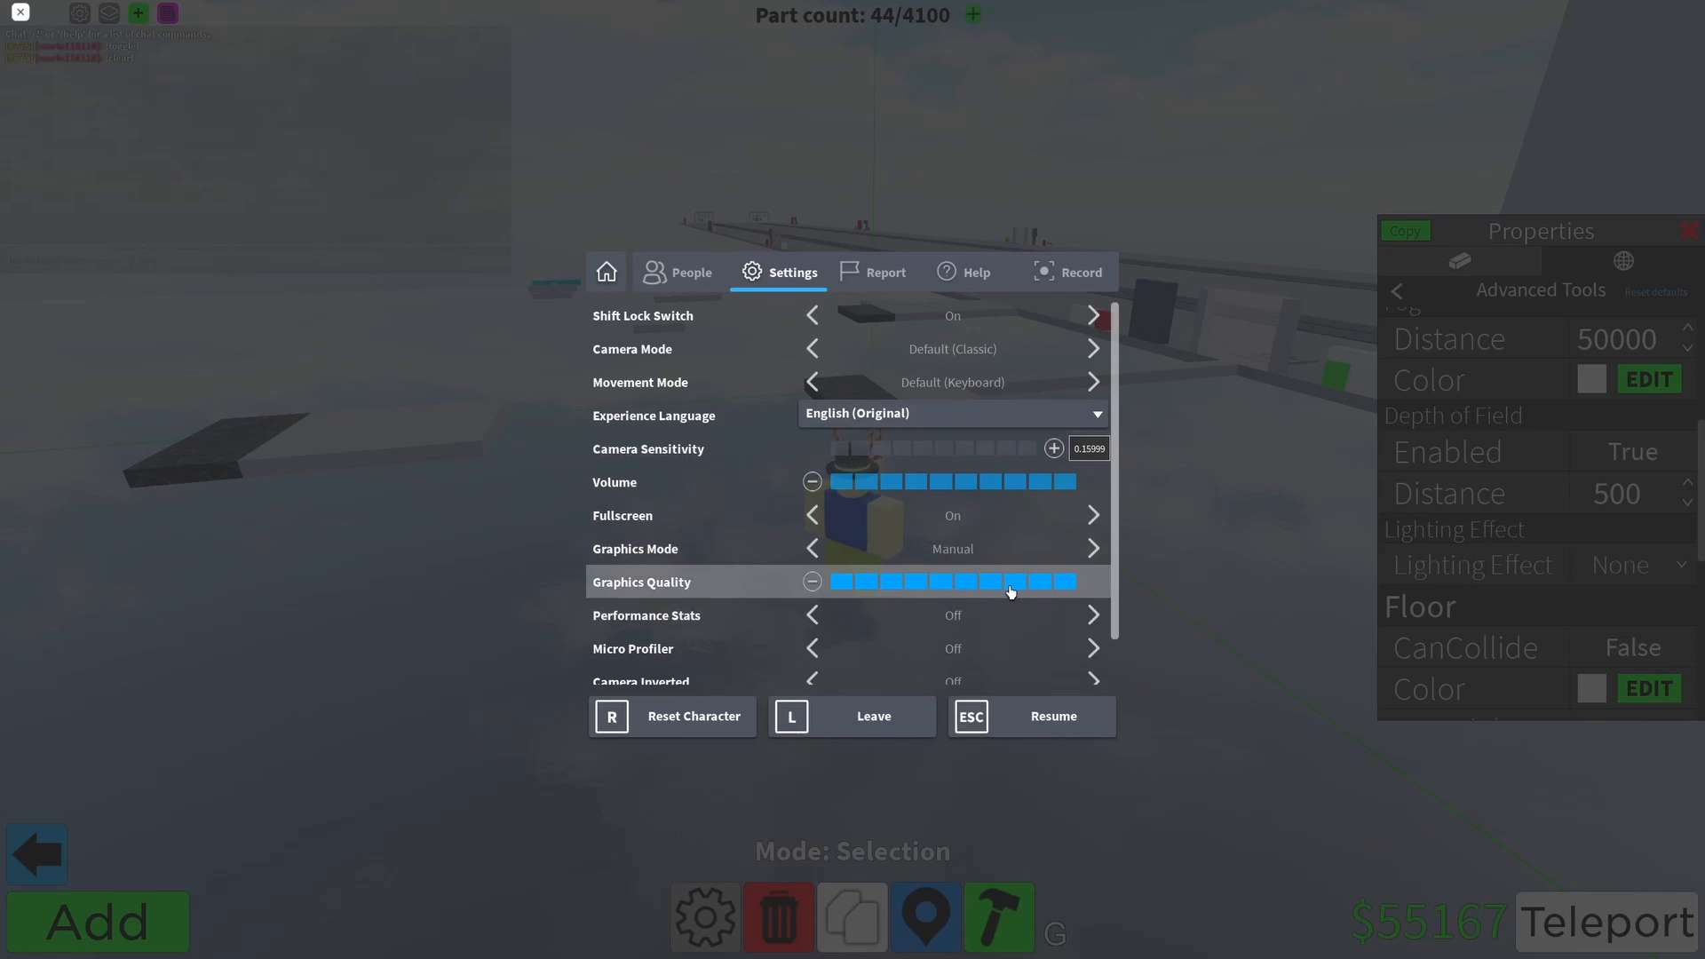
click(943, 581)
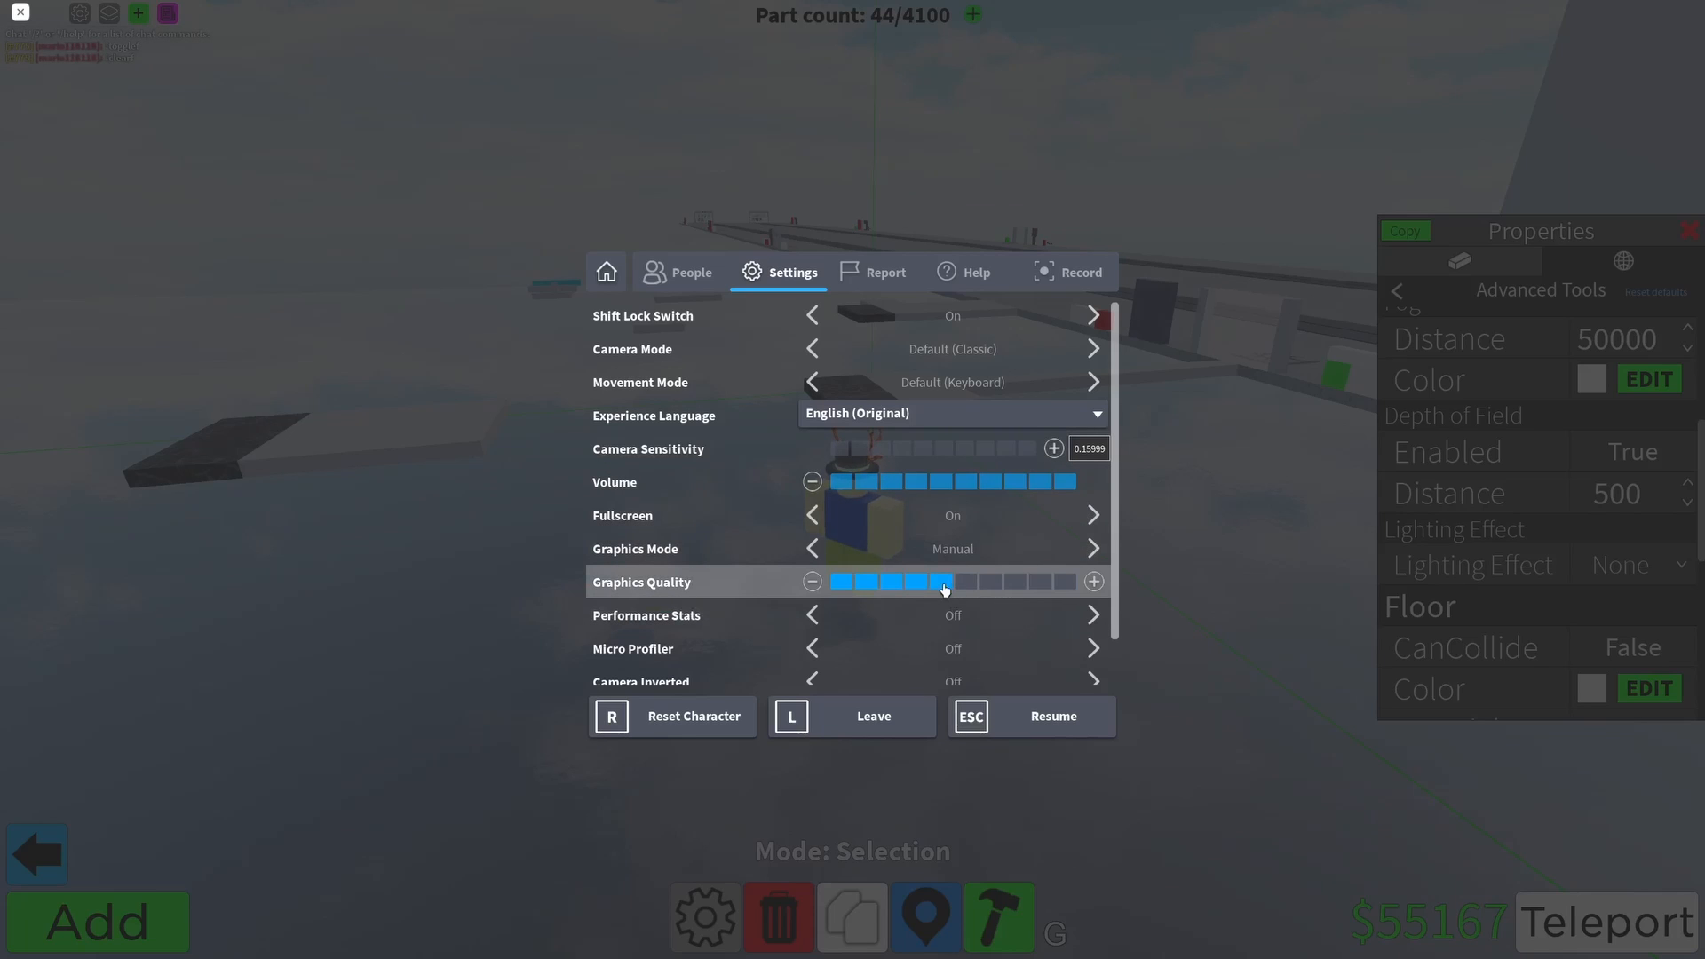
click(1028, 716)
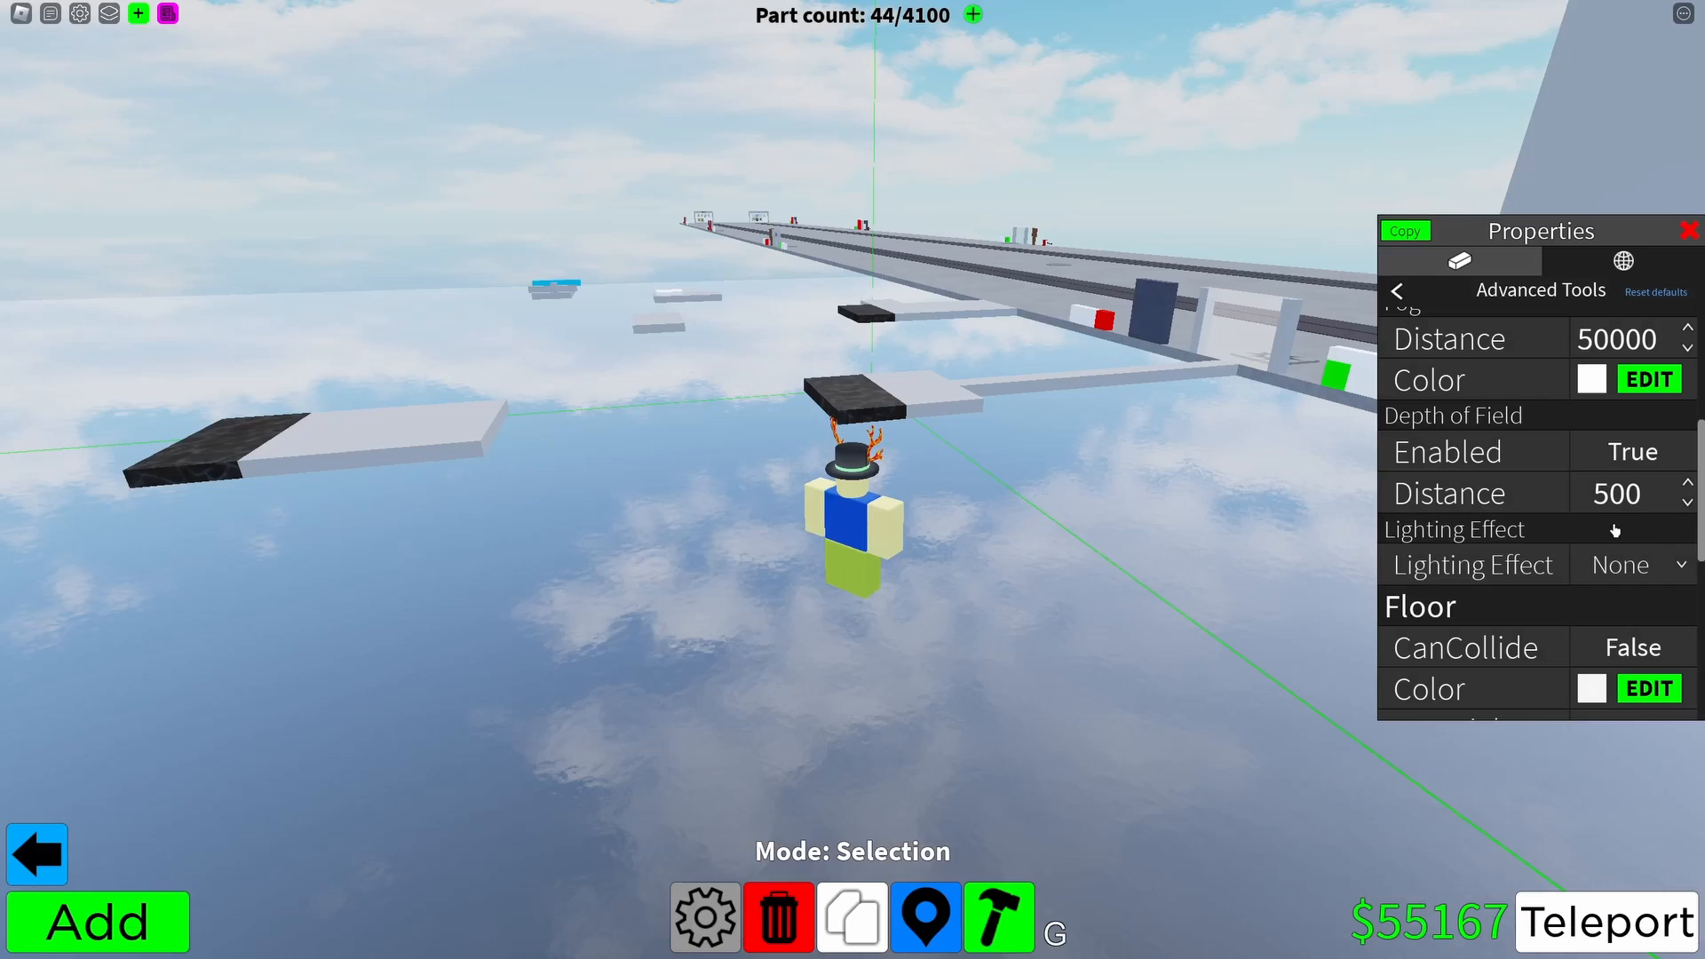
Try depth of field distances 20, 100 and 10, then disable it at 500.
click(1620, 492)
text(20)
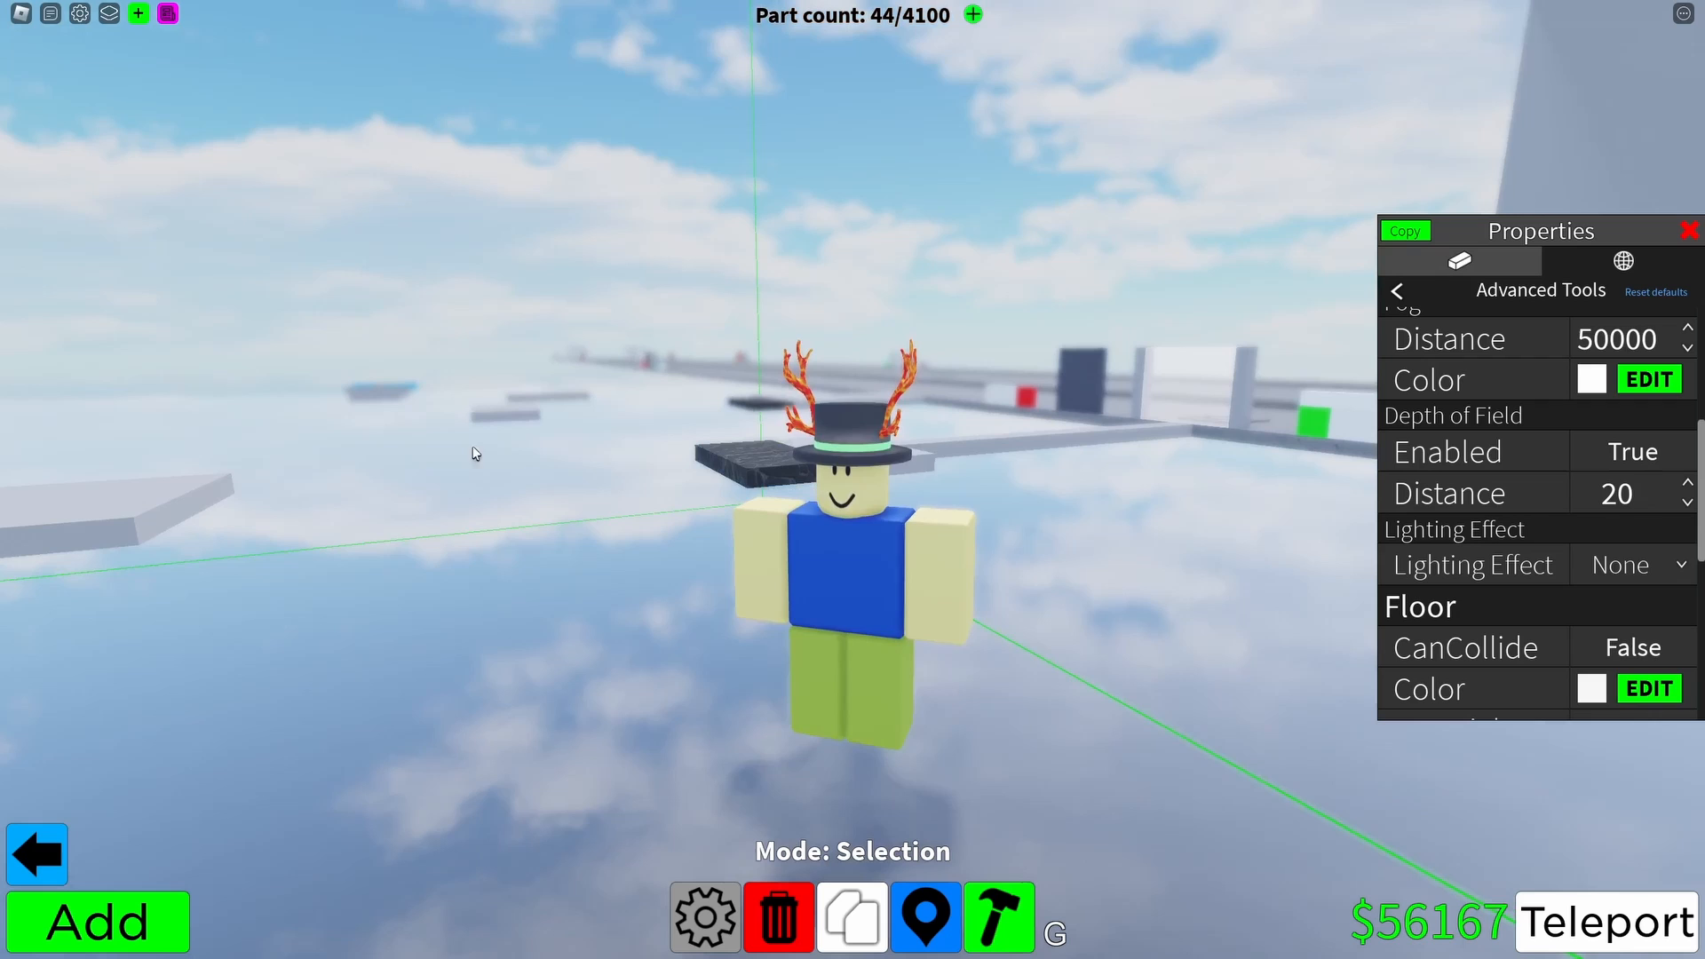
click(1686, 485)
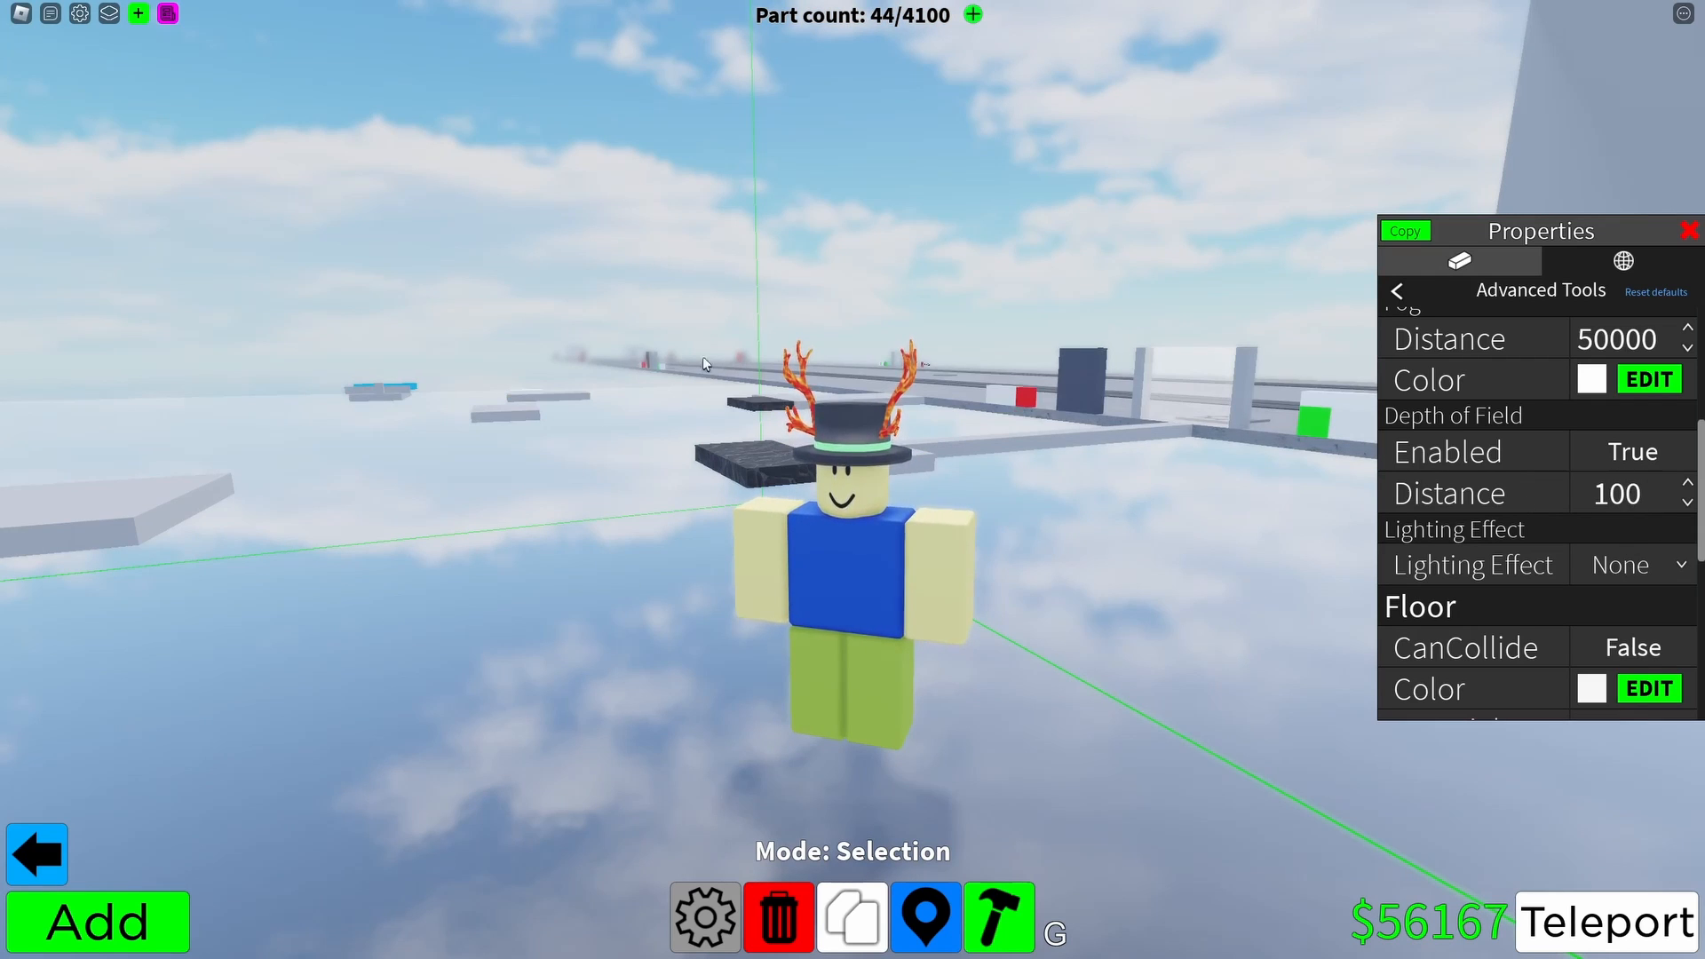
click(1619, 492)
text(10)
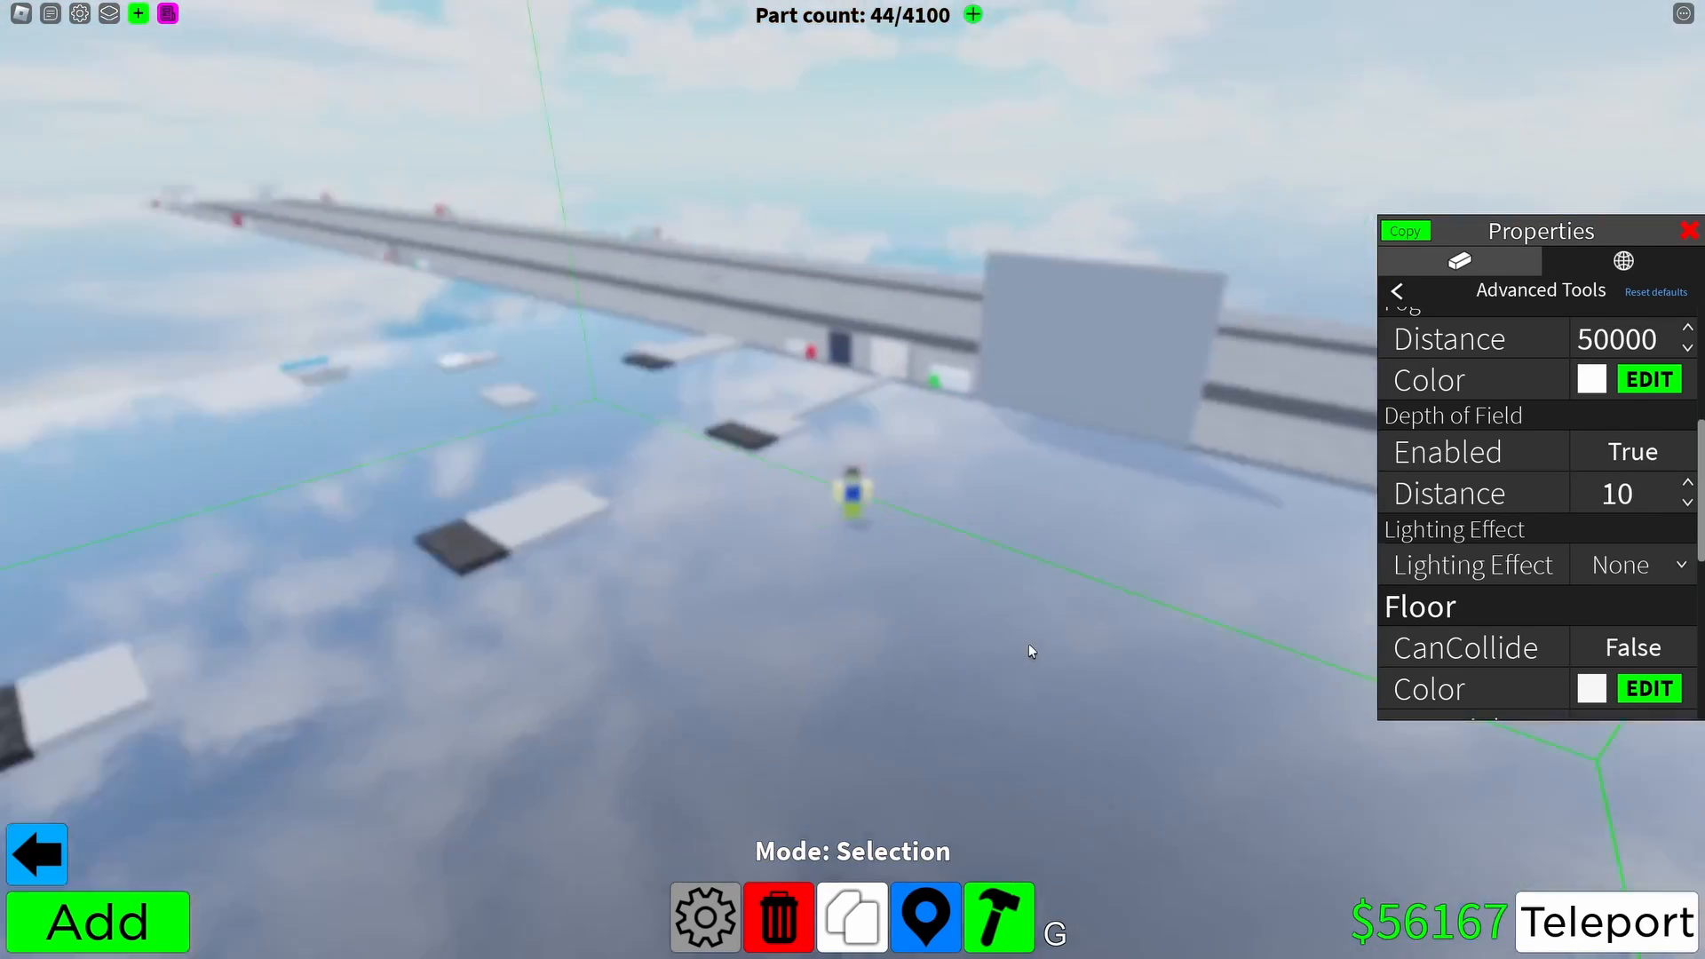
click(1630, 451)
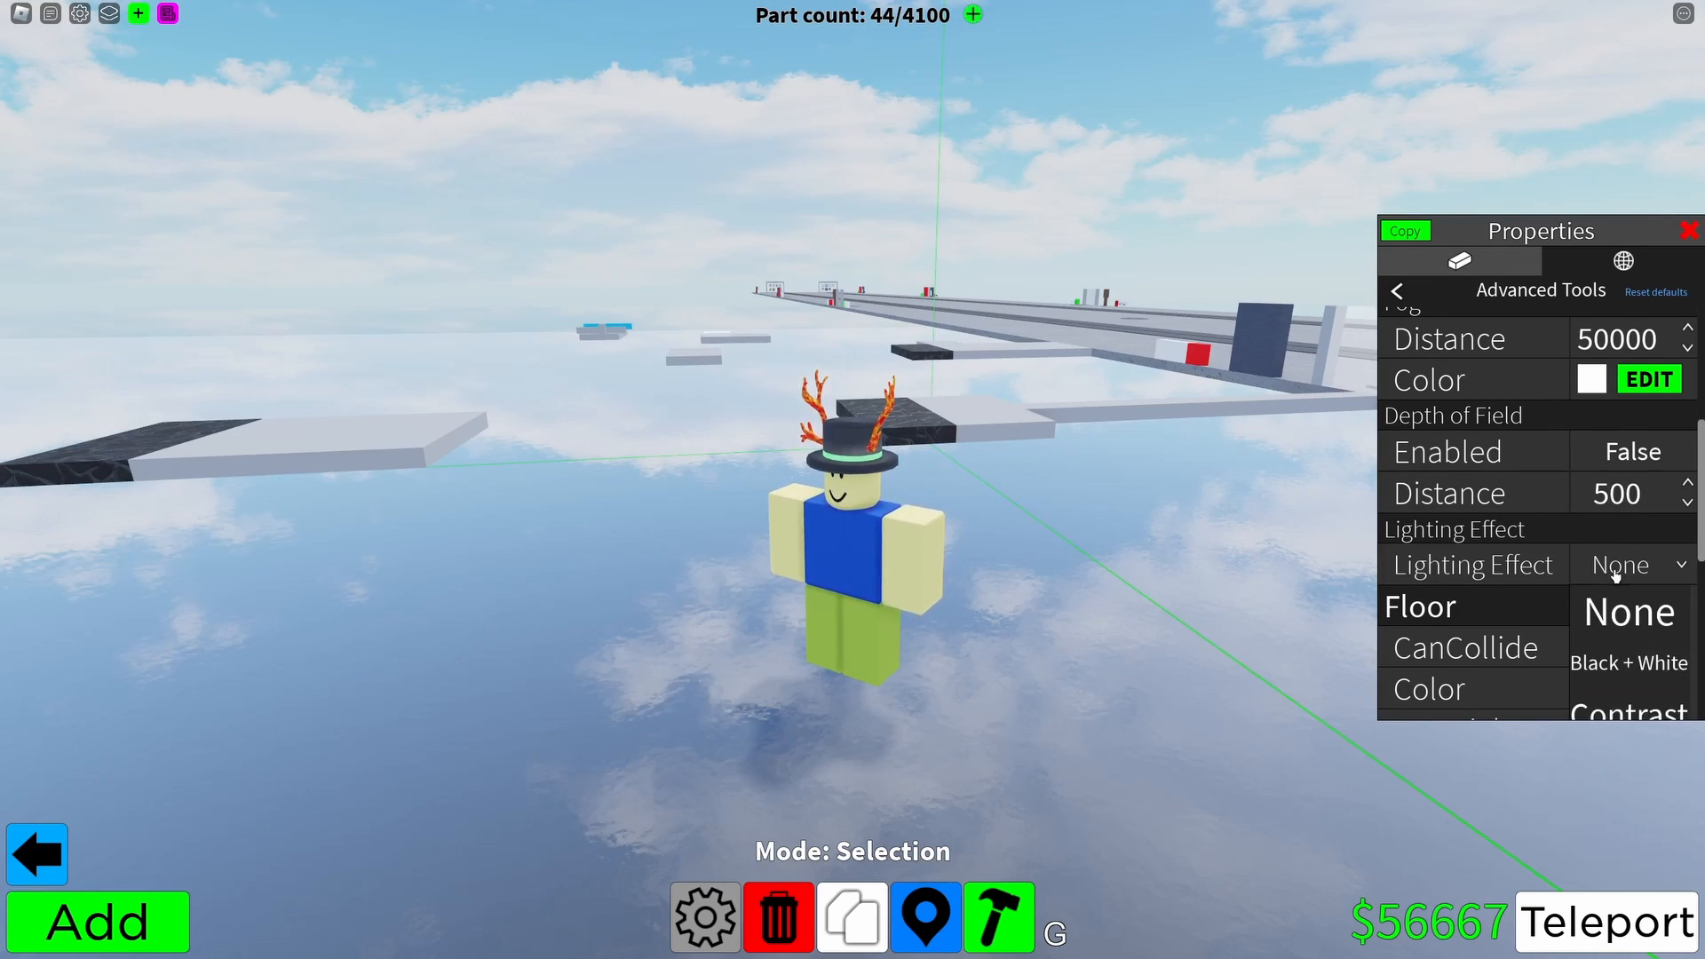
Try the Dark lighting effect, then exit edit mode back to the spawn.
click(1630, 565)
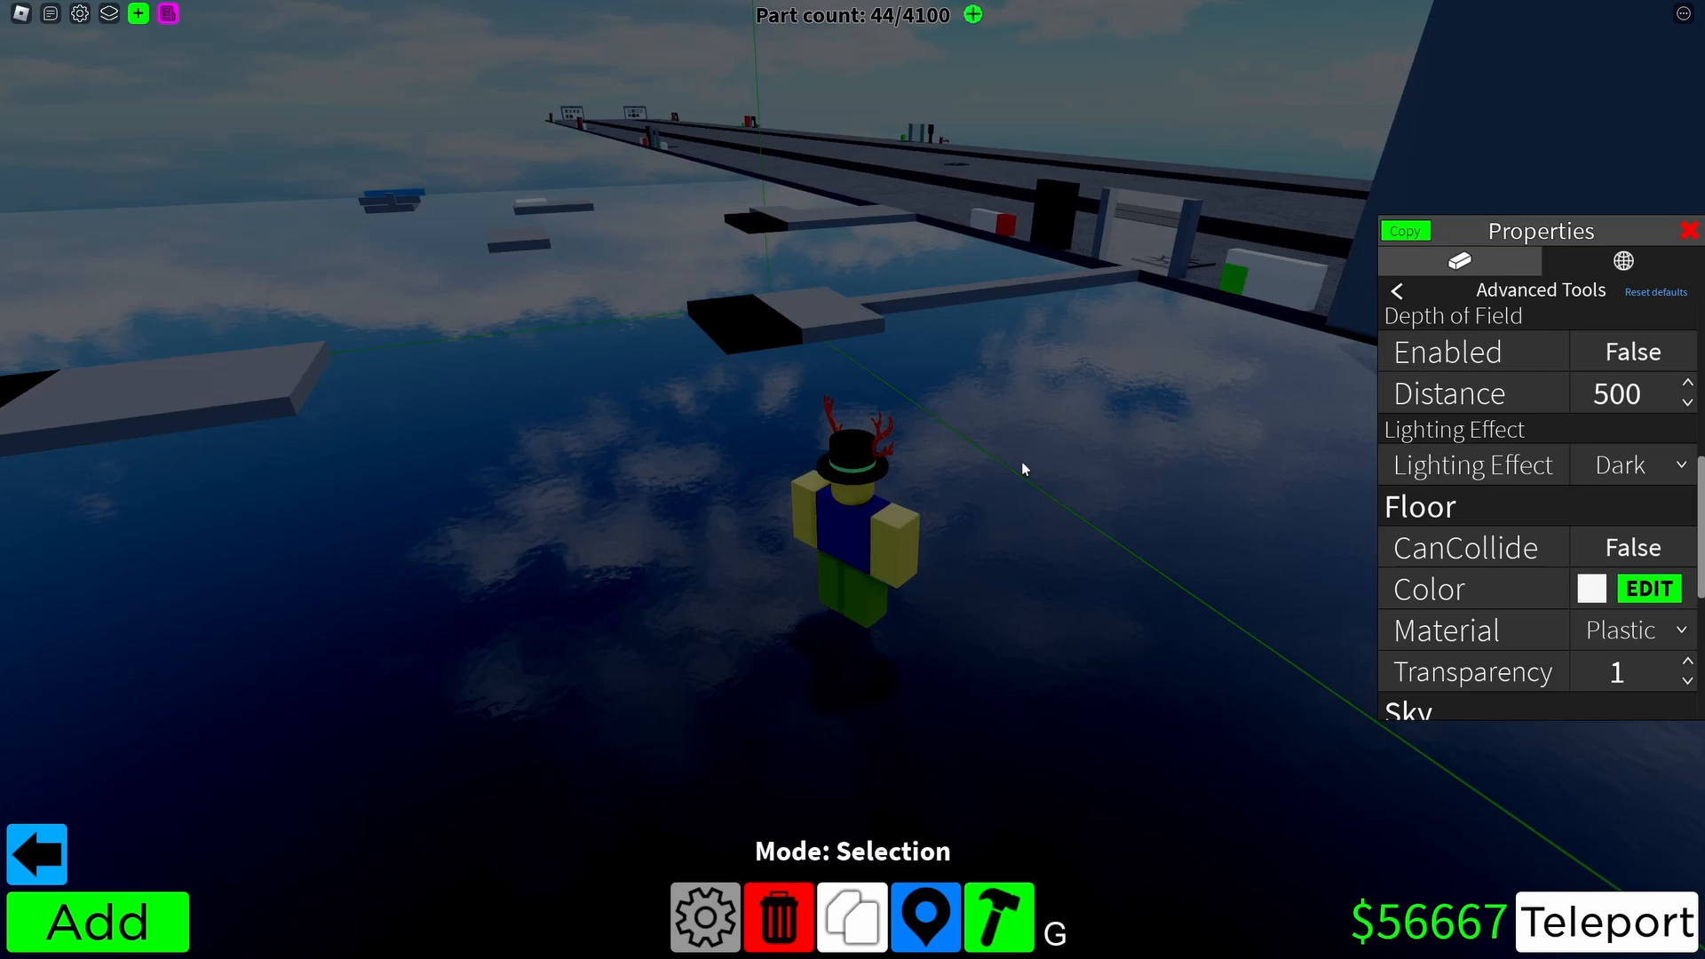
click(1631, 464)
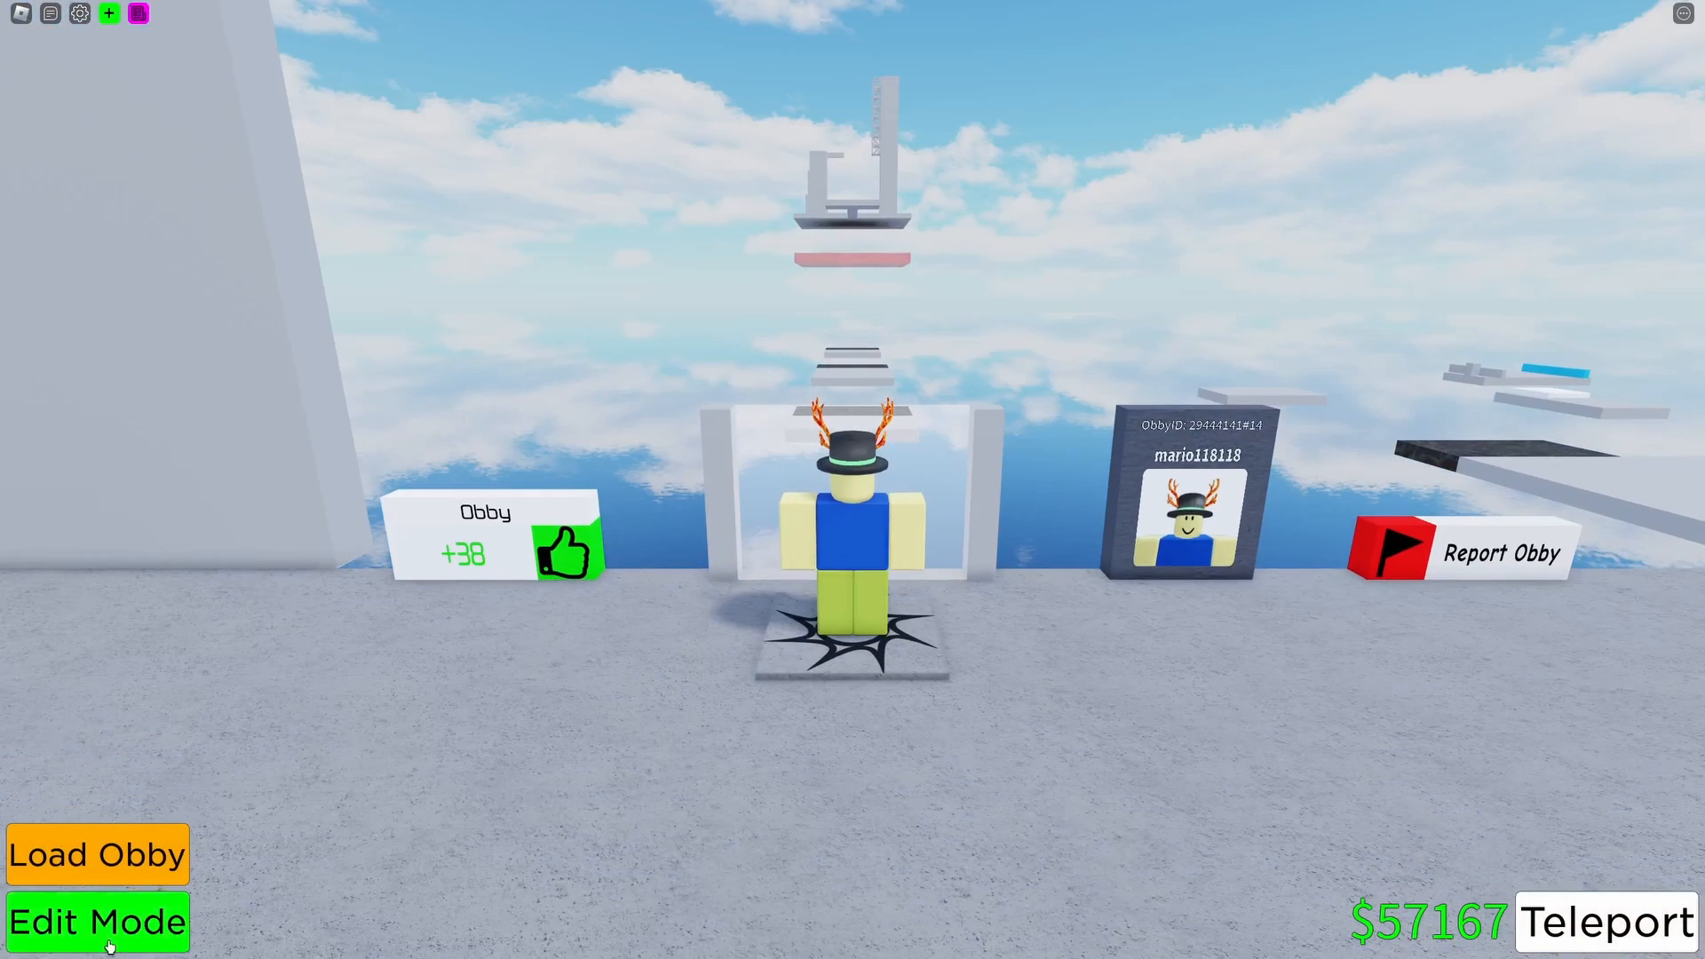
Re-enter edit mode with floor collision True, lighting effect None, and material list showing.
click(97, 921)
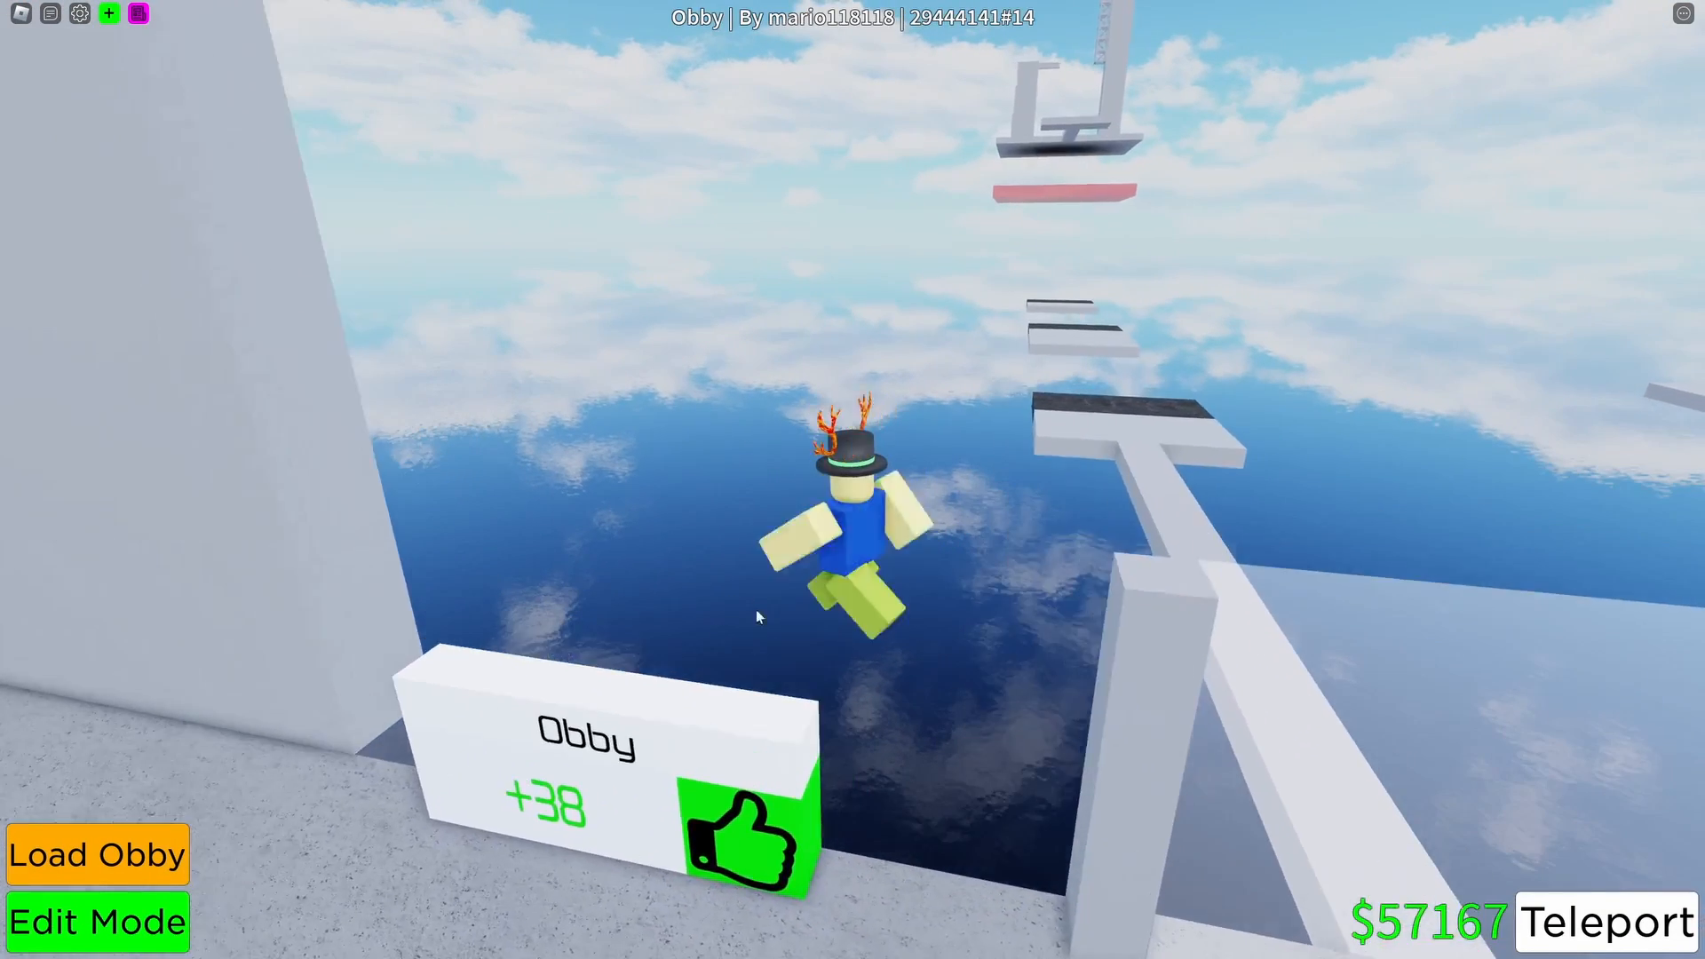
click(96, 922)
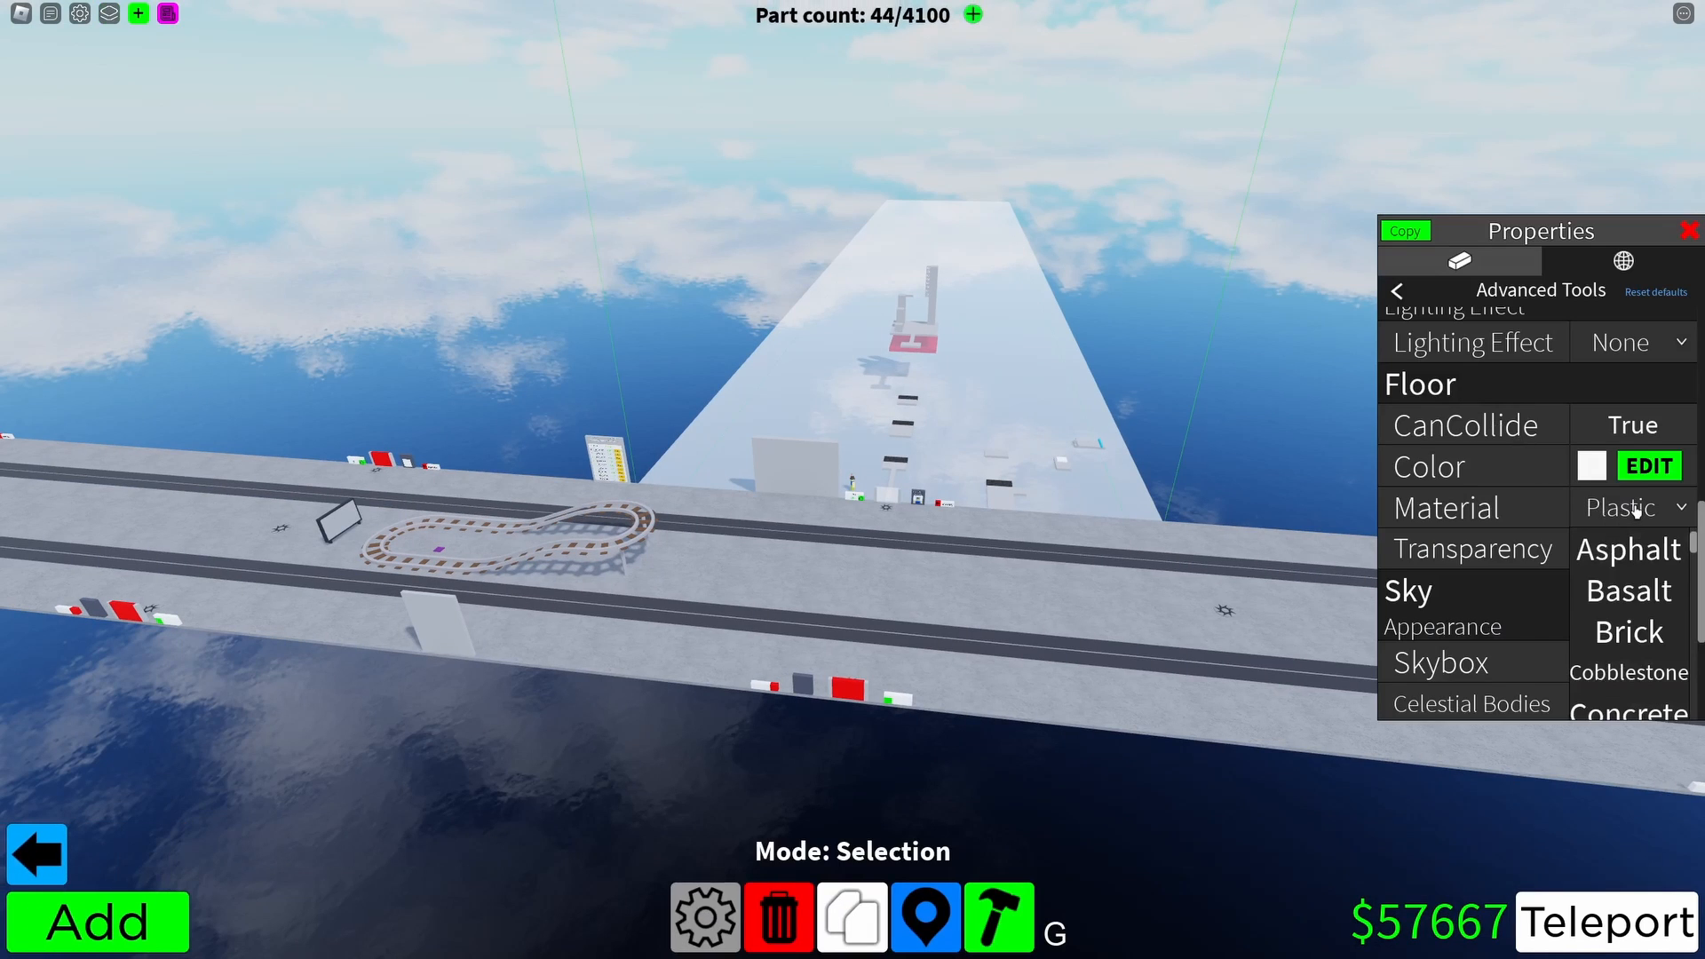
Try Asphalt and Brick floors, settling on Plastic with CanCollide False and Transparency 1.
click(1627, 549)
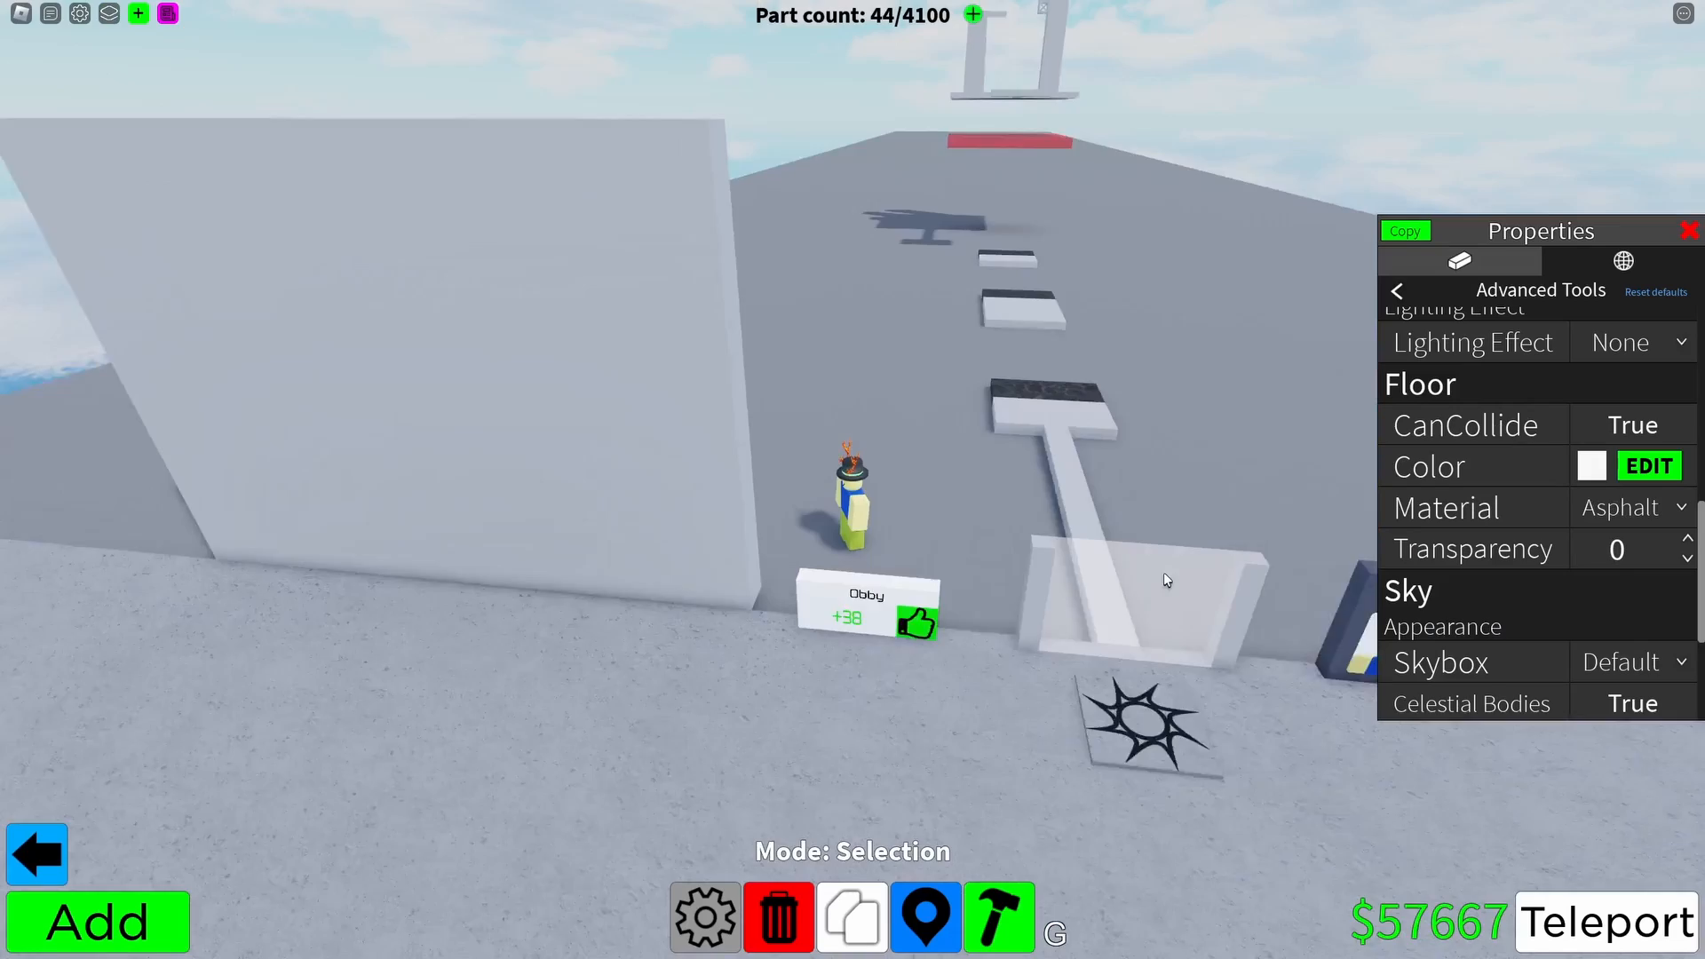
click(1630, 507)
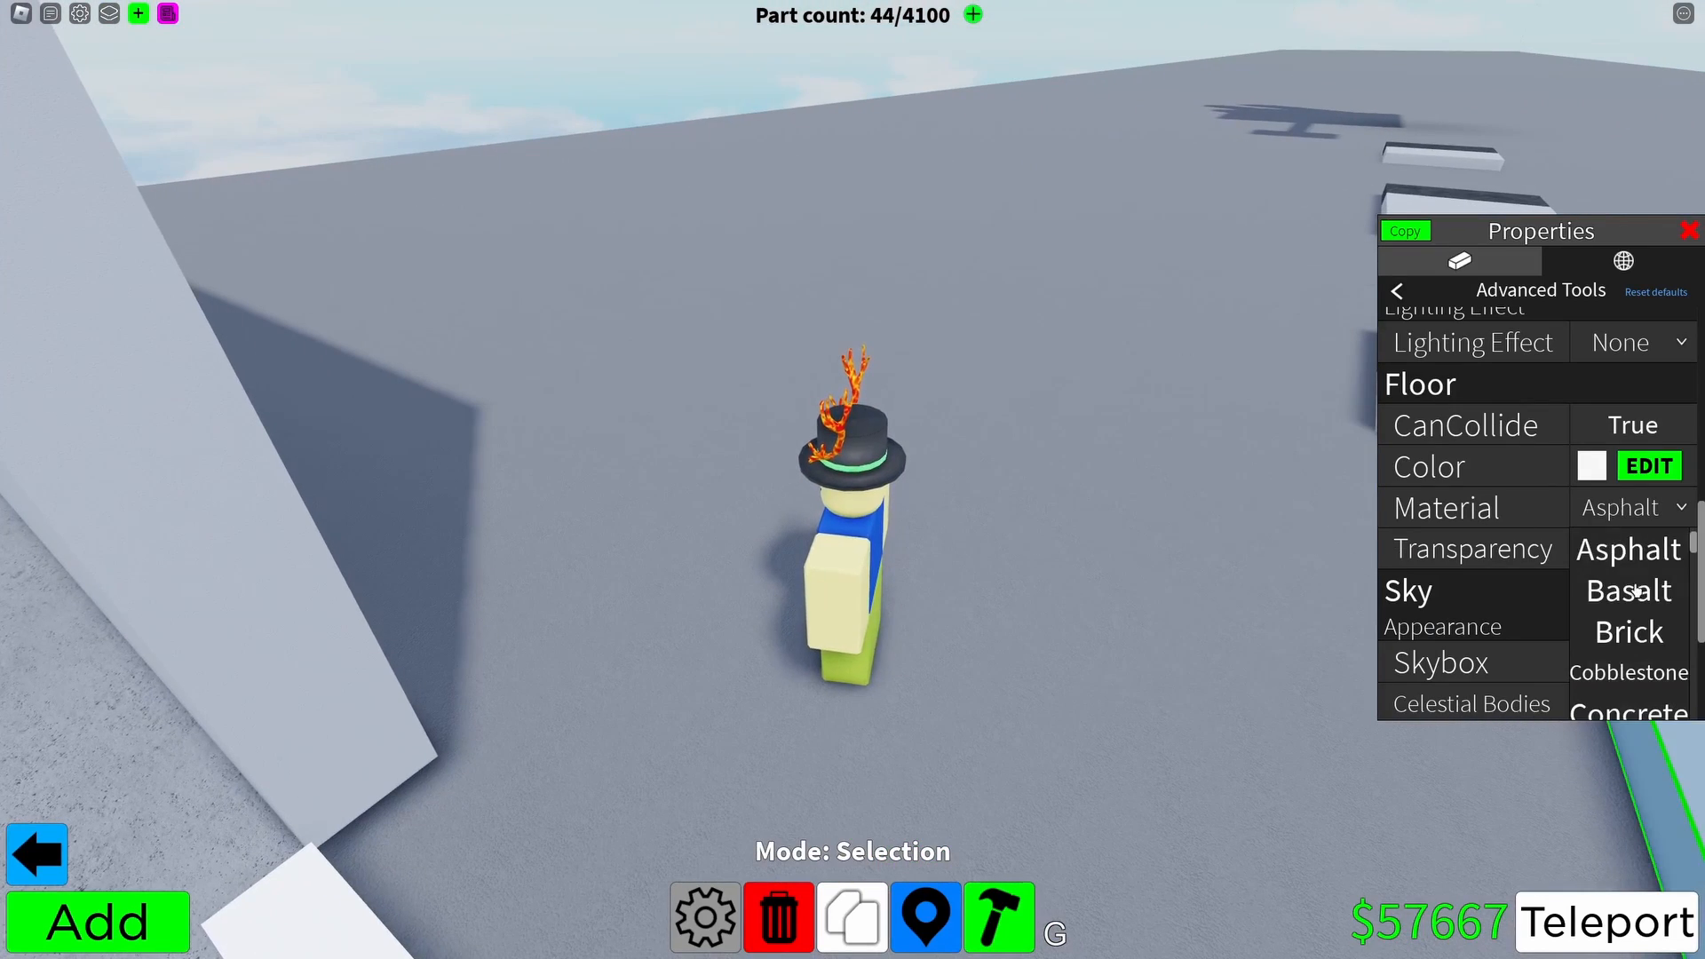
click(1627, 630)
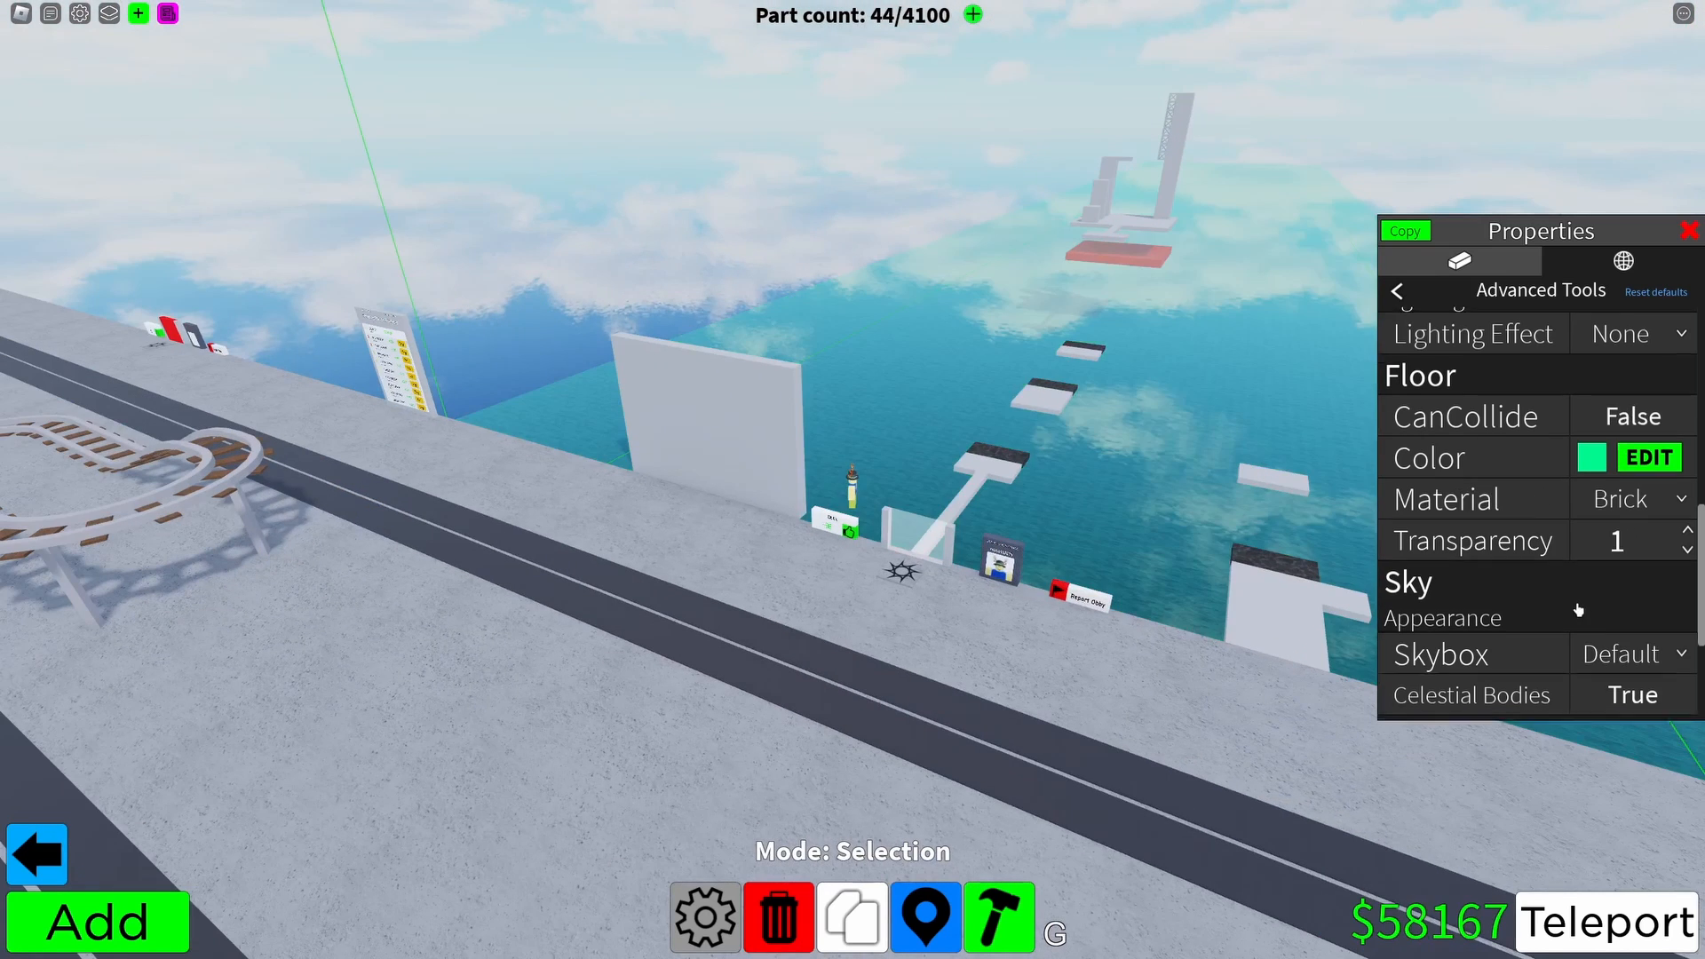
click(1648, 457)
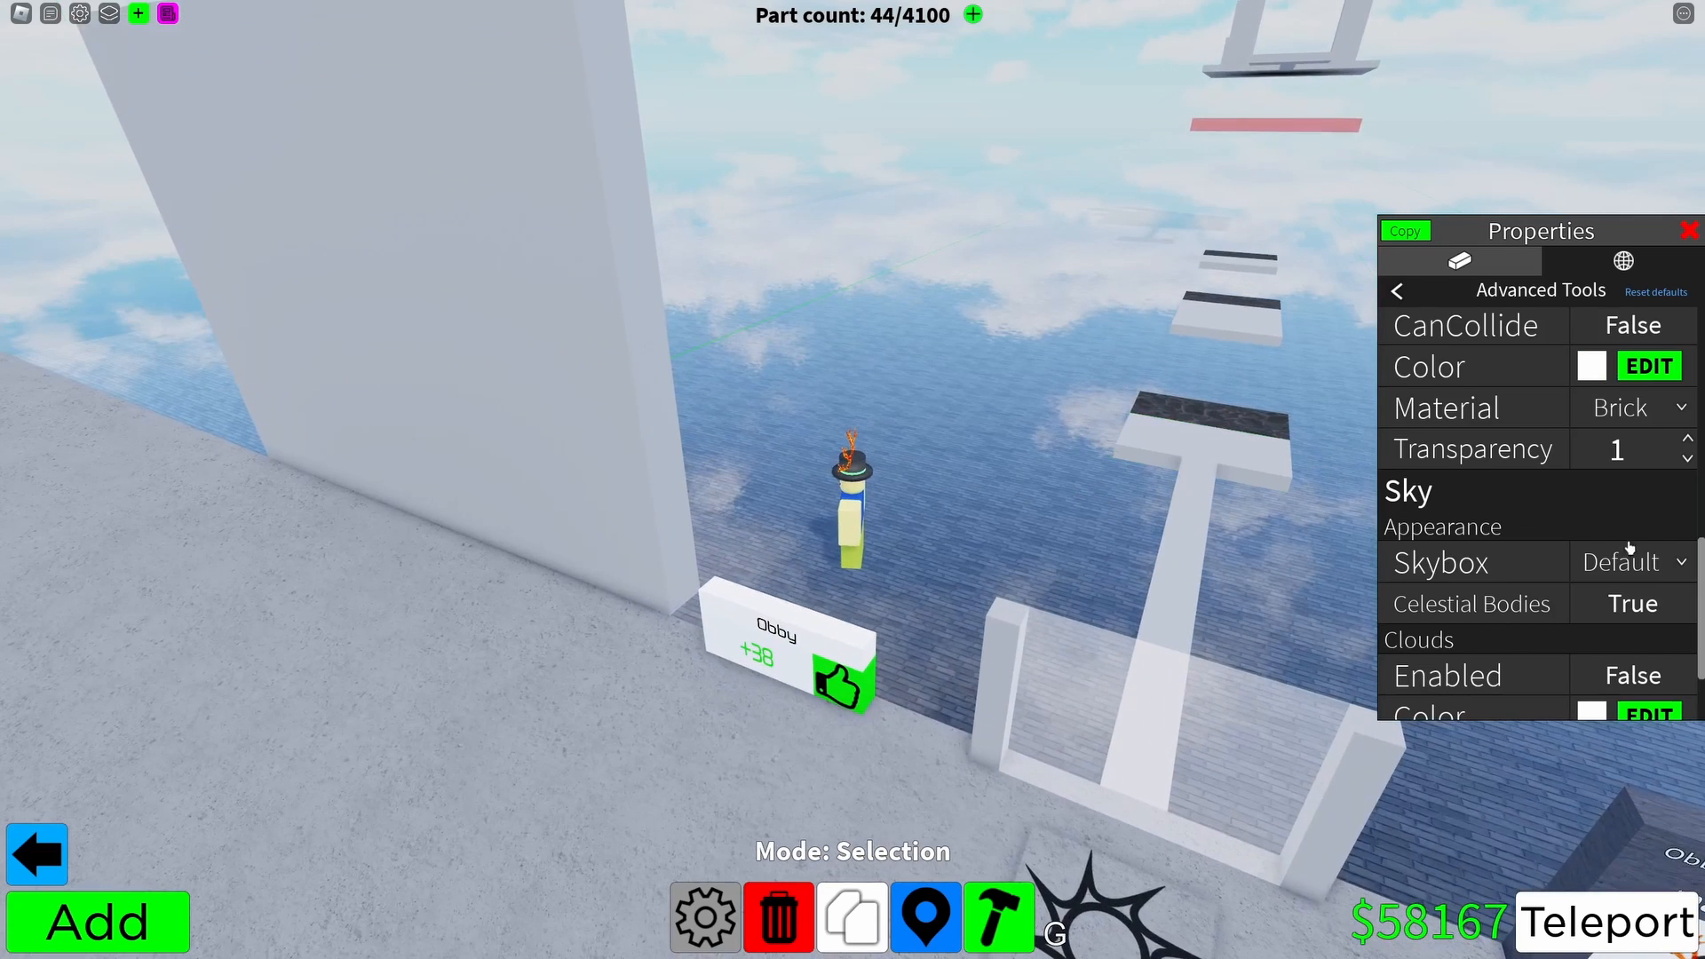
click(1631, 407)
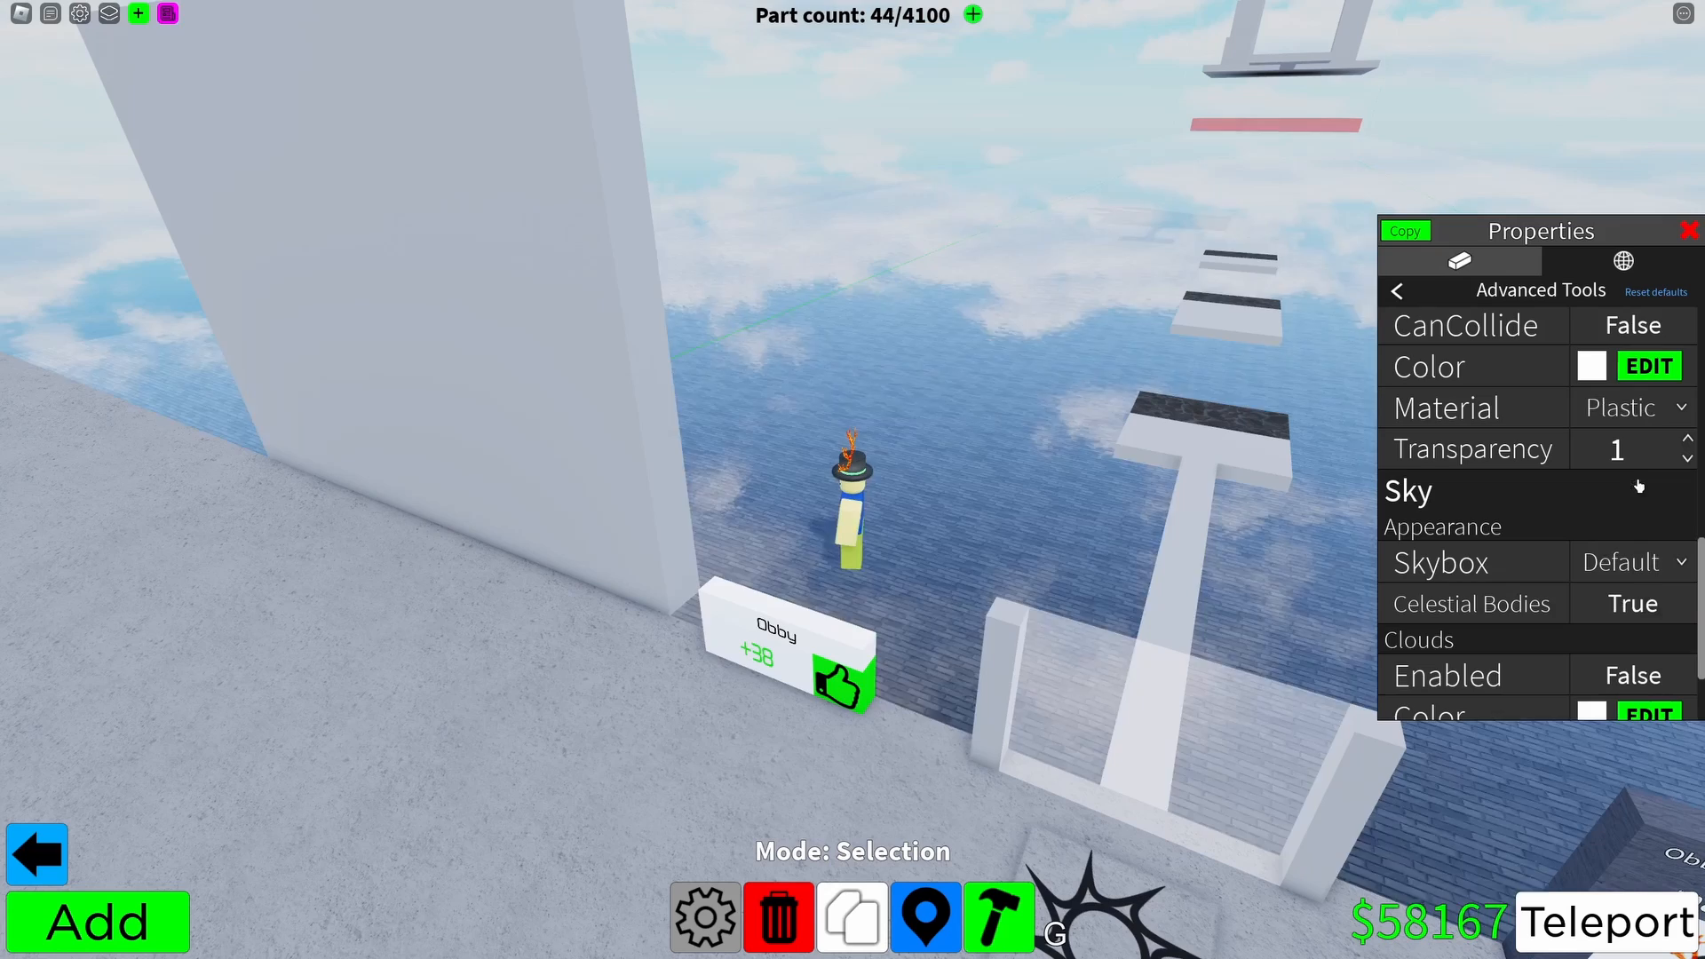
scroll(down, 3)
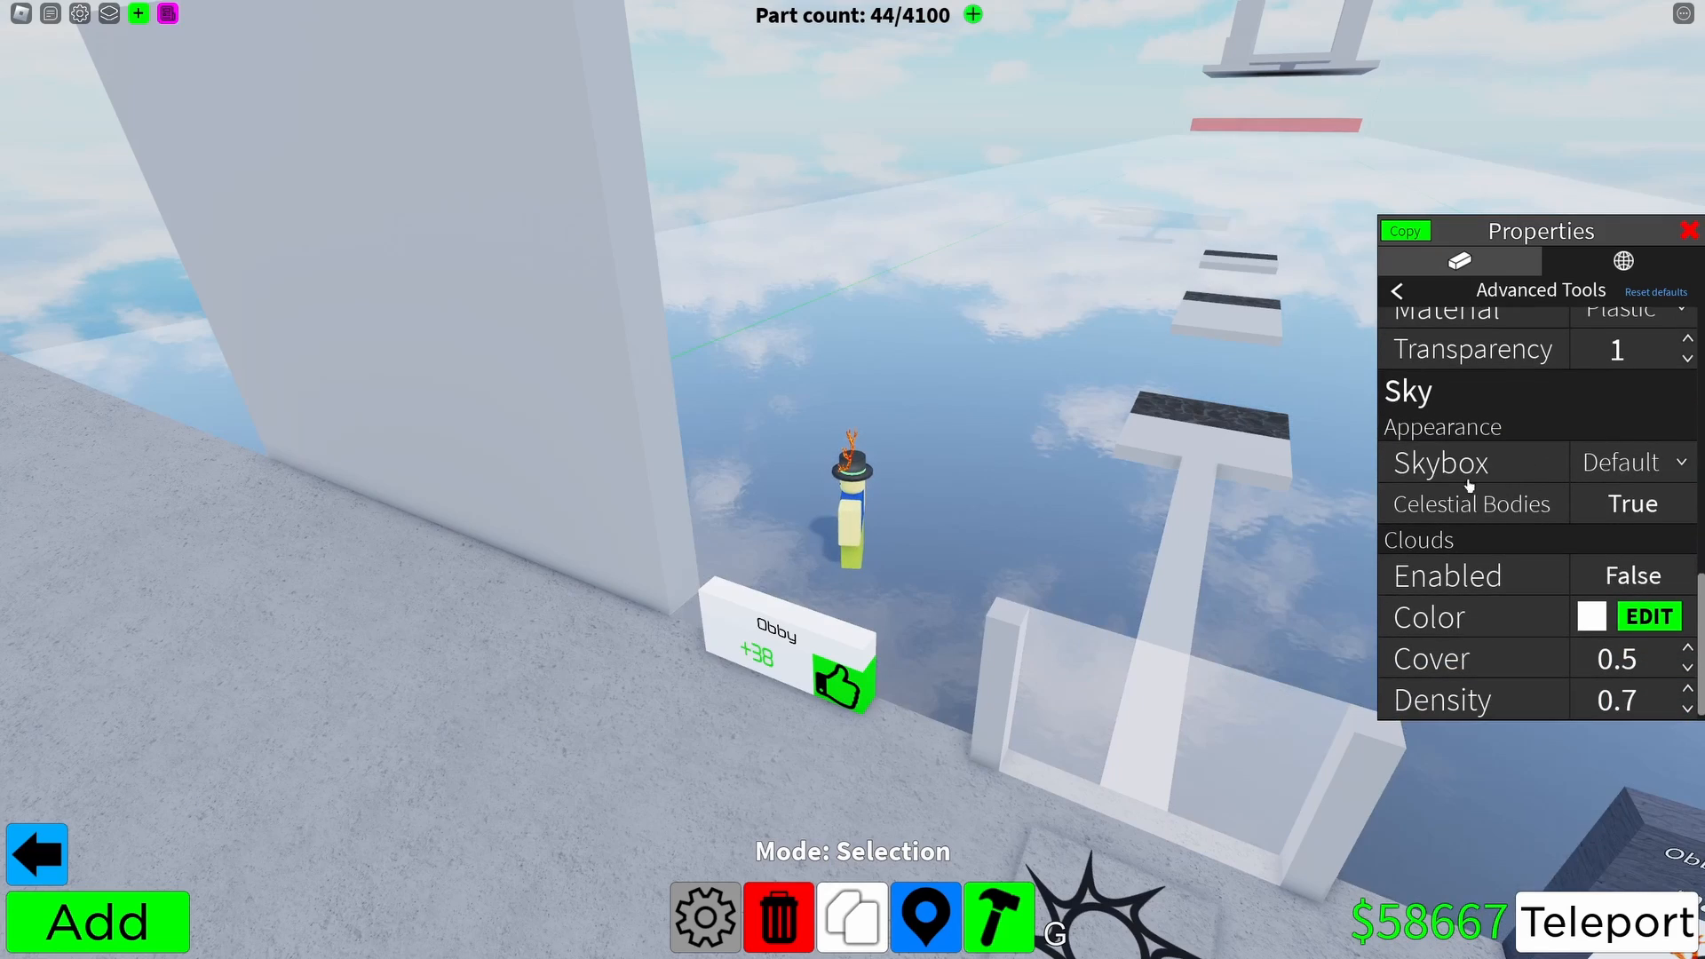
click(1627, 461)
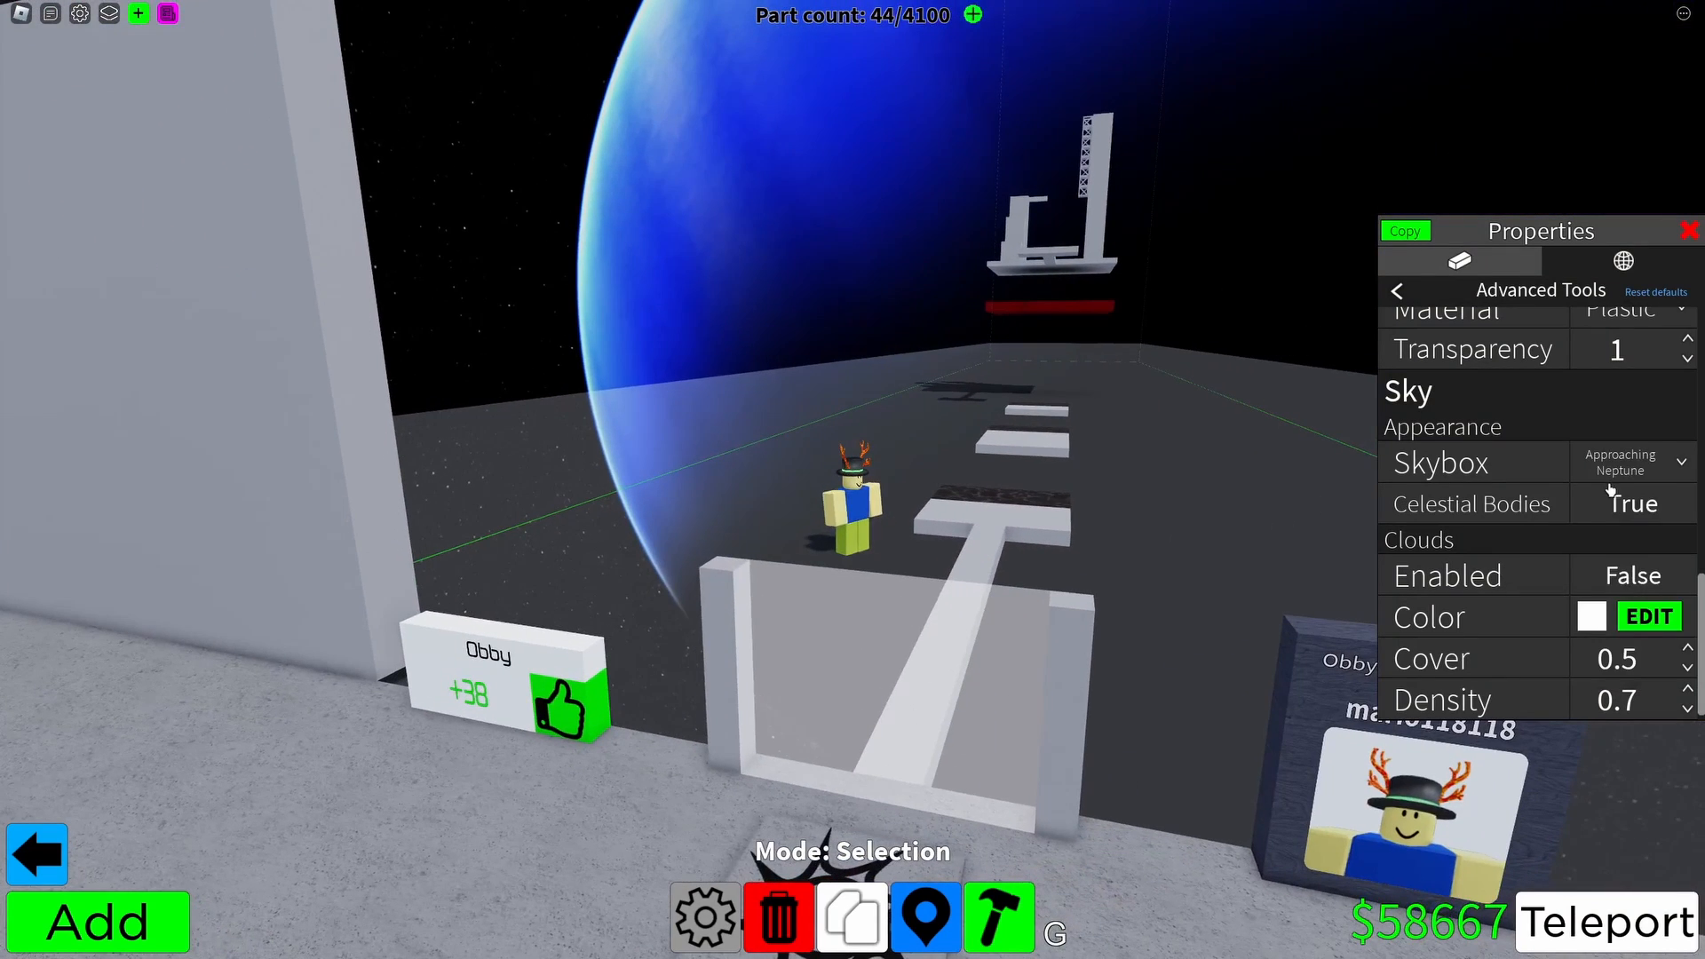
click(1630, 503)
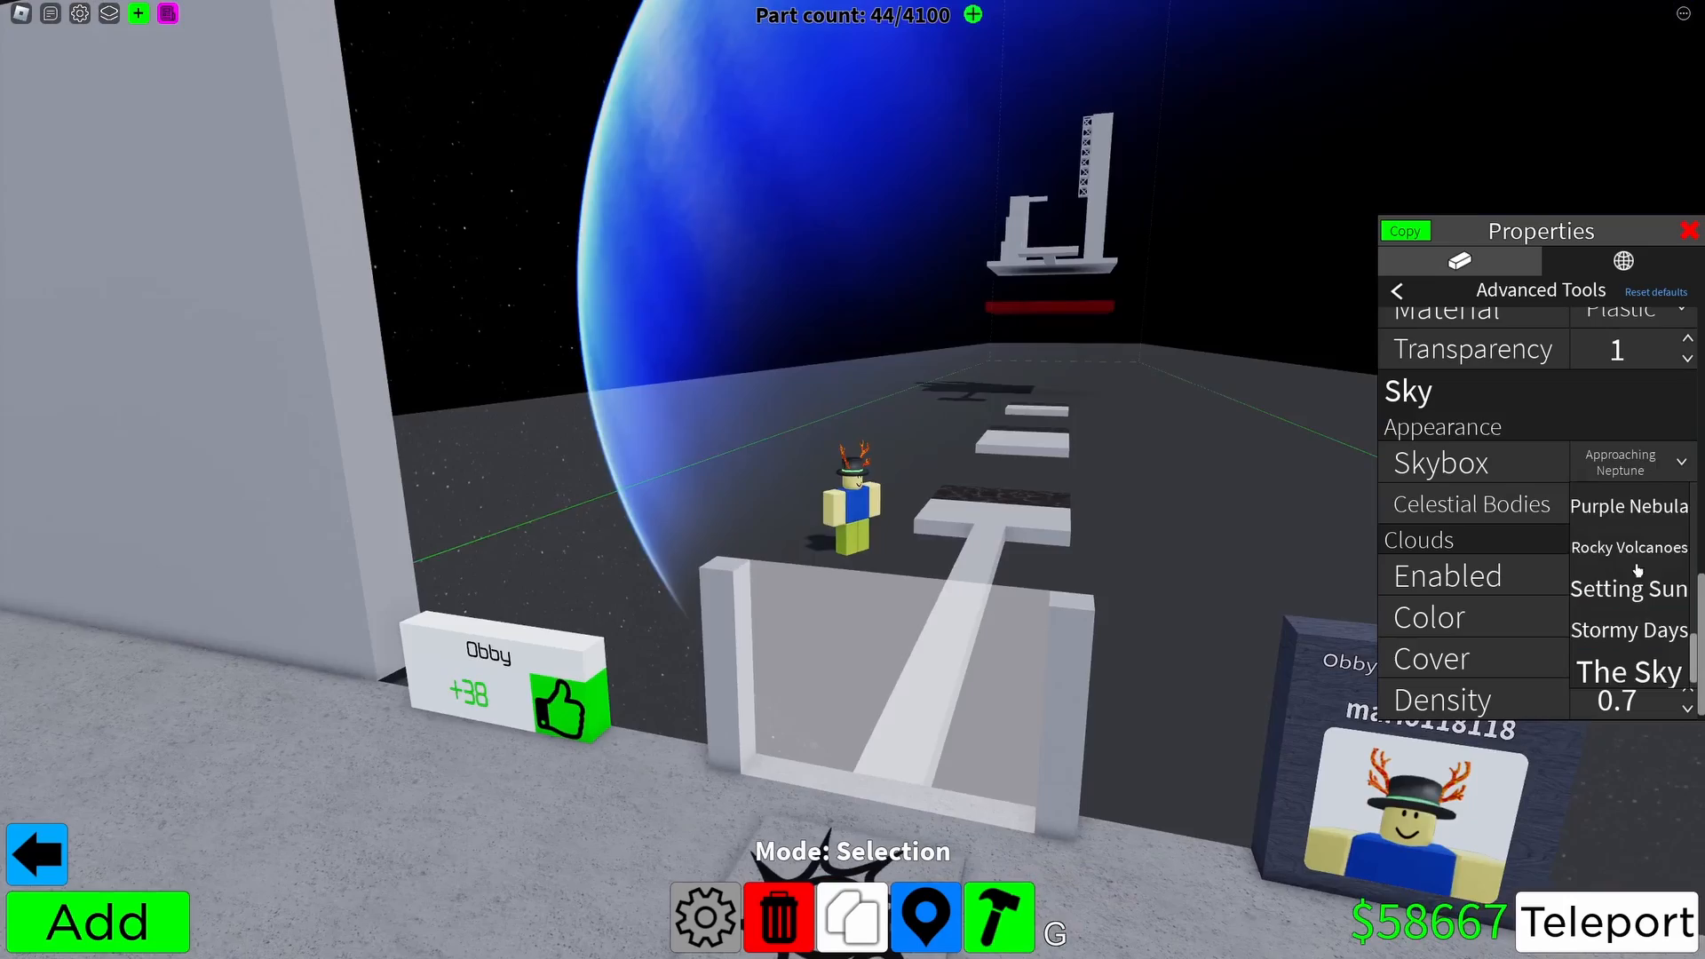
click(1629, 547)
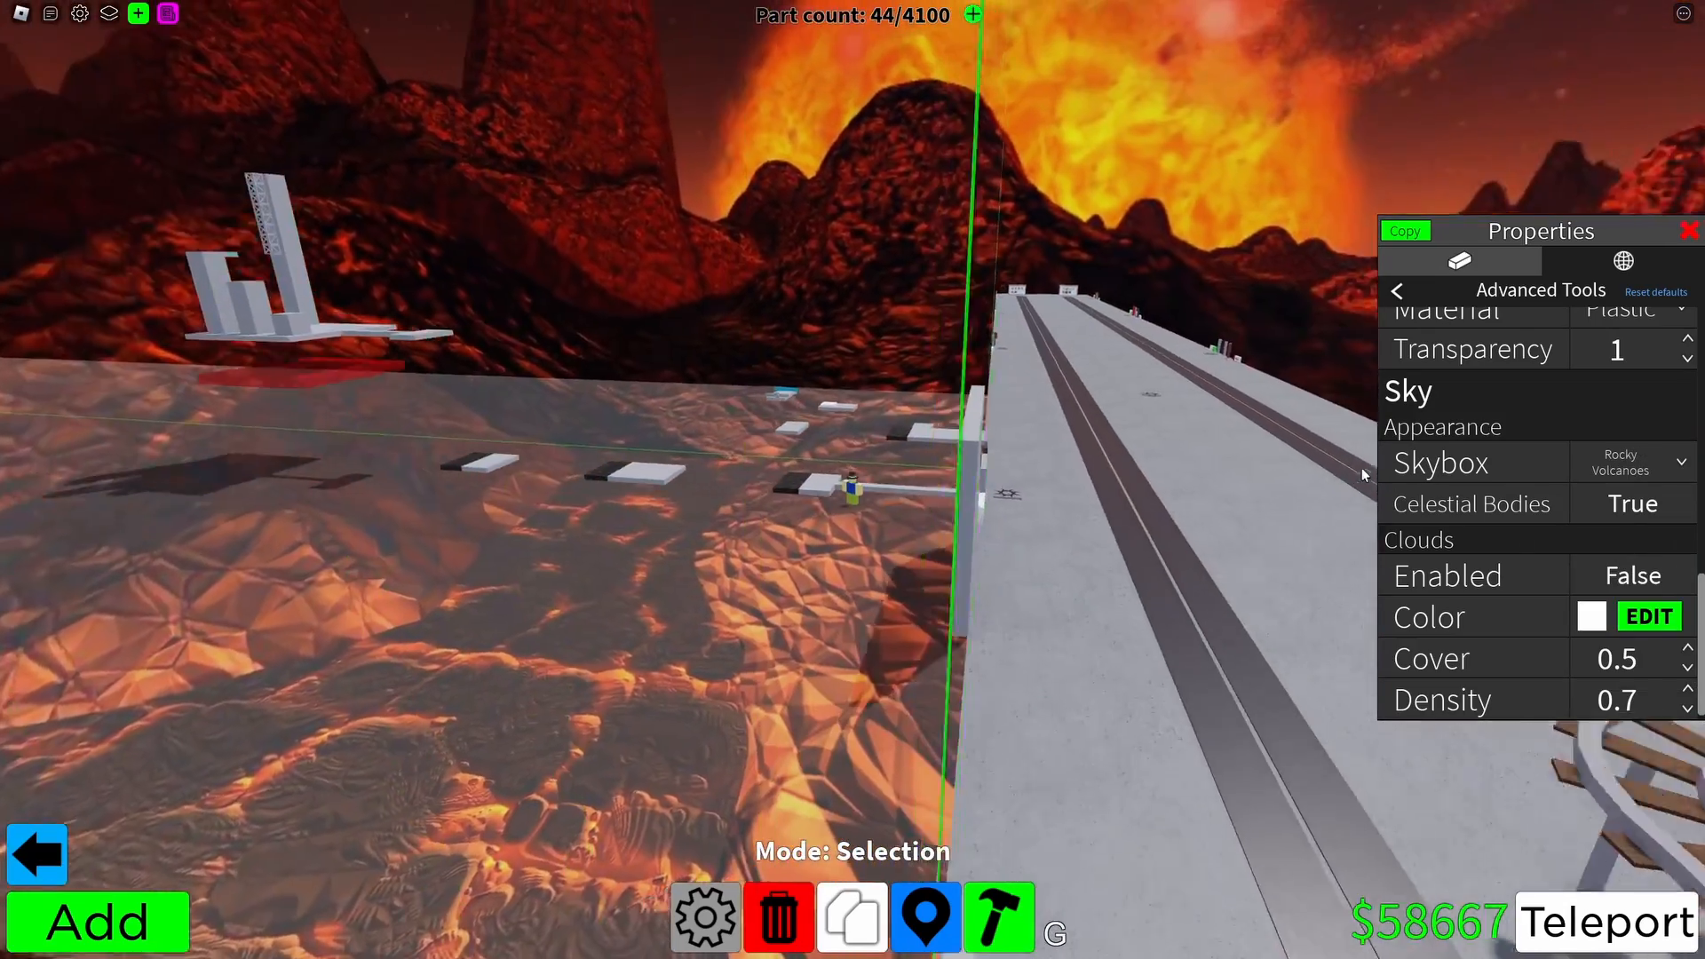
click(1631, 503)
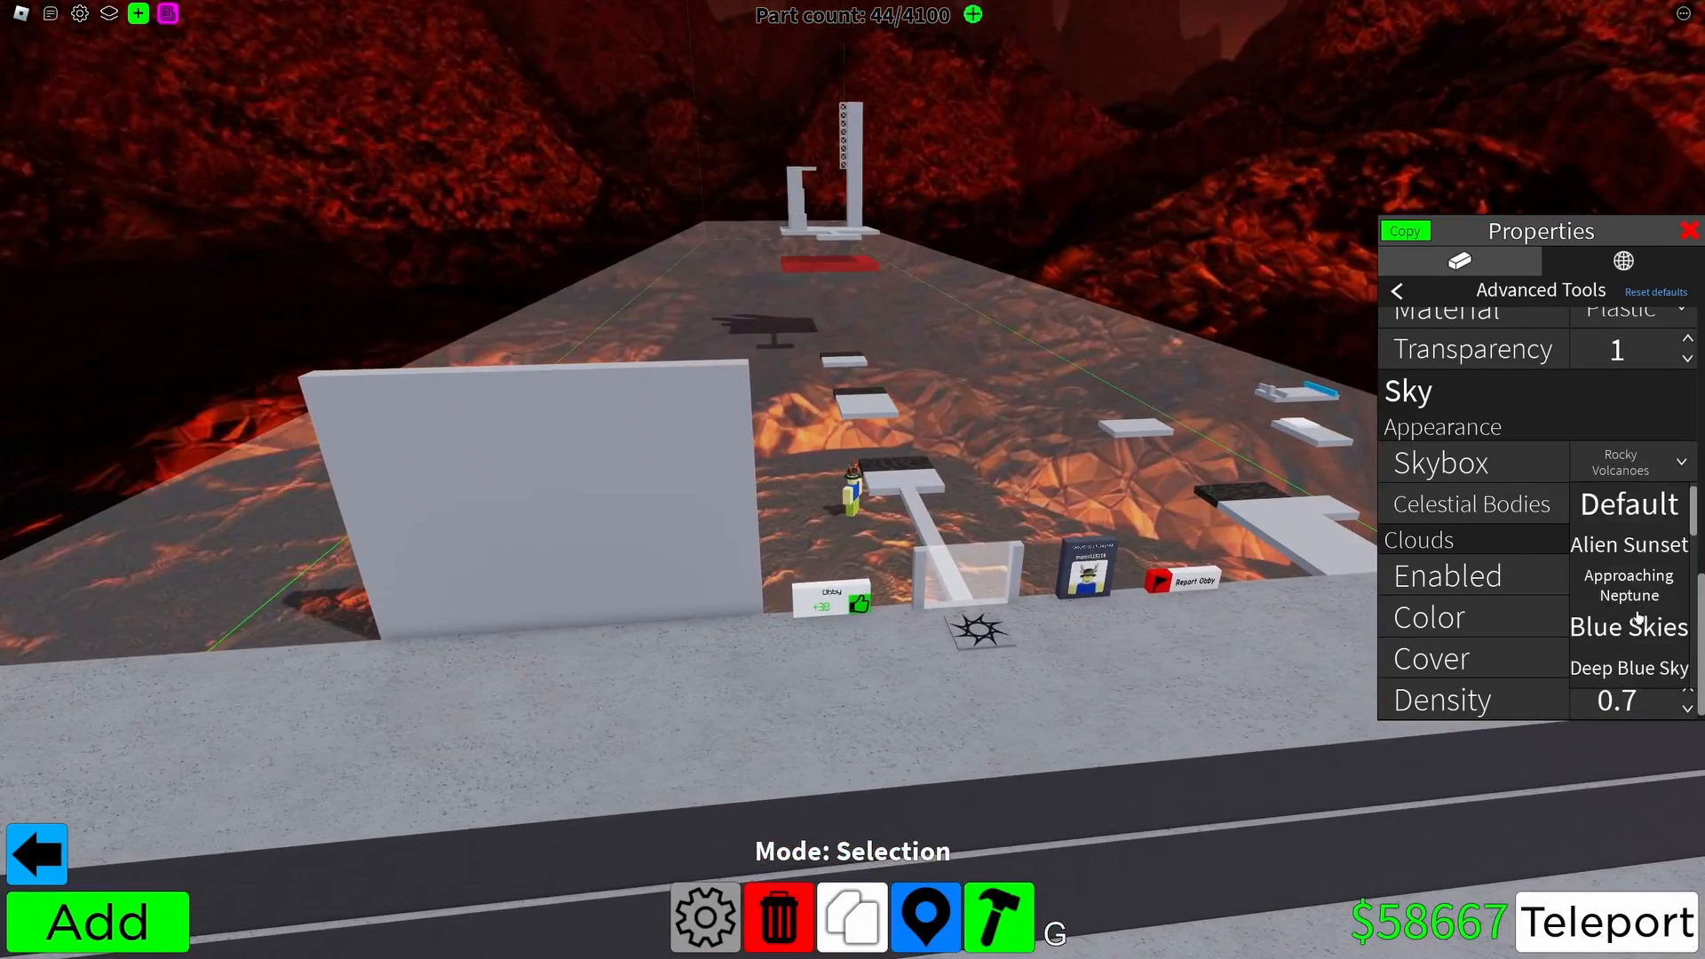
click(1658, 668)
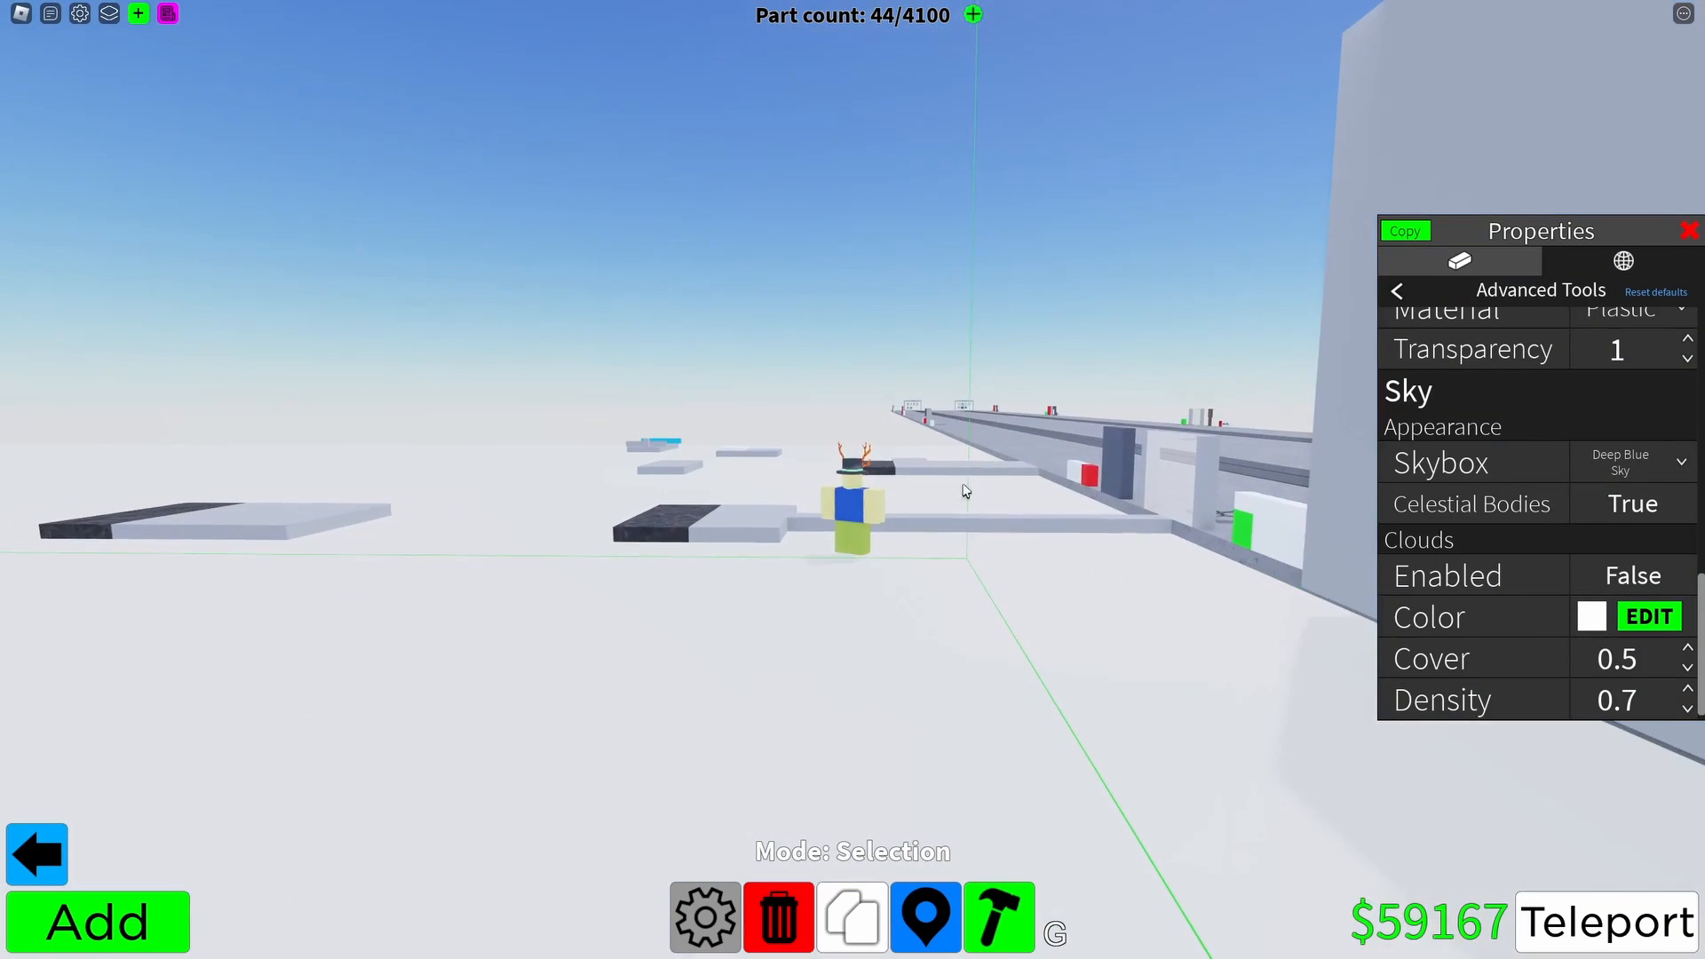
click(1631, 461)
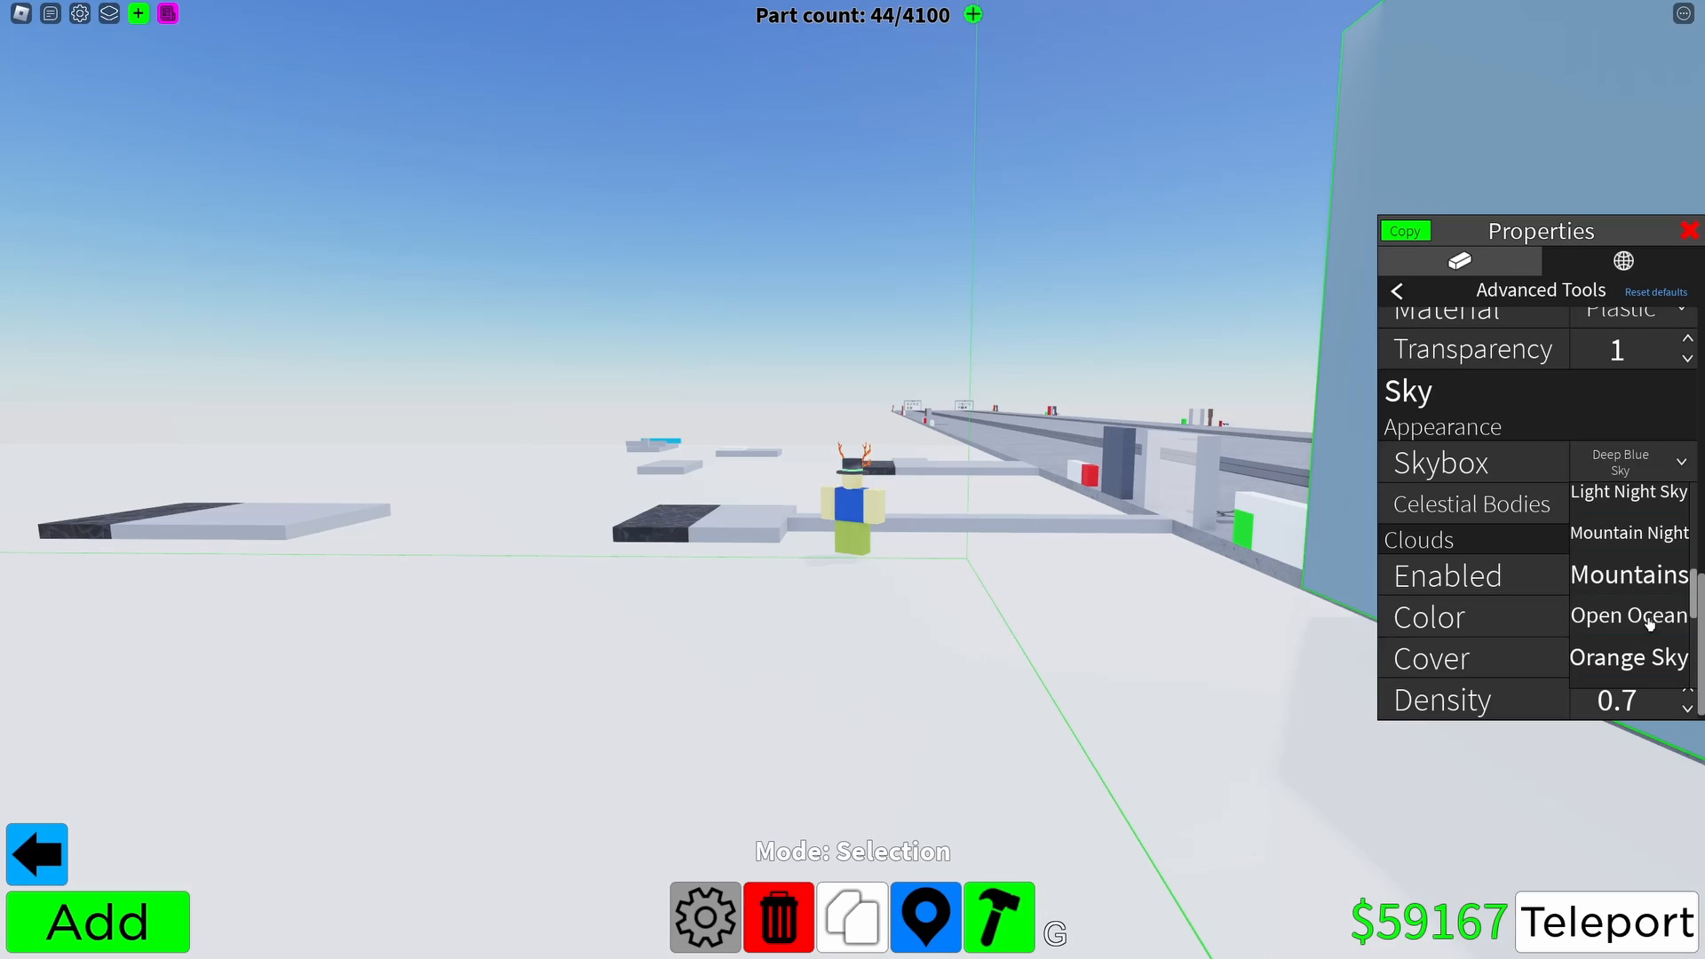
click(1627, 575)
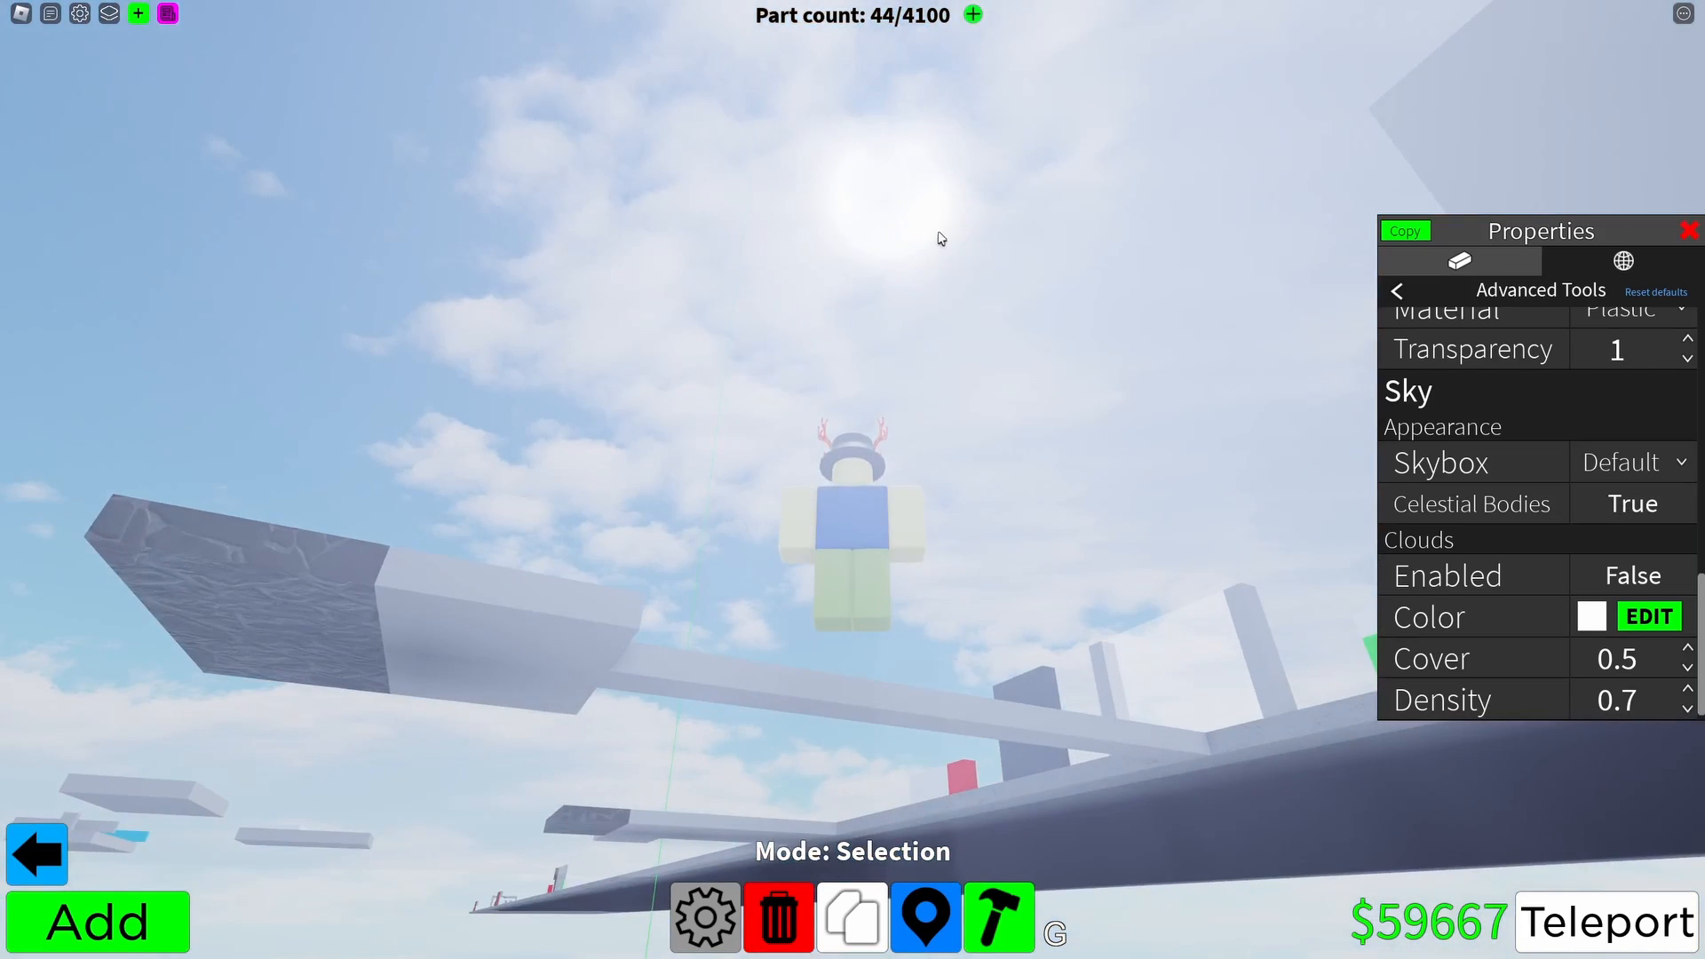
click(1631, 504)
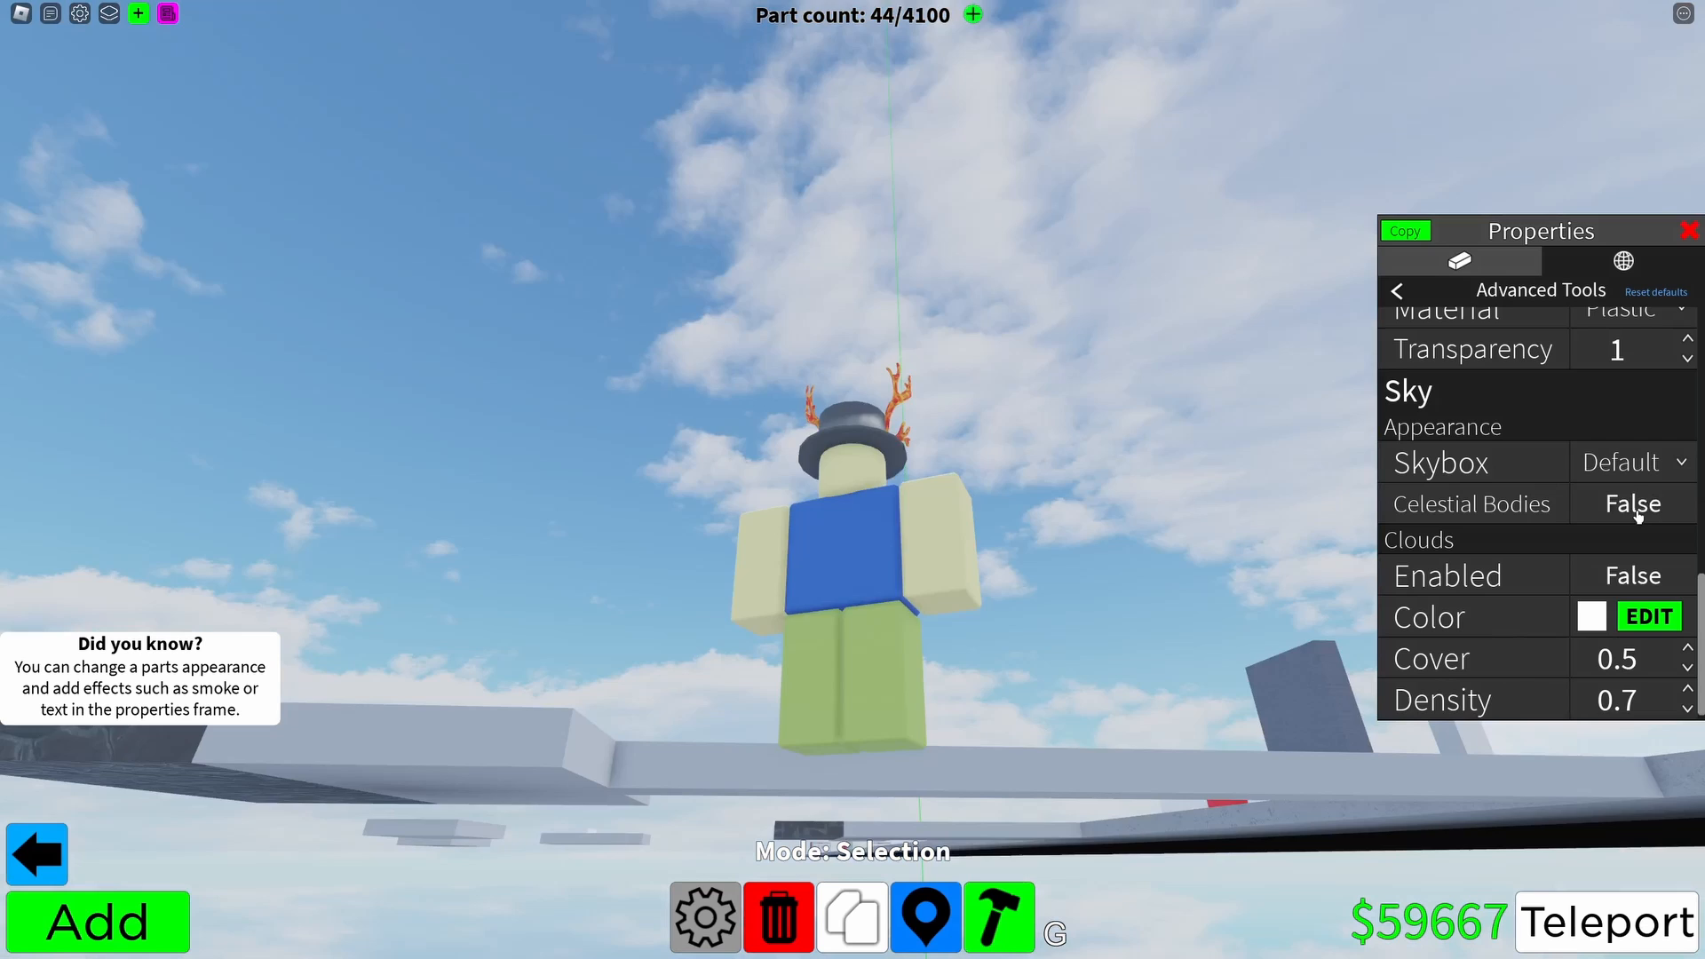
click(1631, 504)
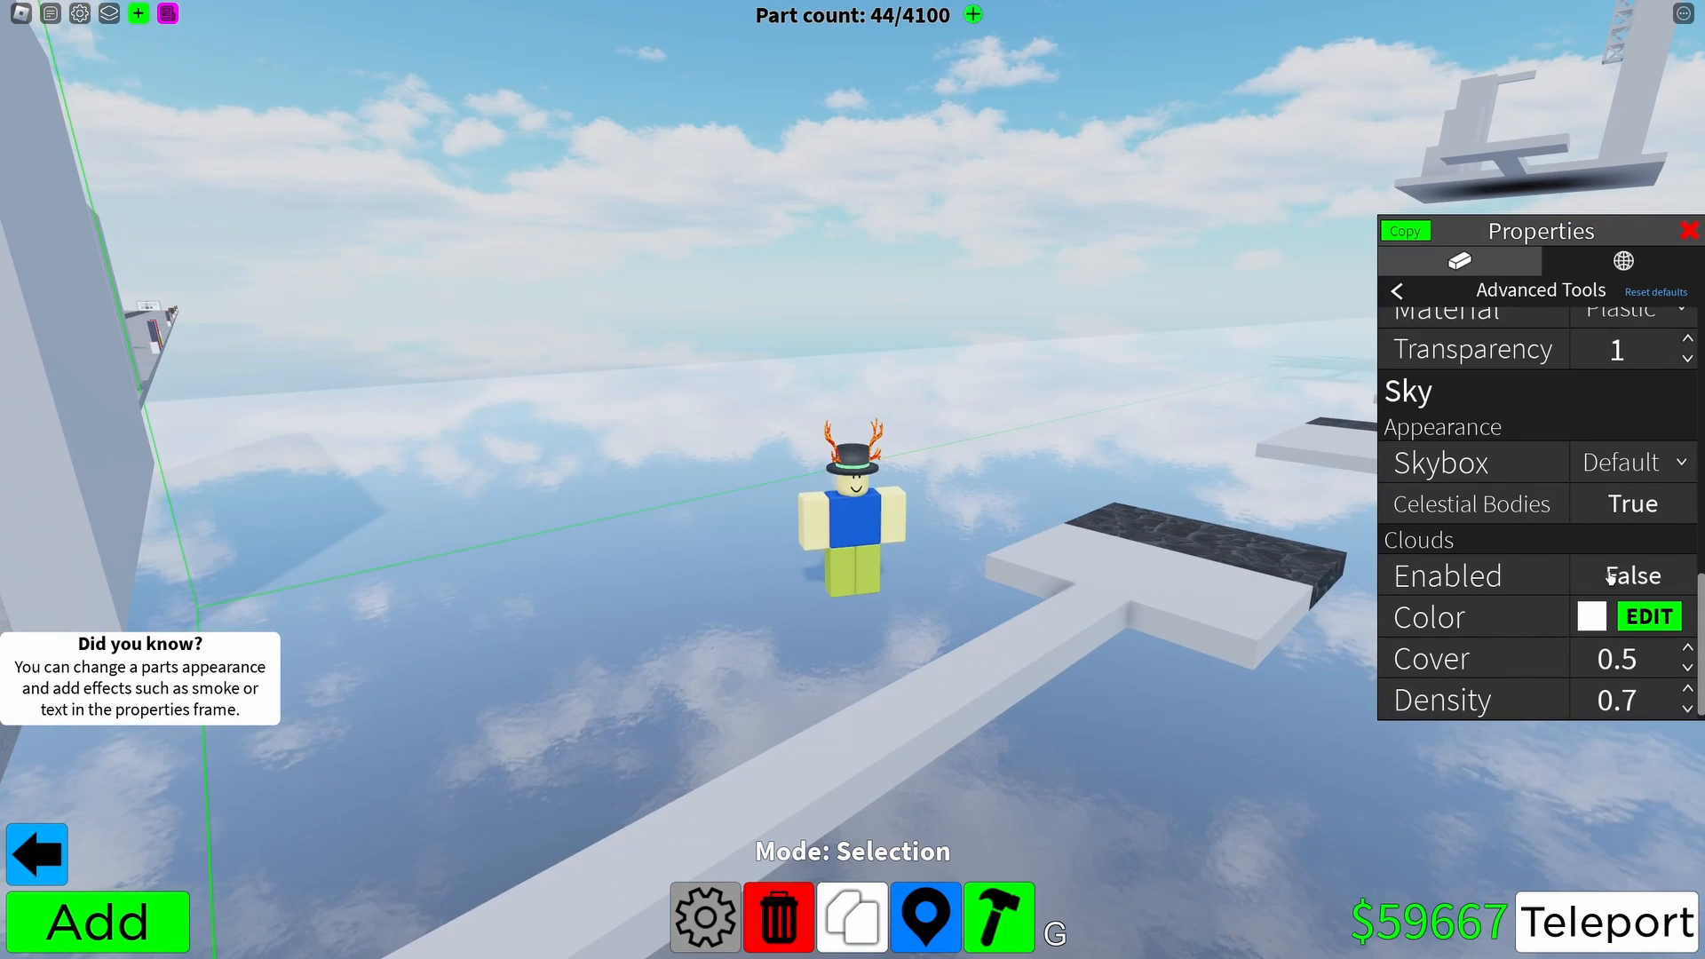
Switch Clouds Enabled to True and pick Deep Blue Sky as the skybox.
click(1630, 575)
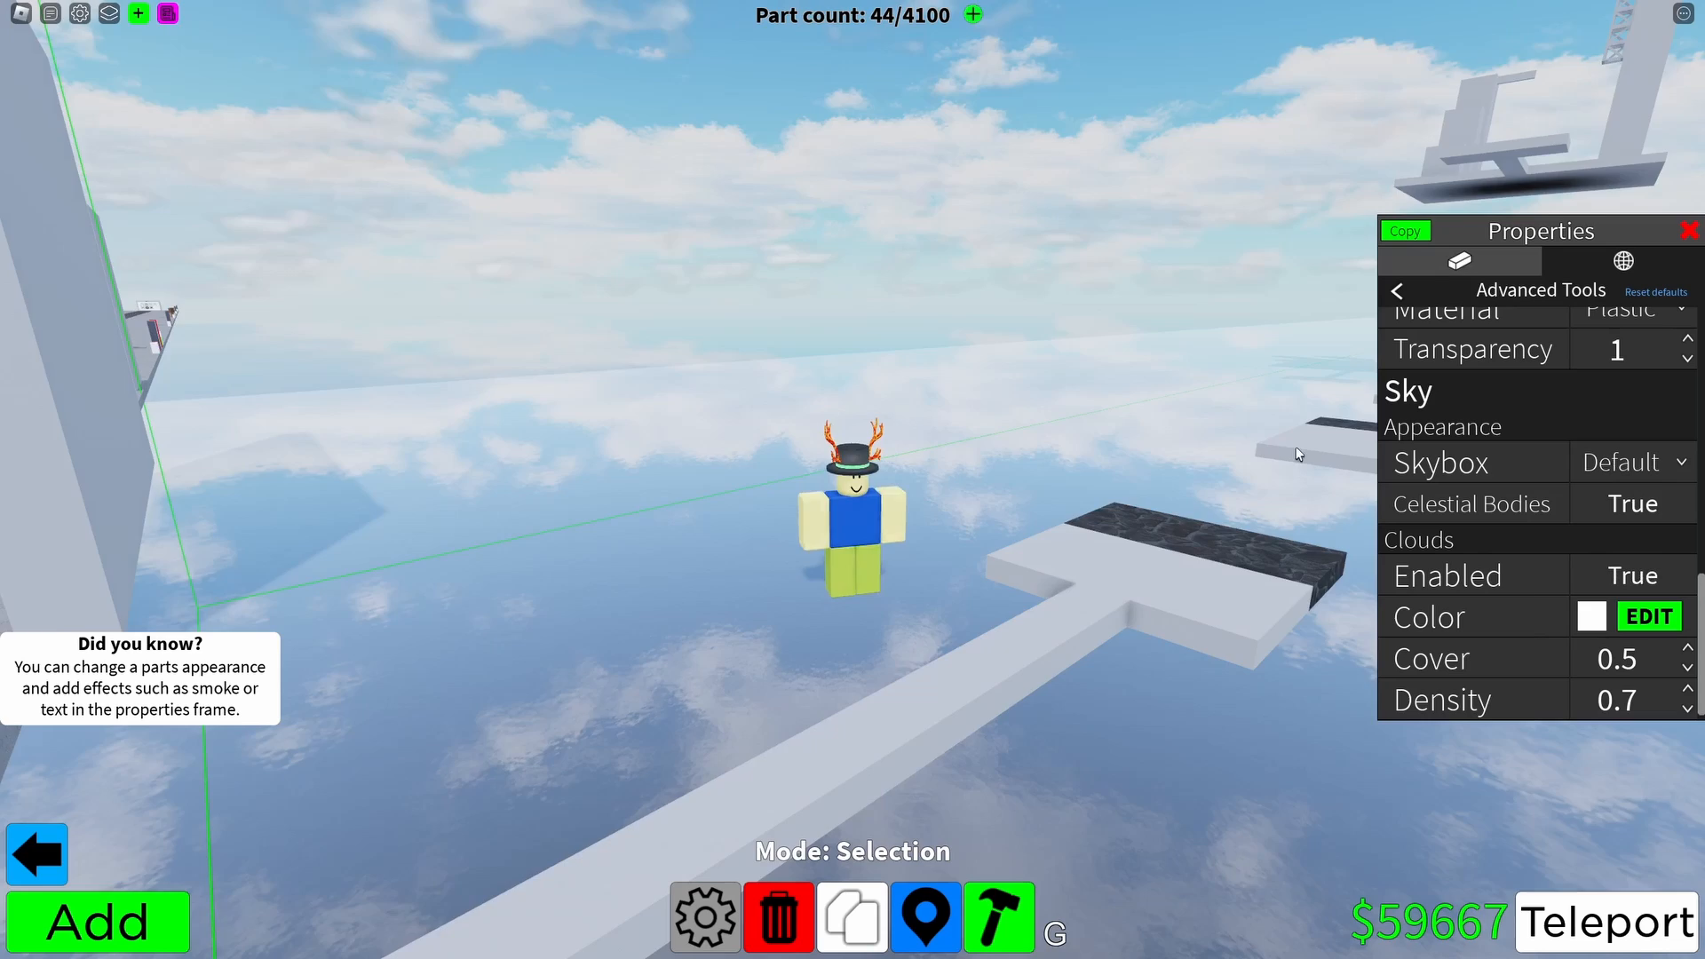
click(1632, 575)
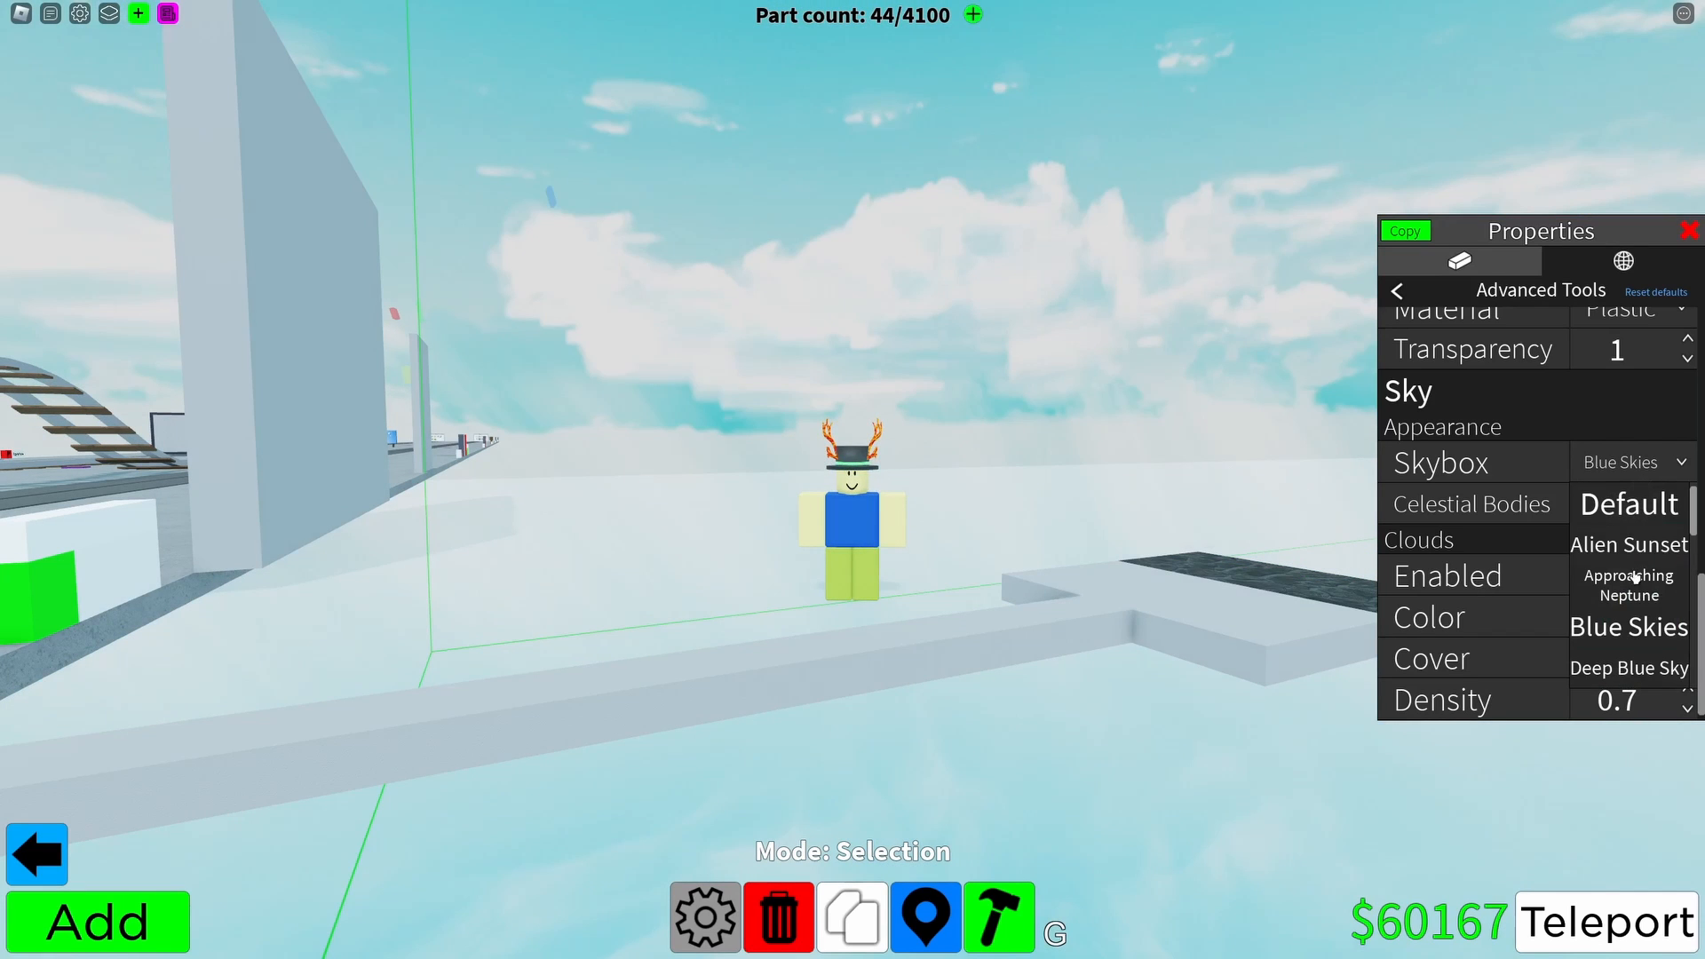
click(1628, 668)
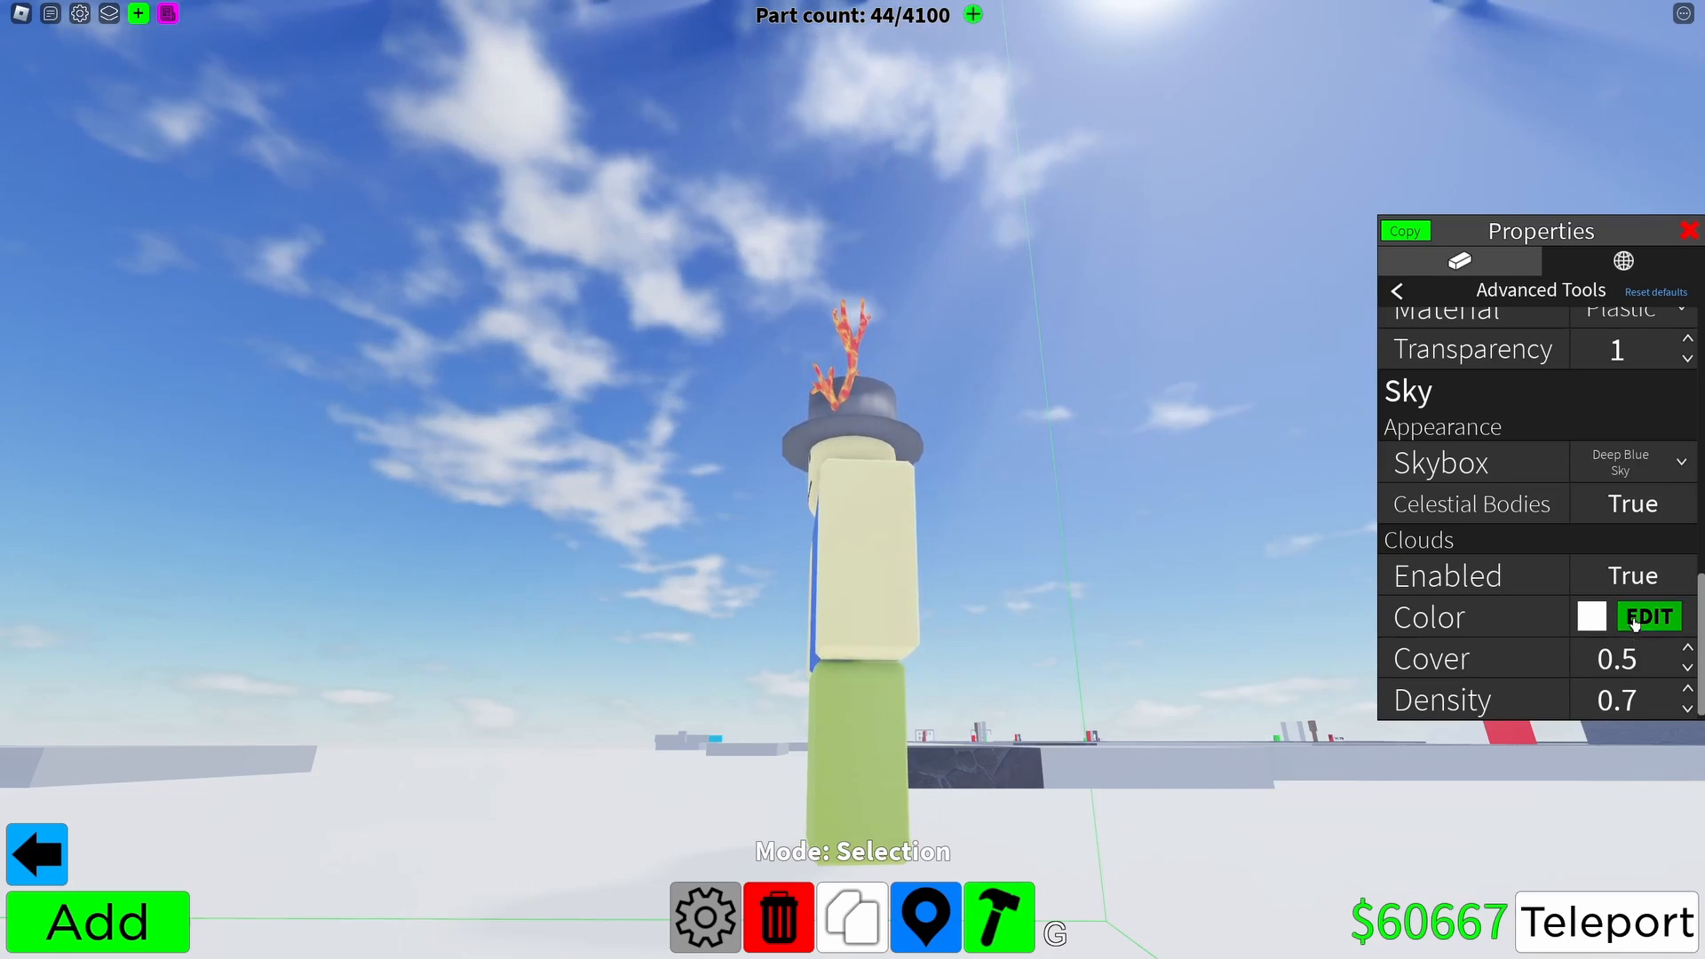
Change the cloud colour from white to light peach and enter 0.6 cloud cover.
click(1648, 616)
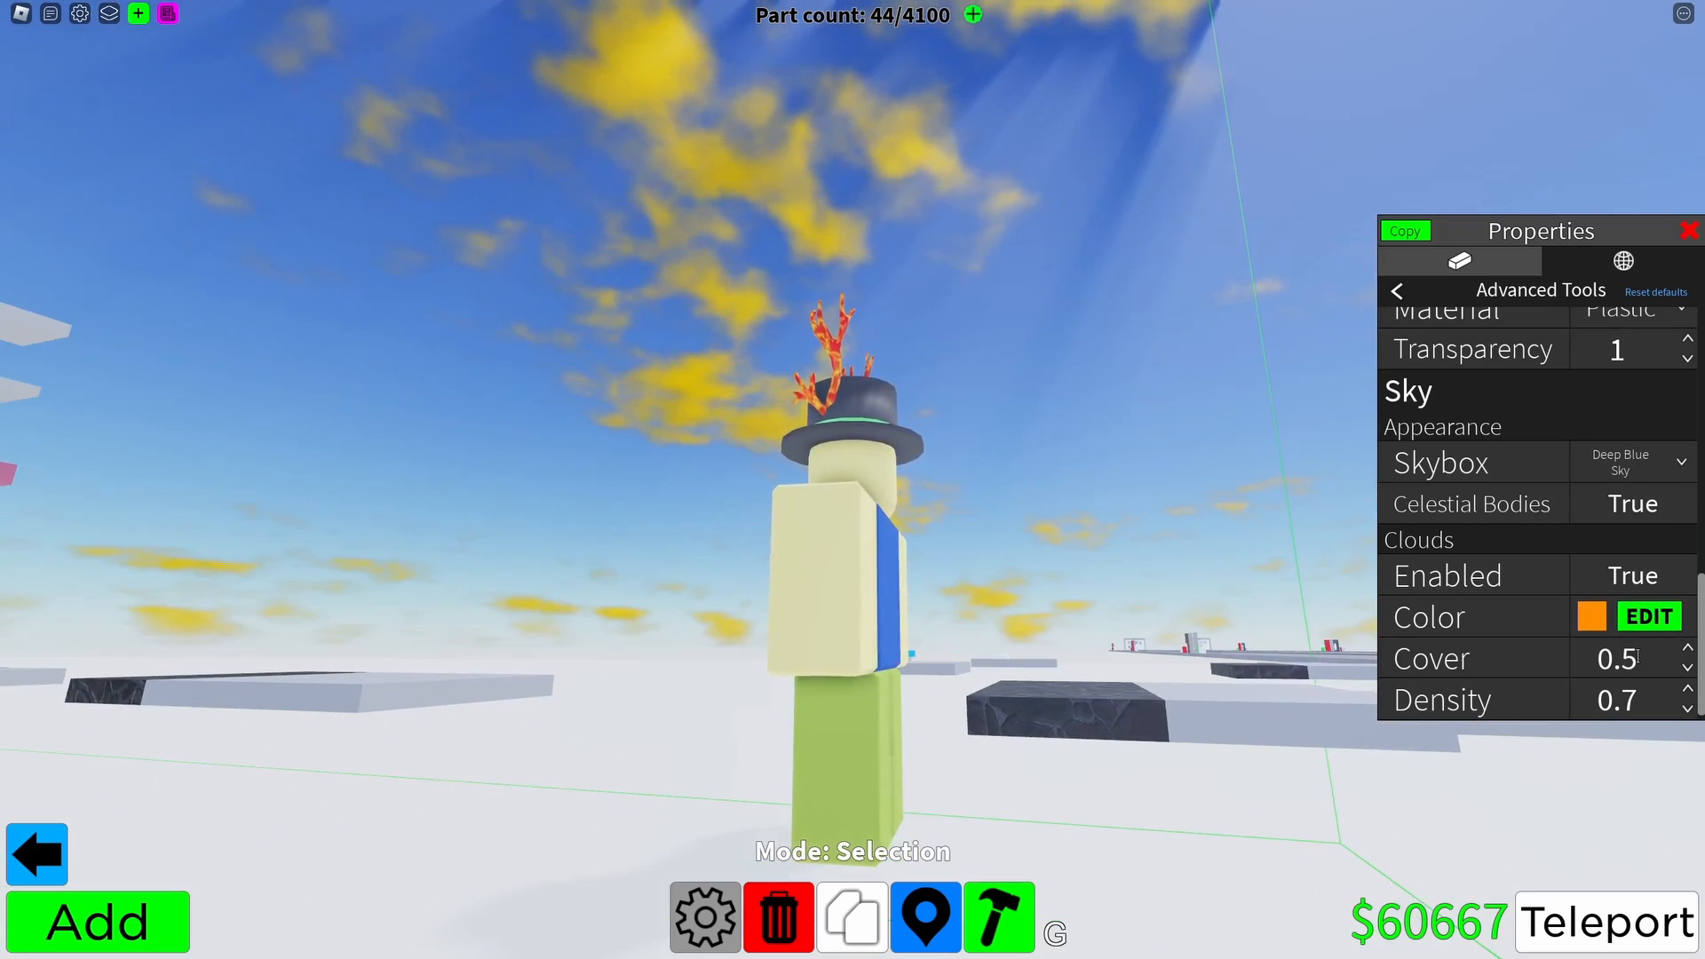
click(1688, 673)
text(0.8)
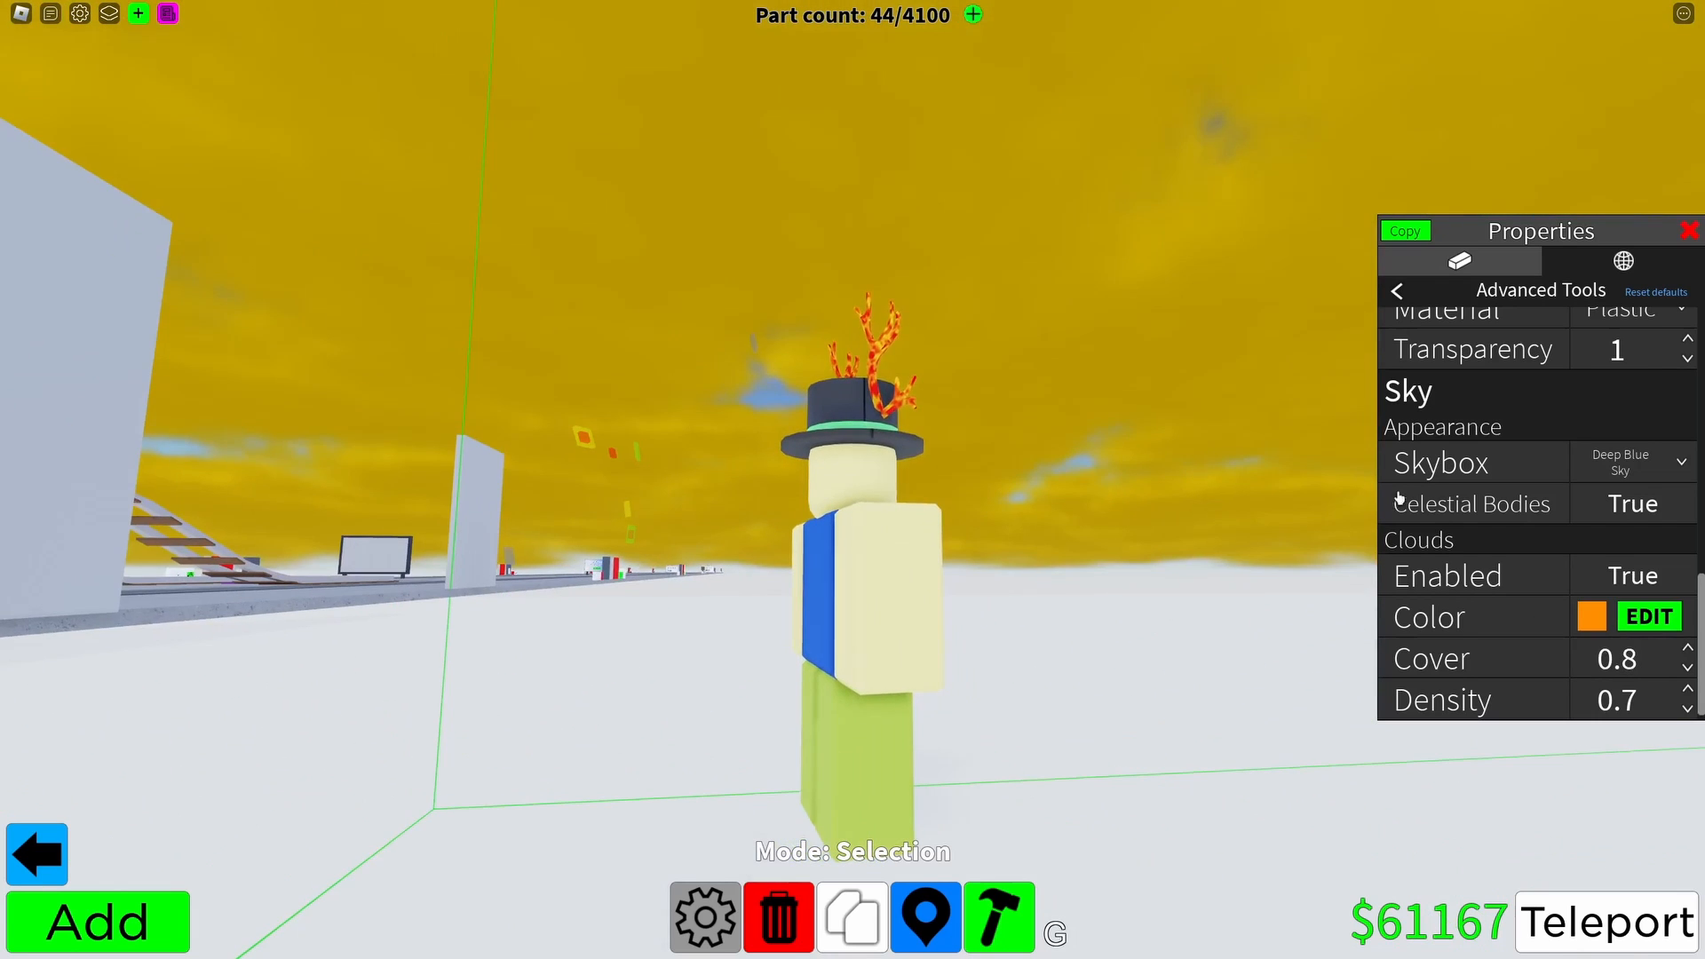
click(1648, 616)
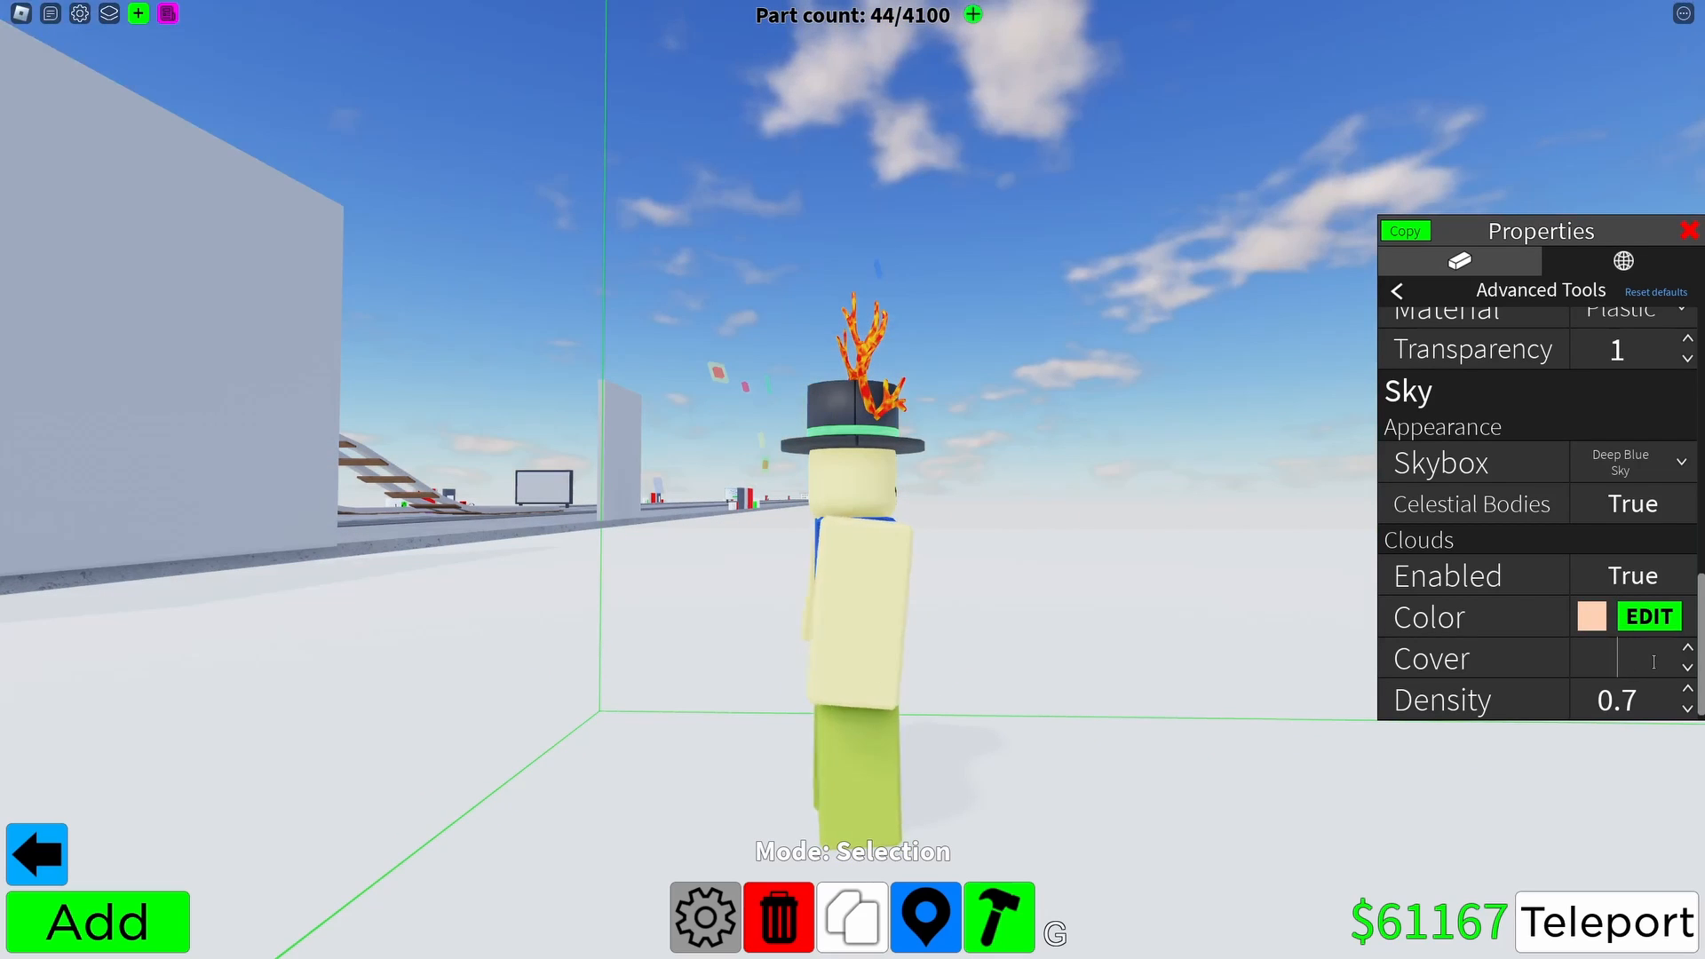
text(0.6)
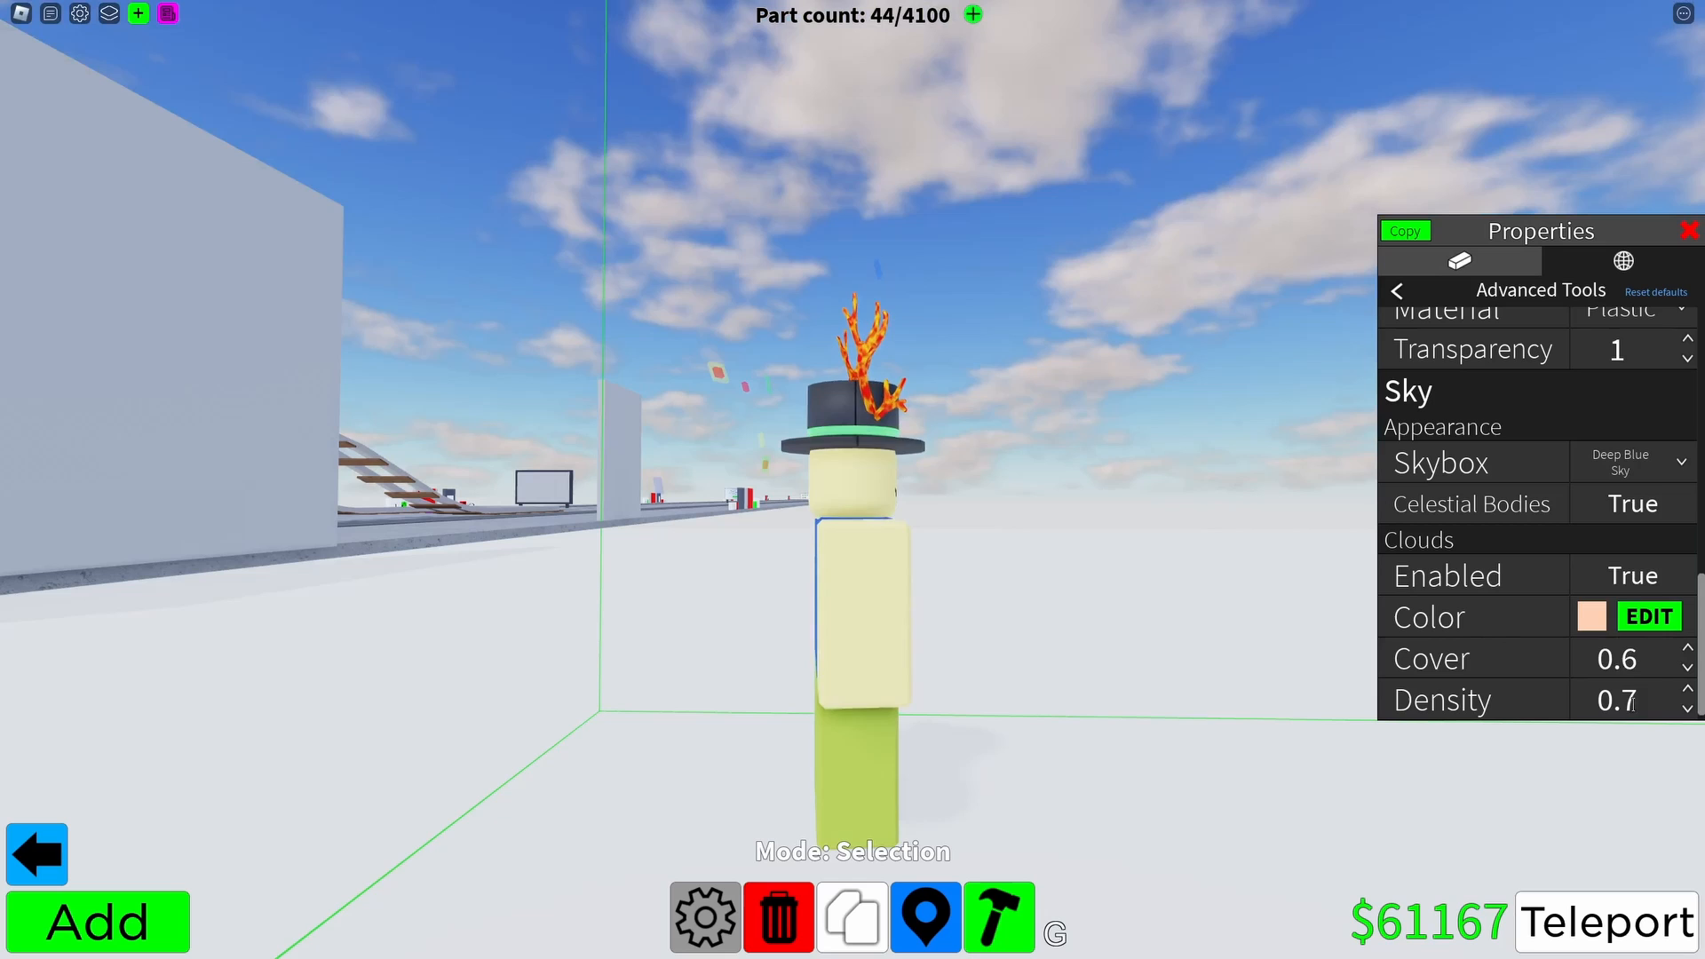
Set the Lighting fog to white with a distance of 50000.
click(1686, 710)
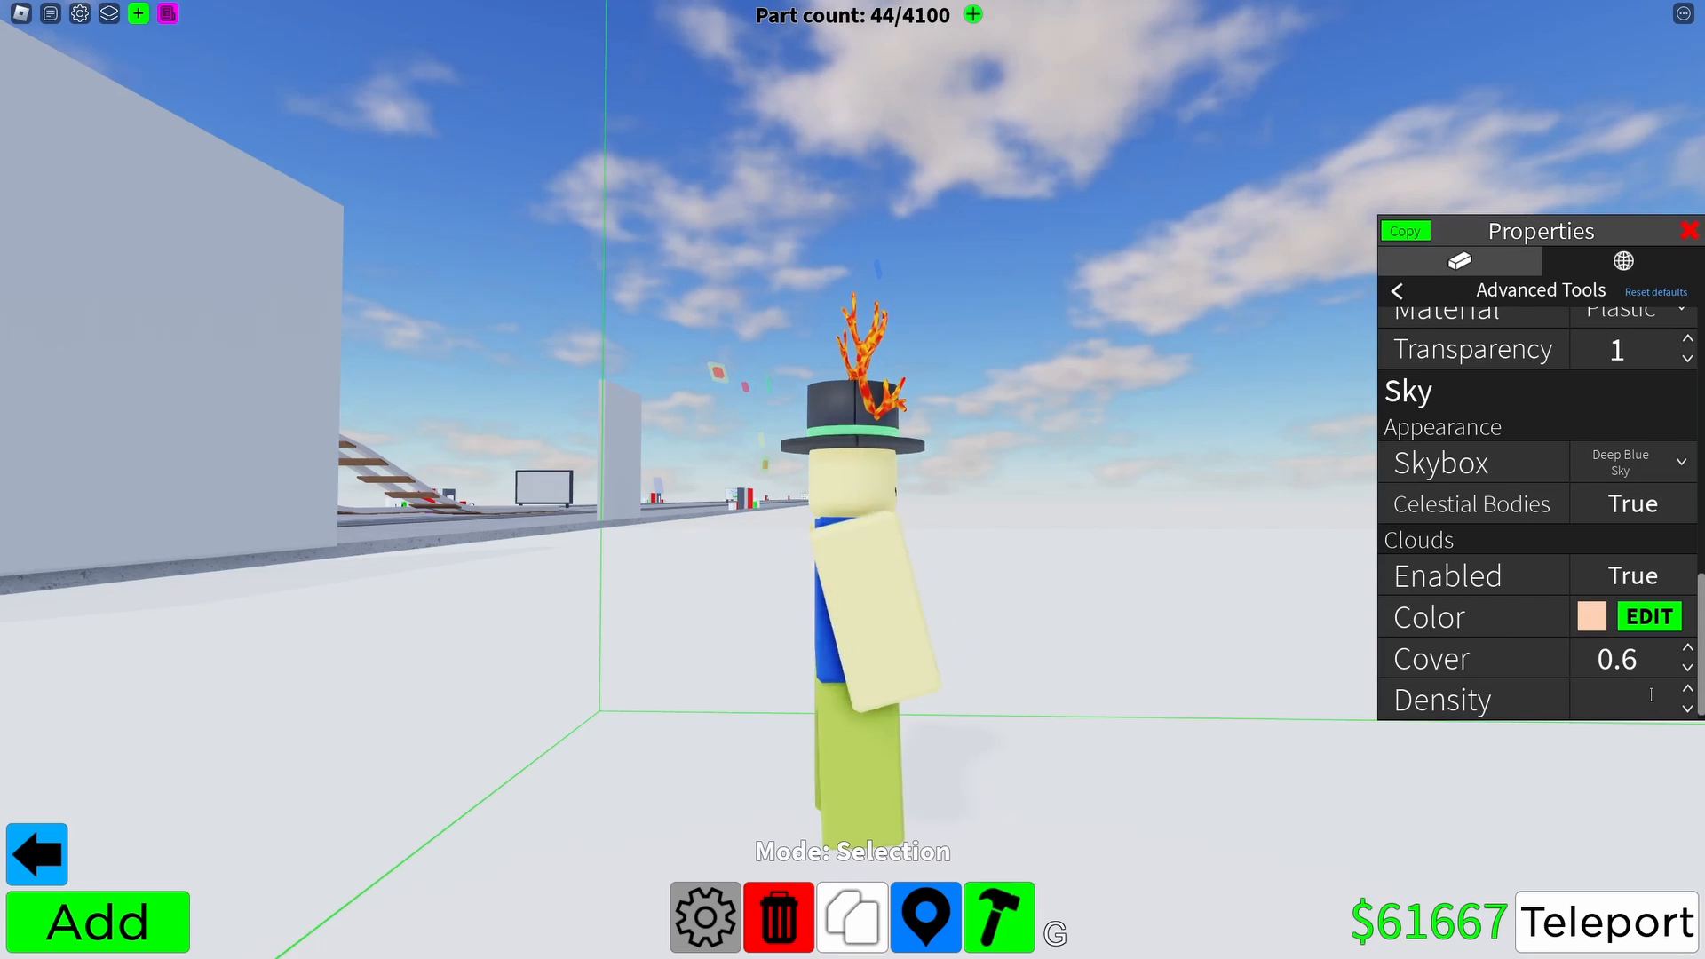
click(1620, 699)
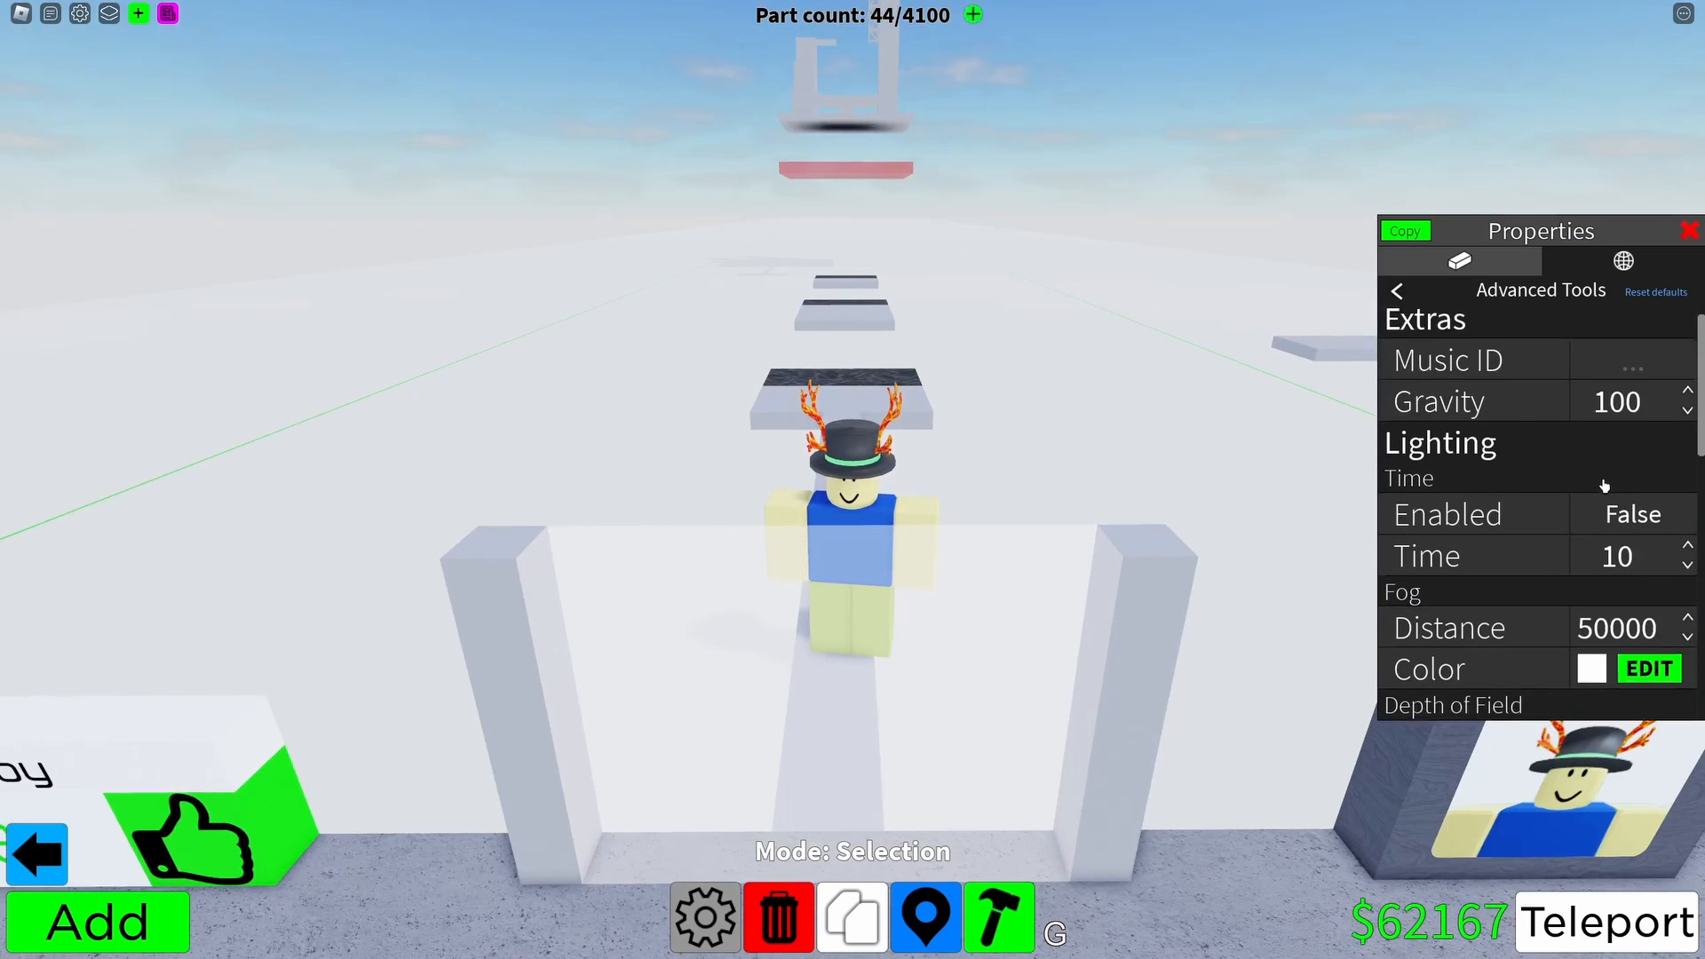
Reset advanced settings to defaults by confirming with 'reset', then return to property categories.
click(1653, 291)
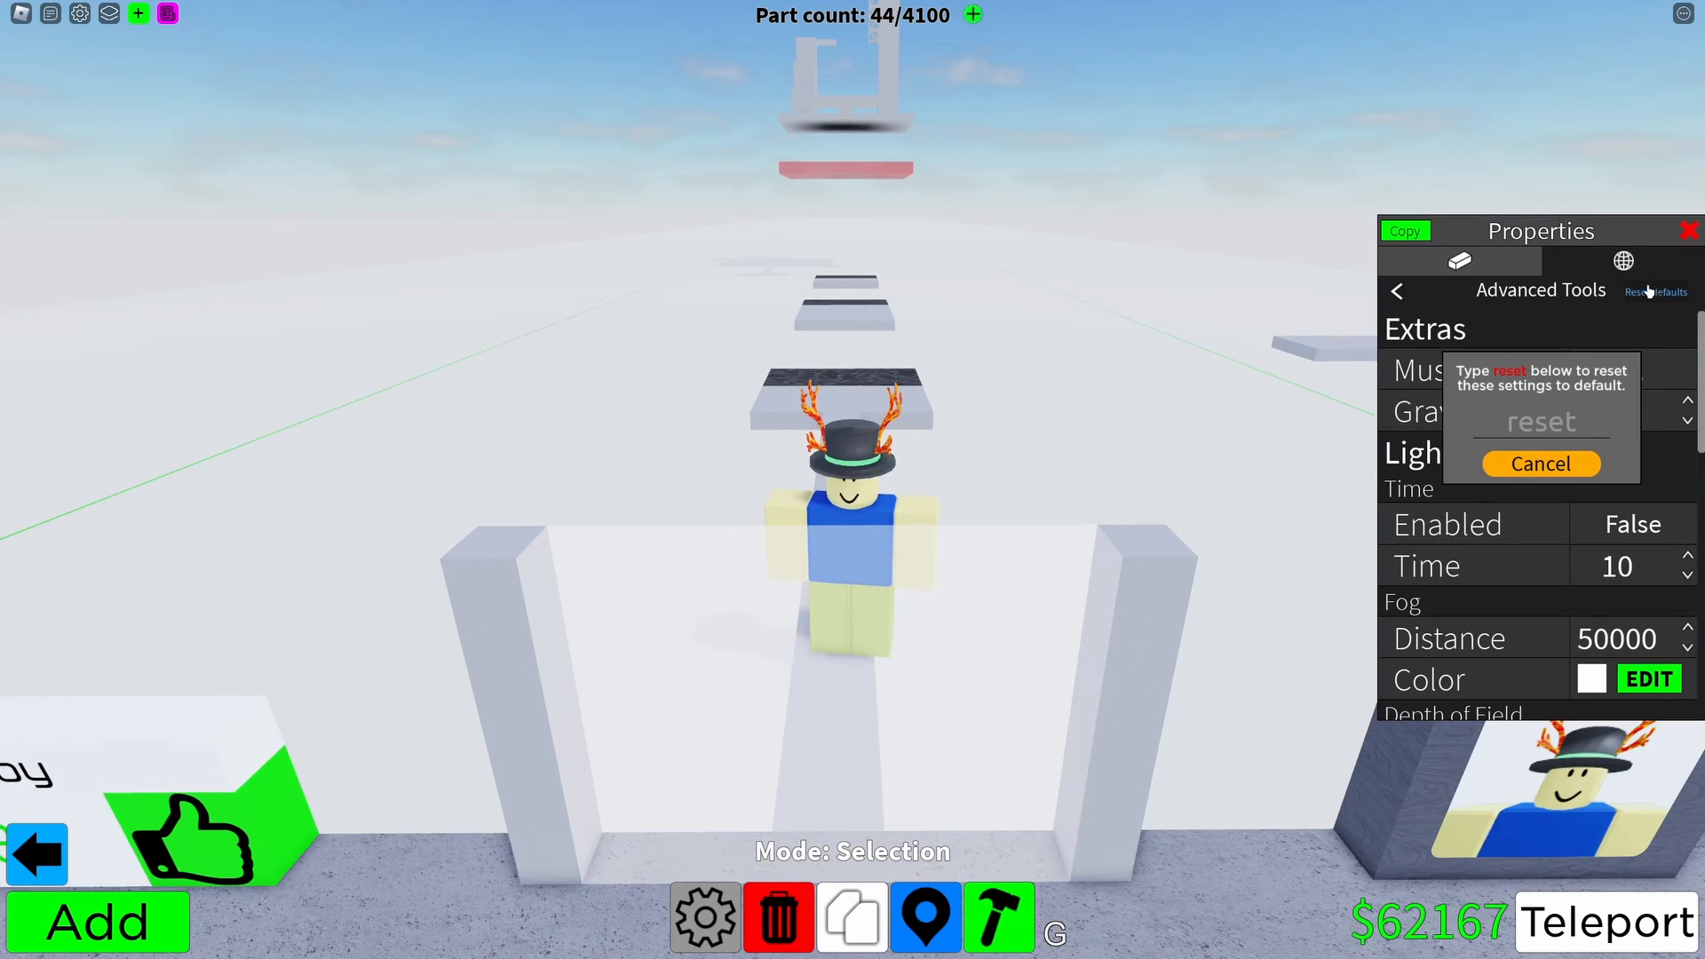
text(re)
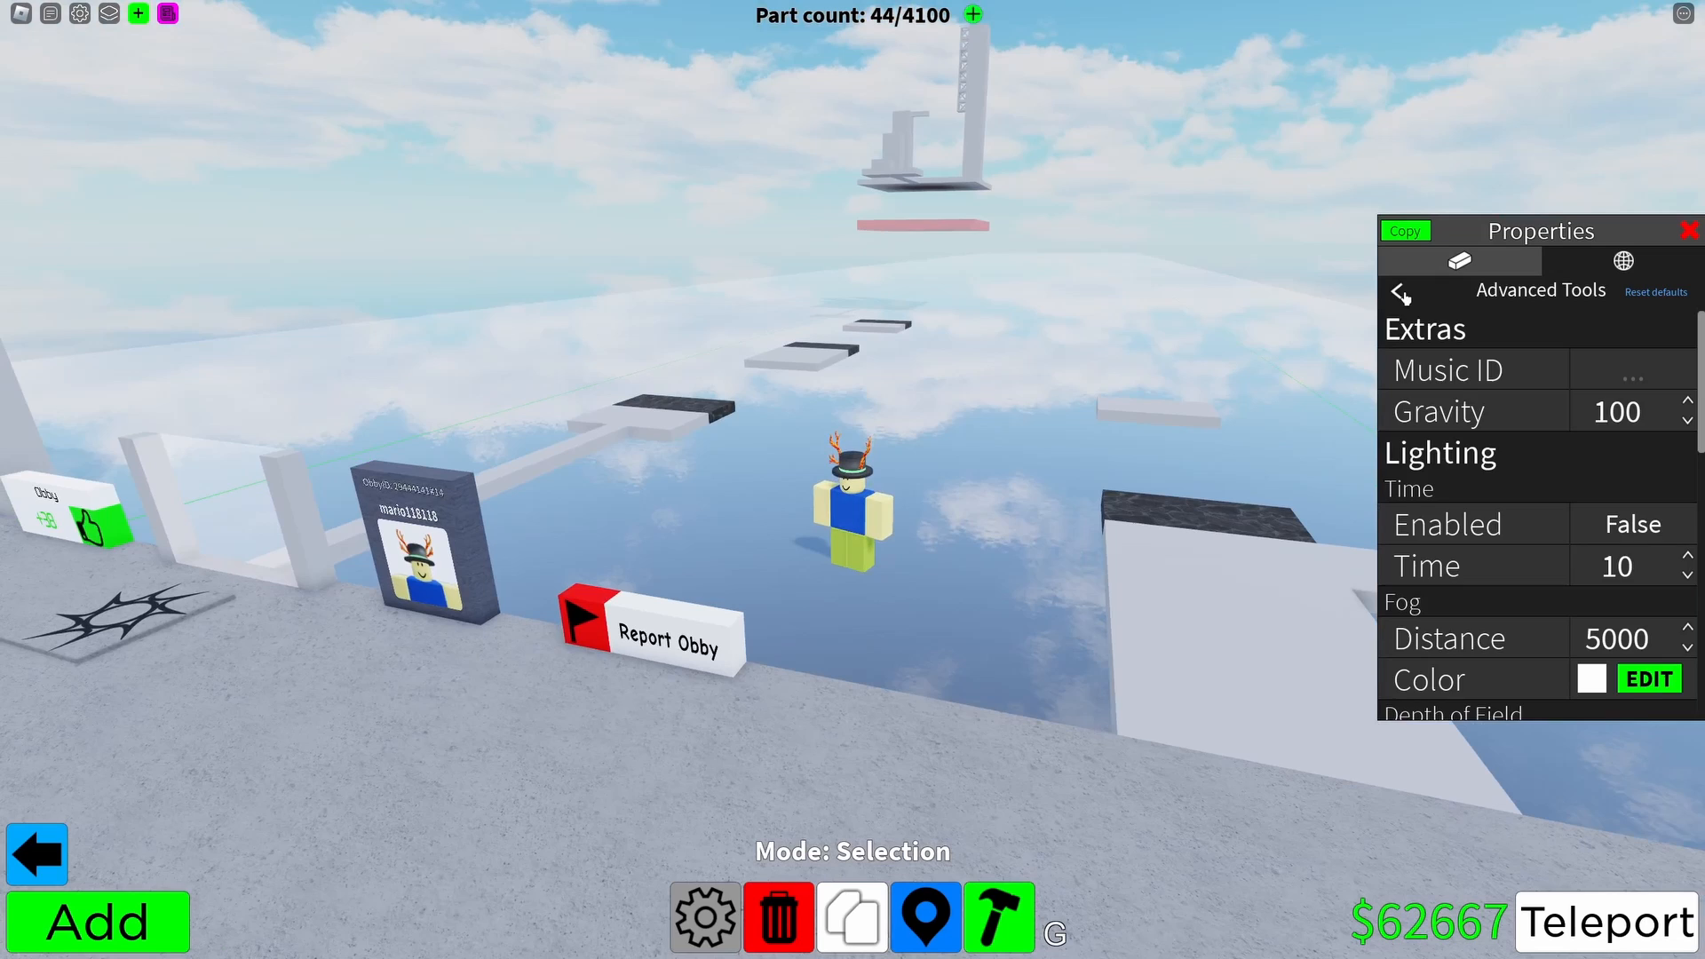
click(1401, 294)
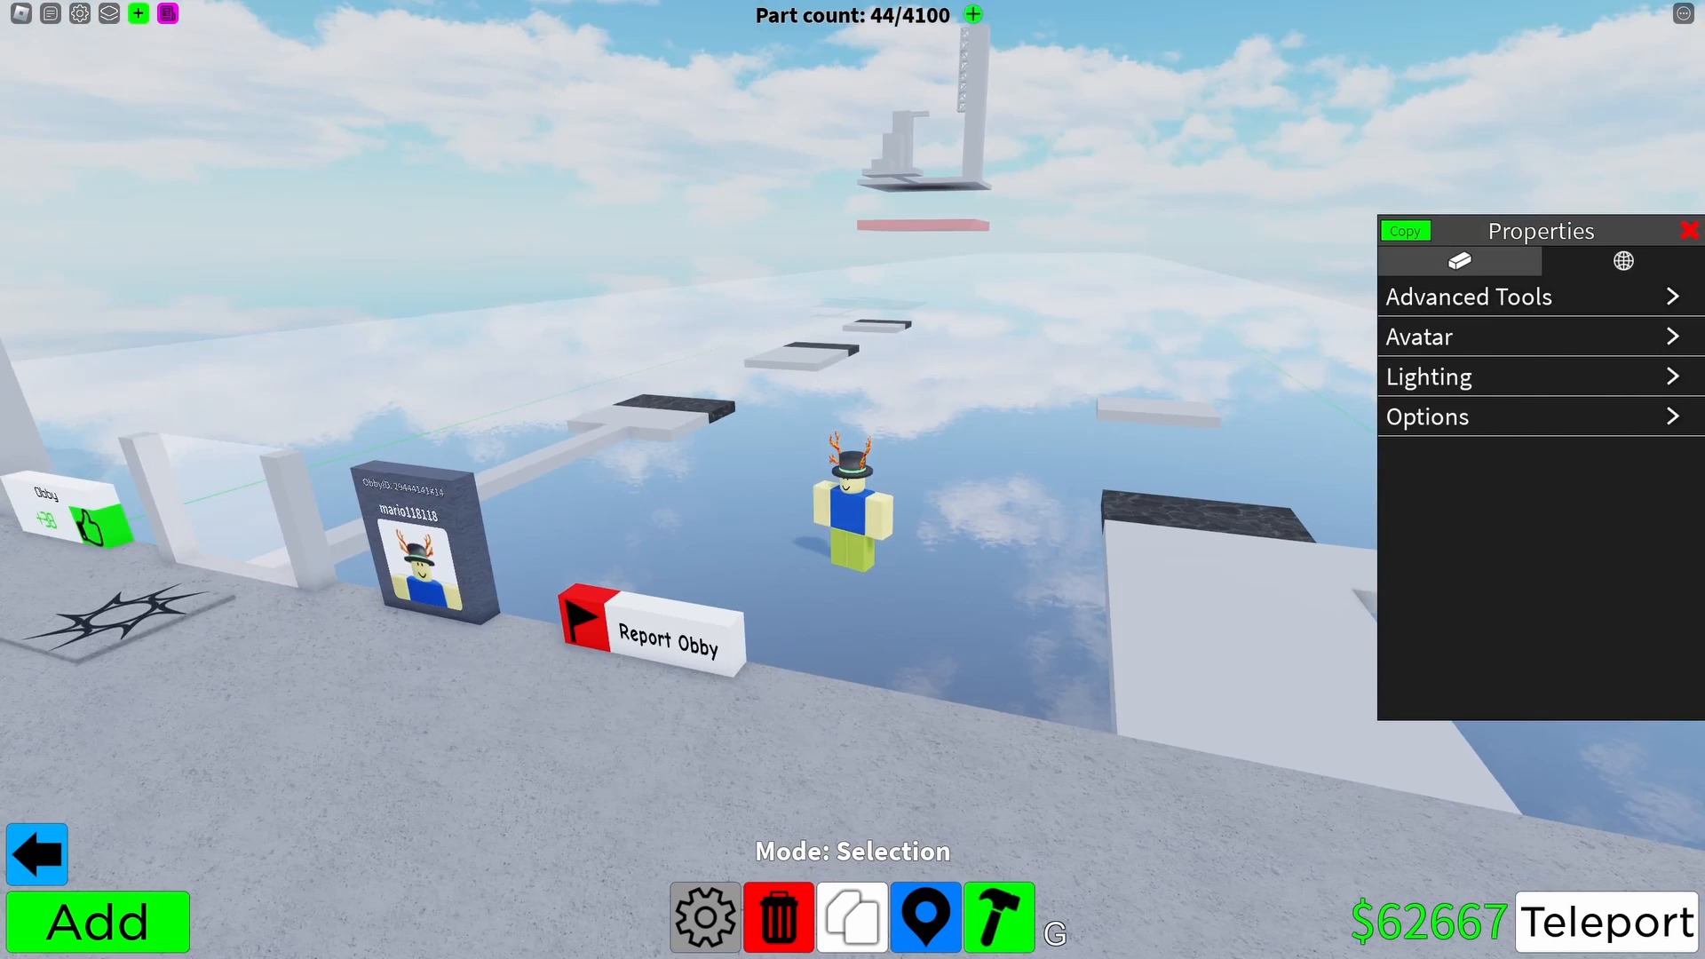
click(703, 919)
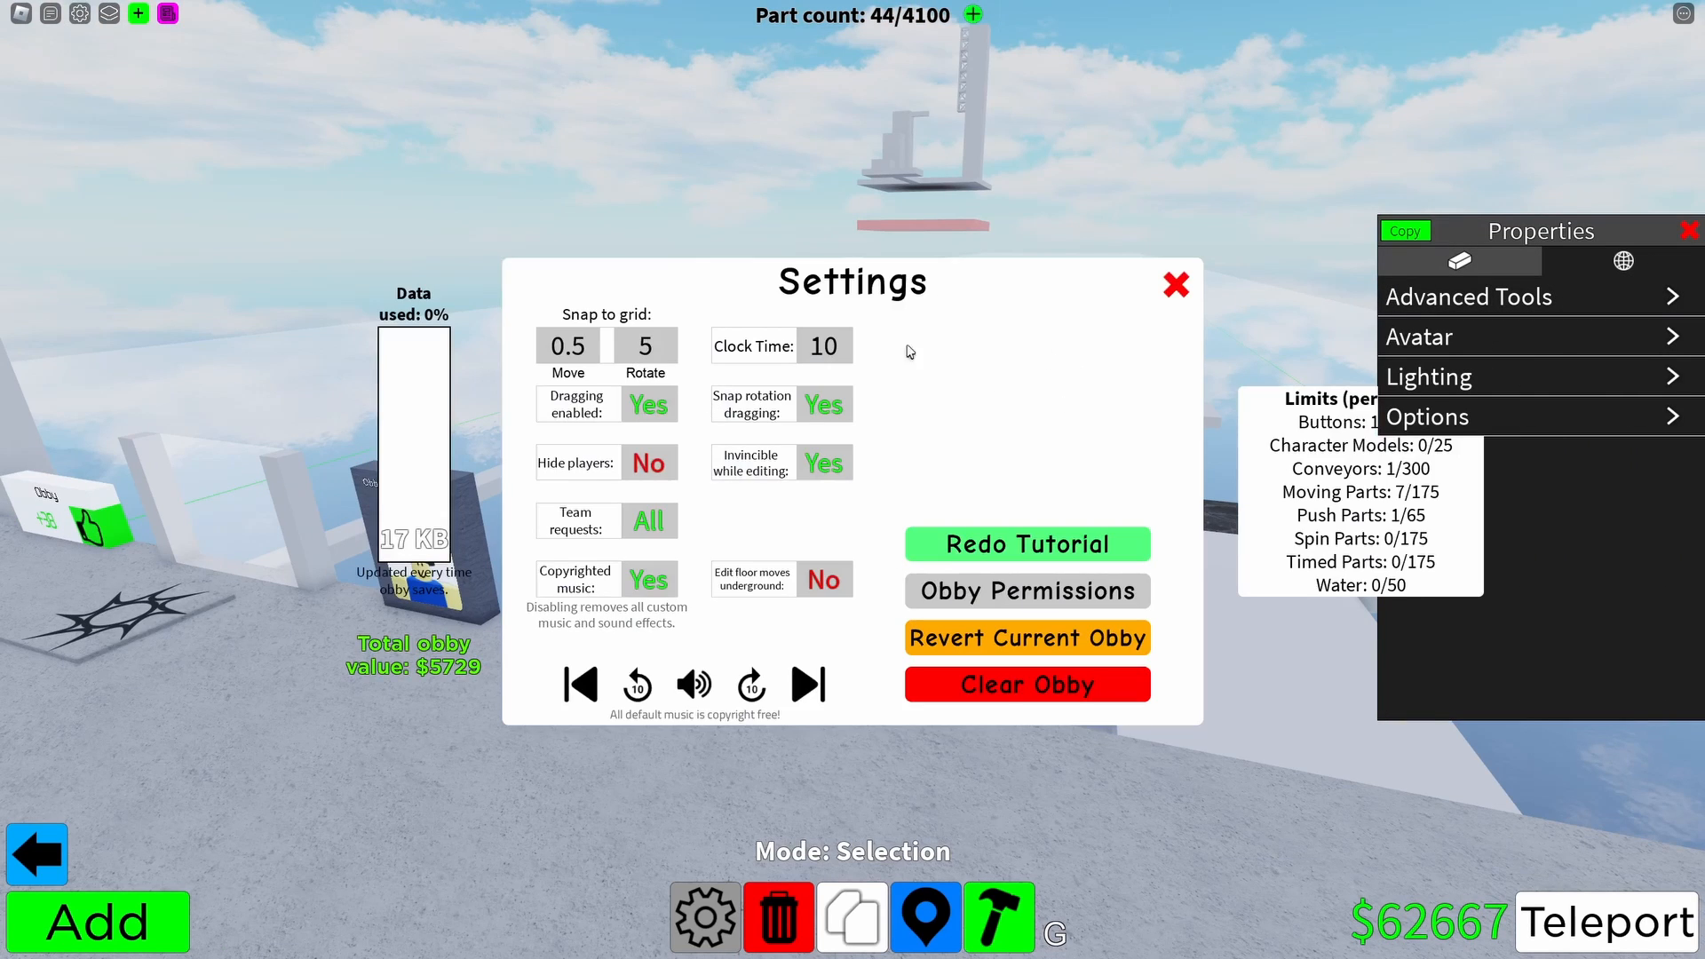
mouse_move(1472, 462)
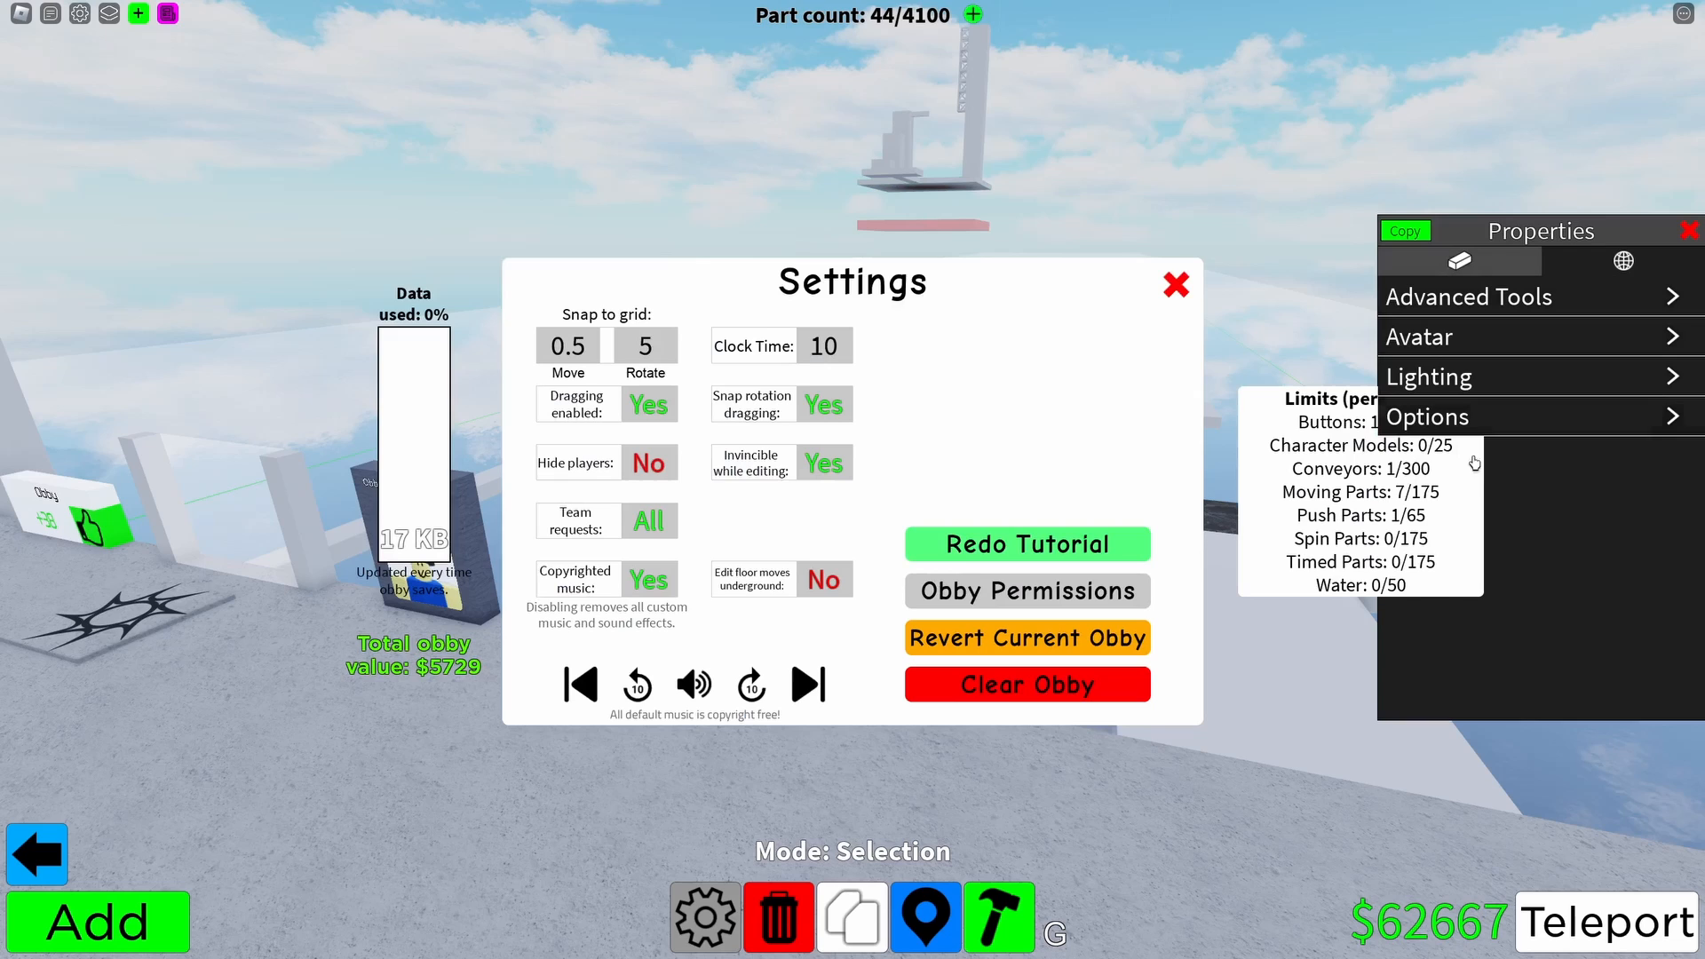
click(1173, 284)
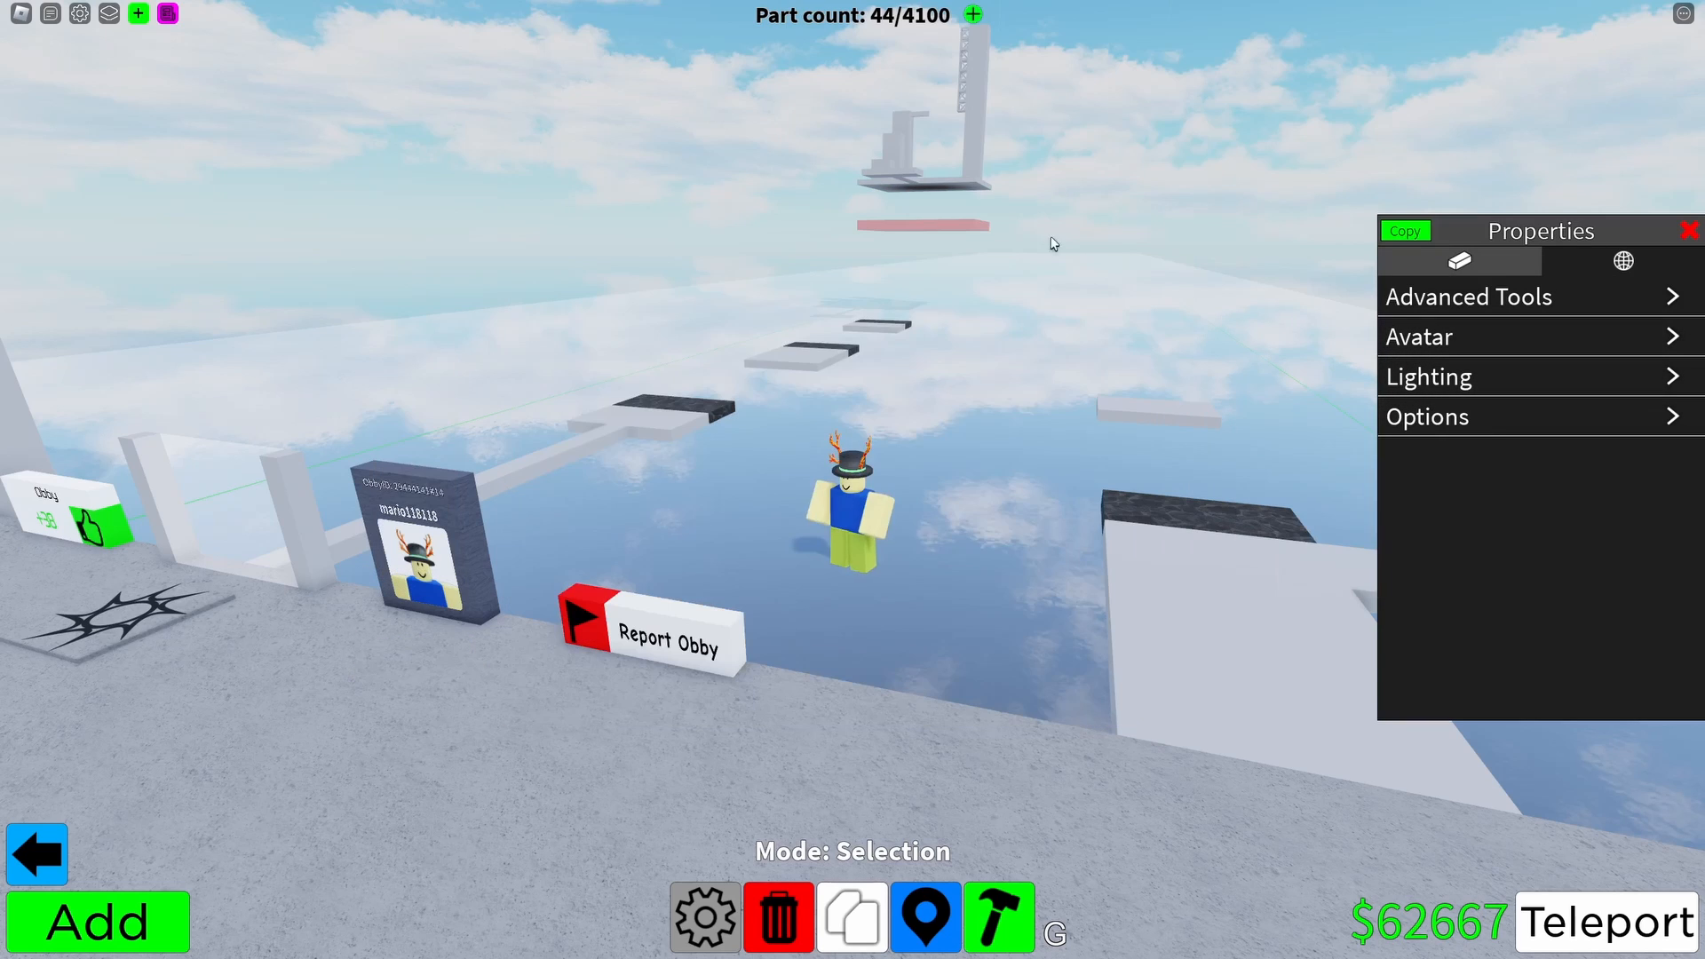
mouse_move(242, 880)
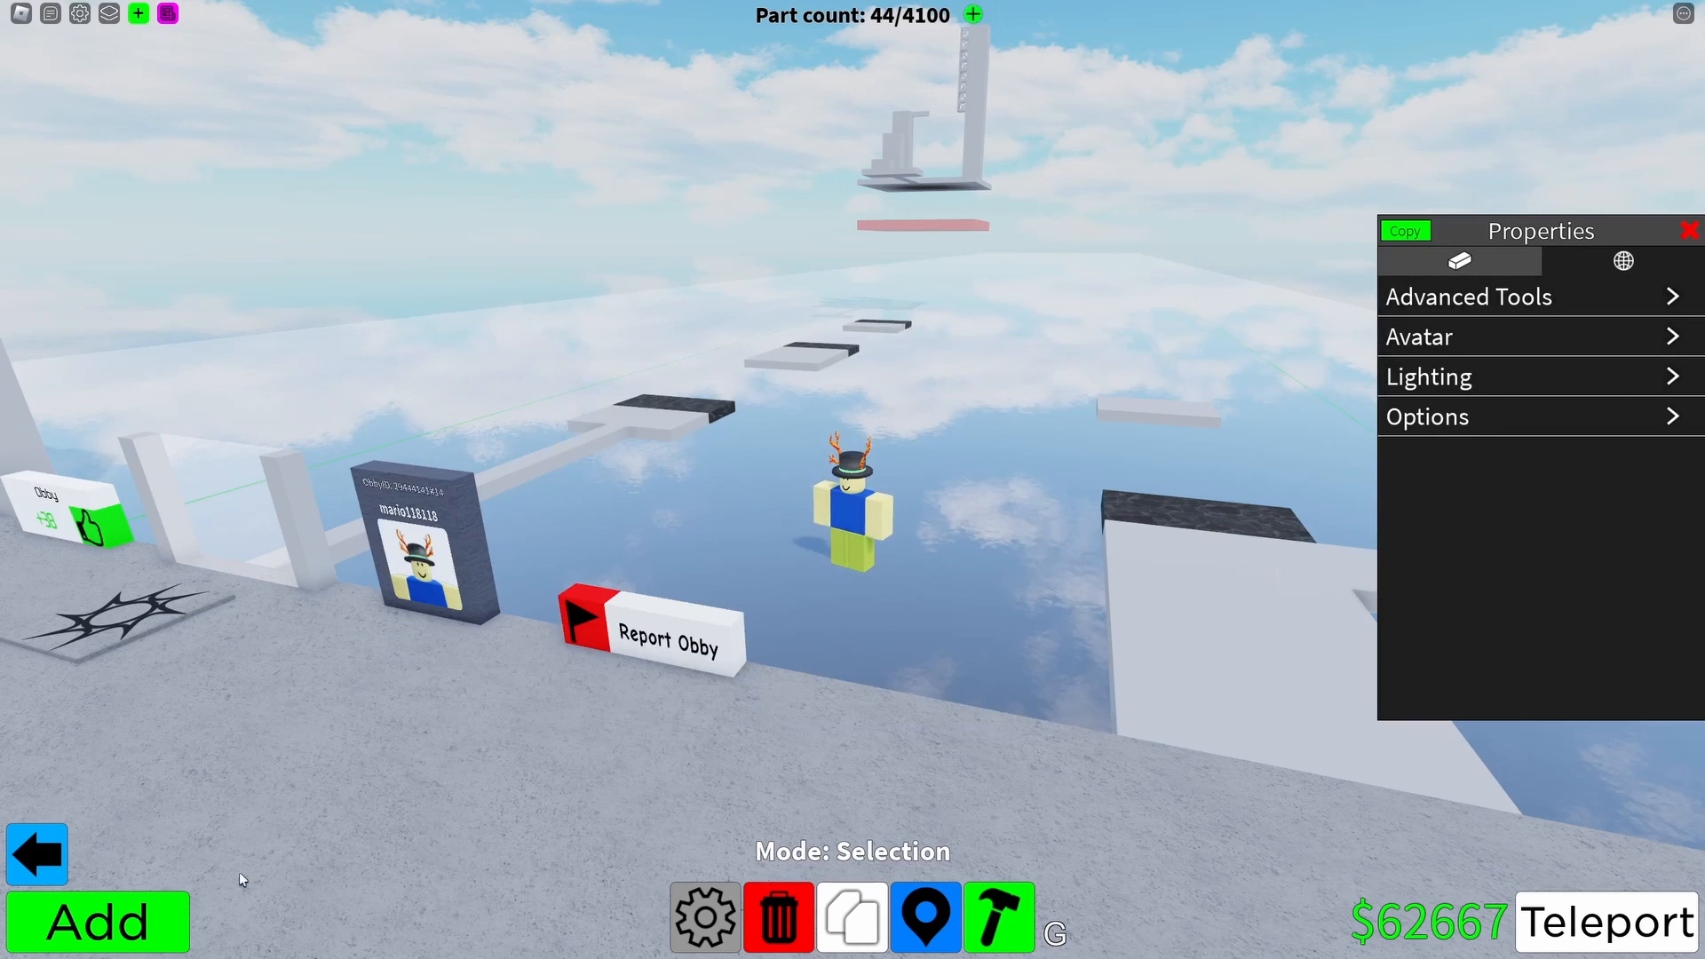
click(96, 920)
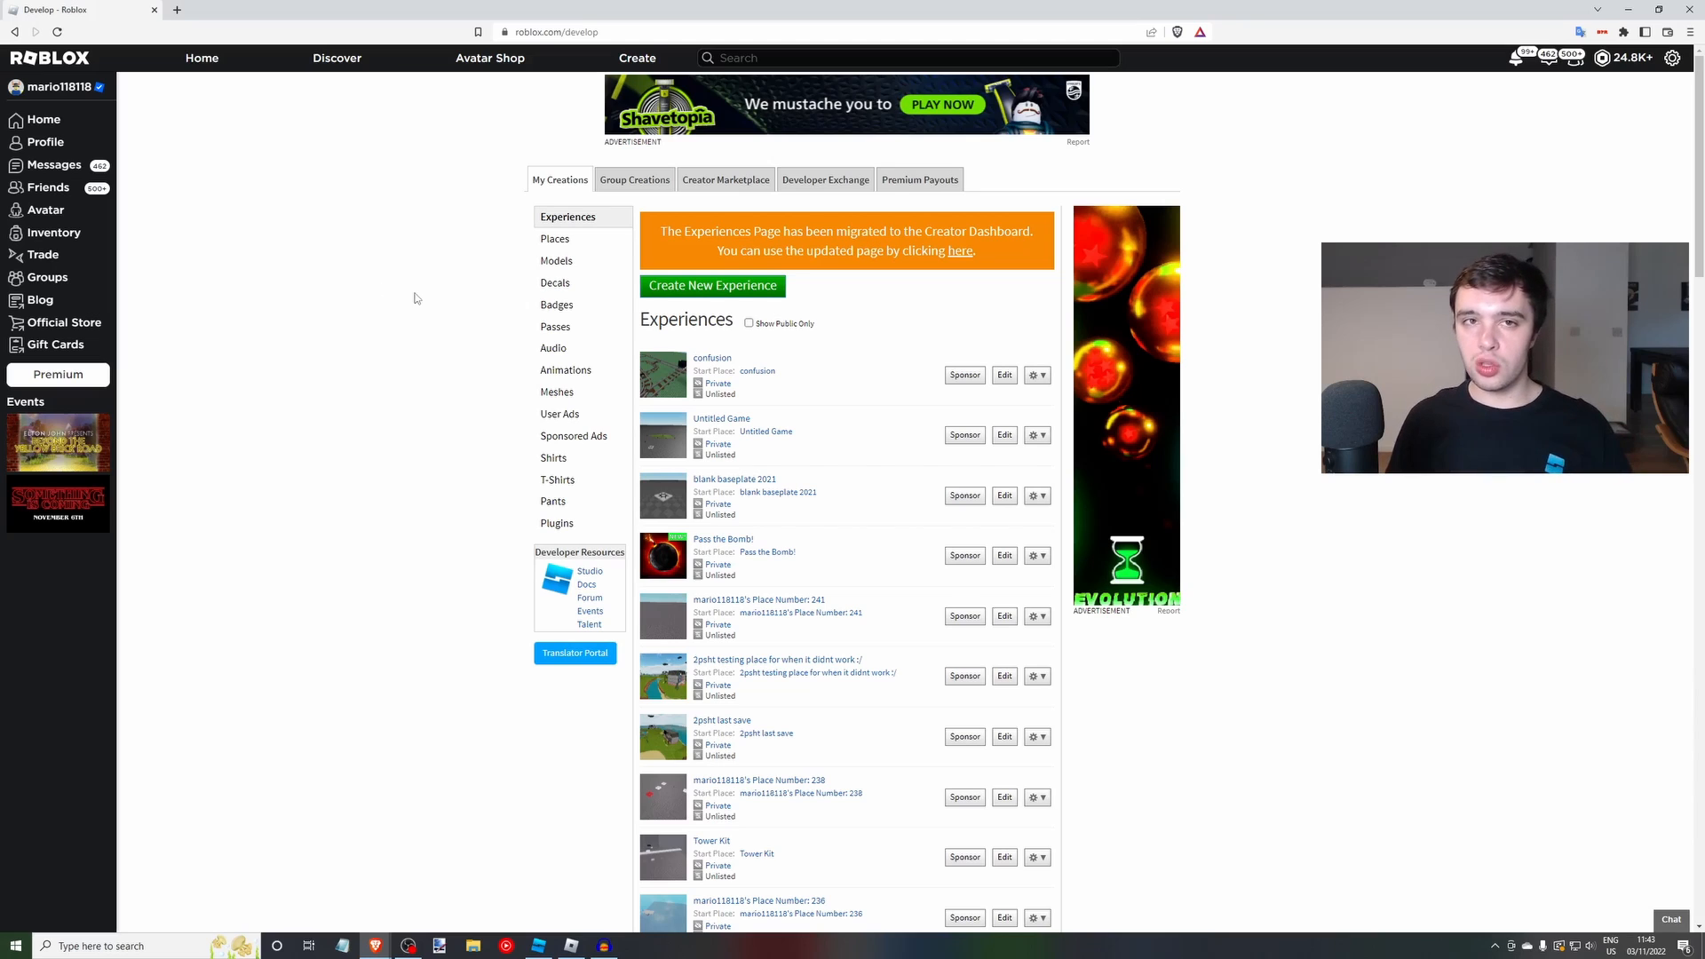
mouse_move(320, 304)
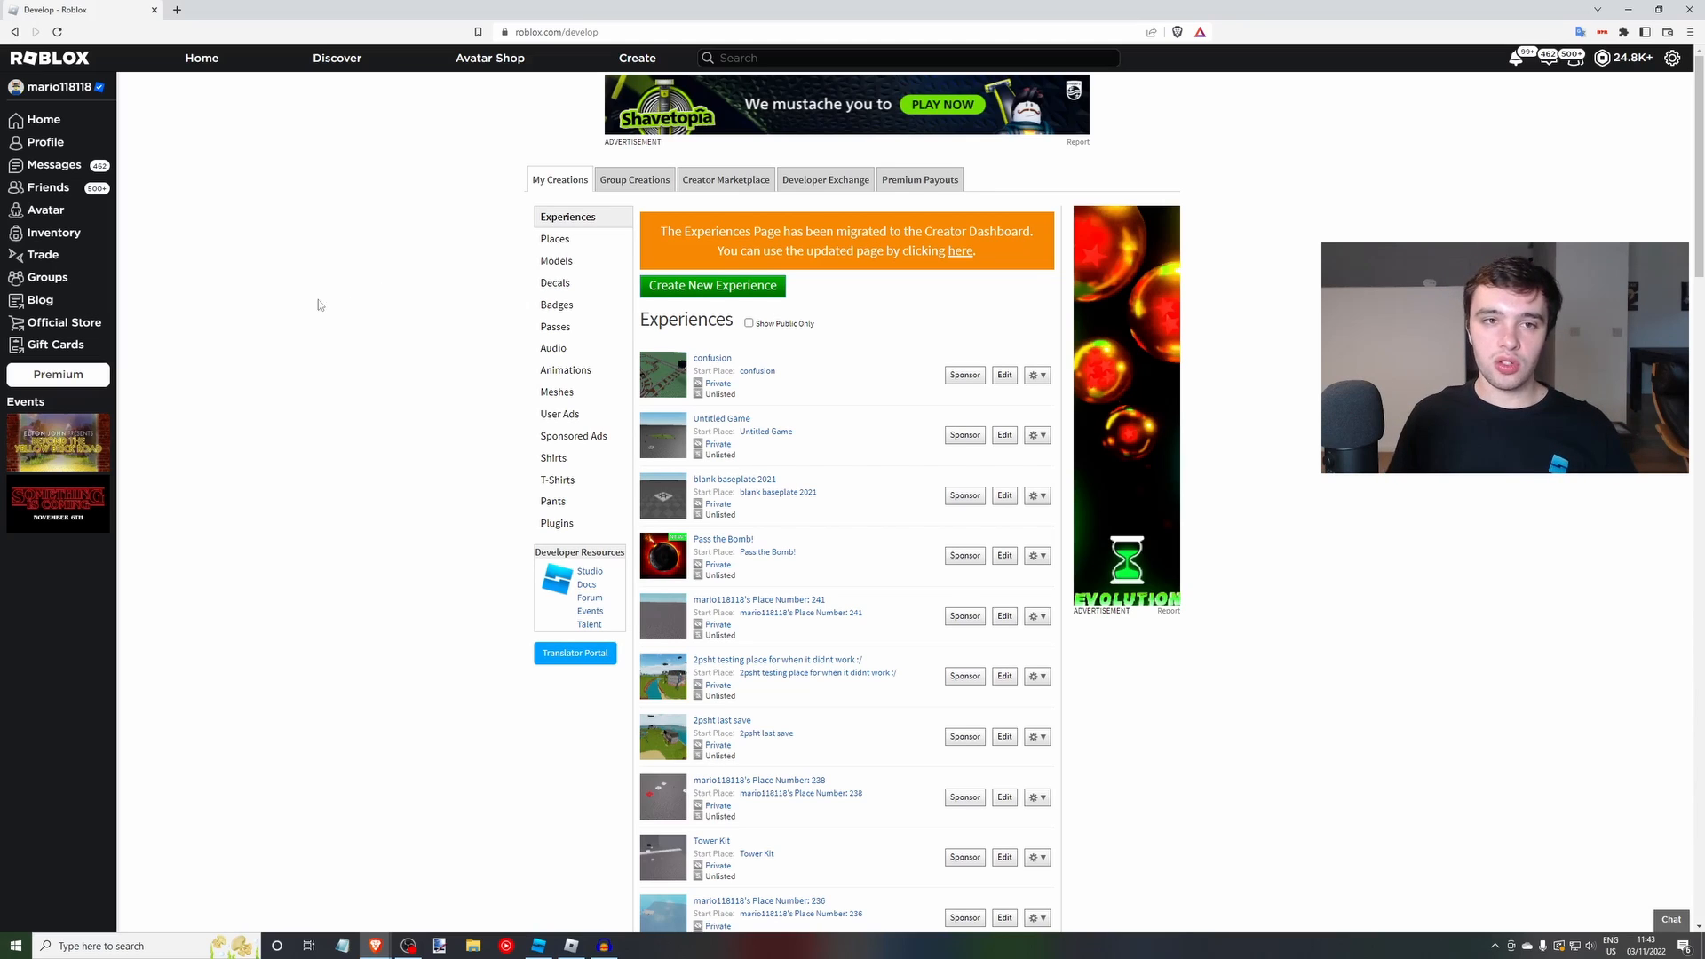
mouse_move(730, 174)
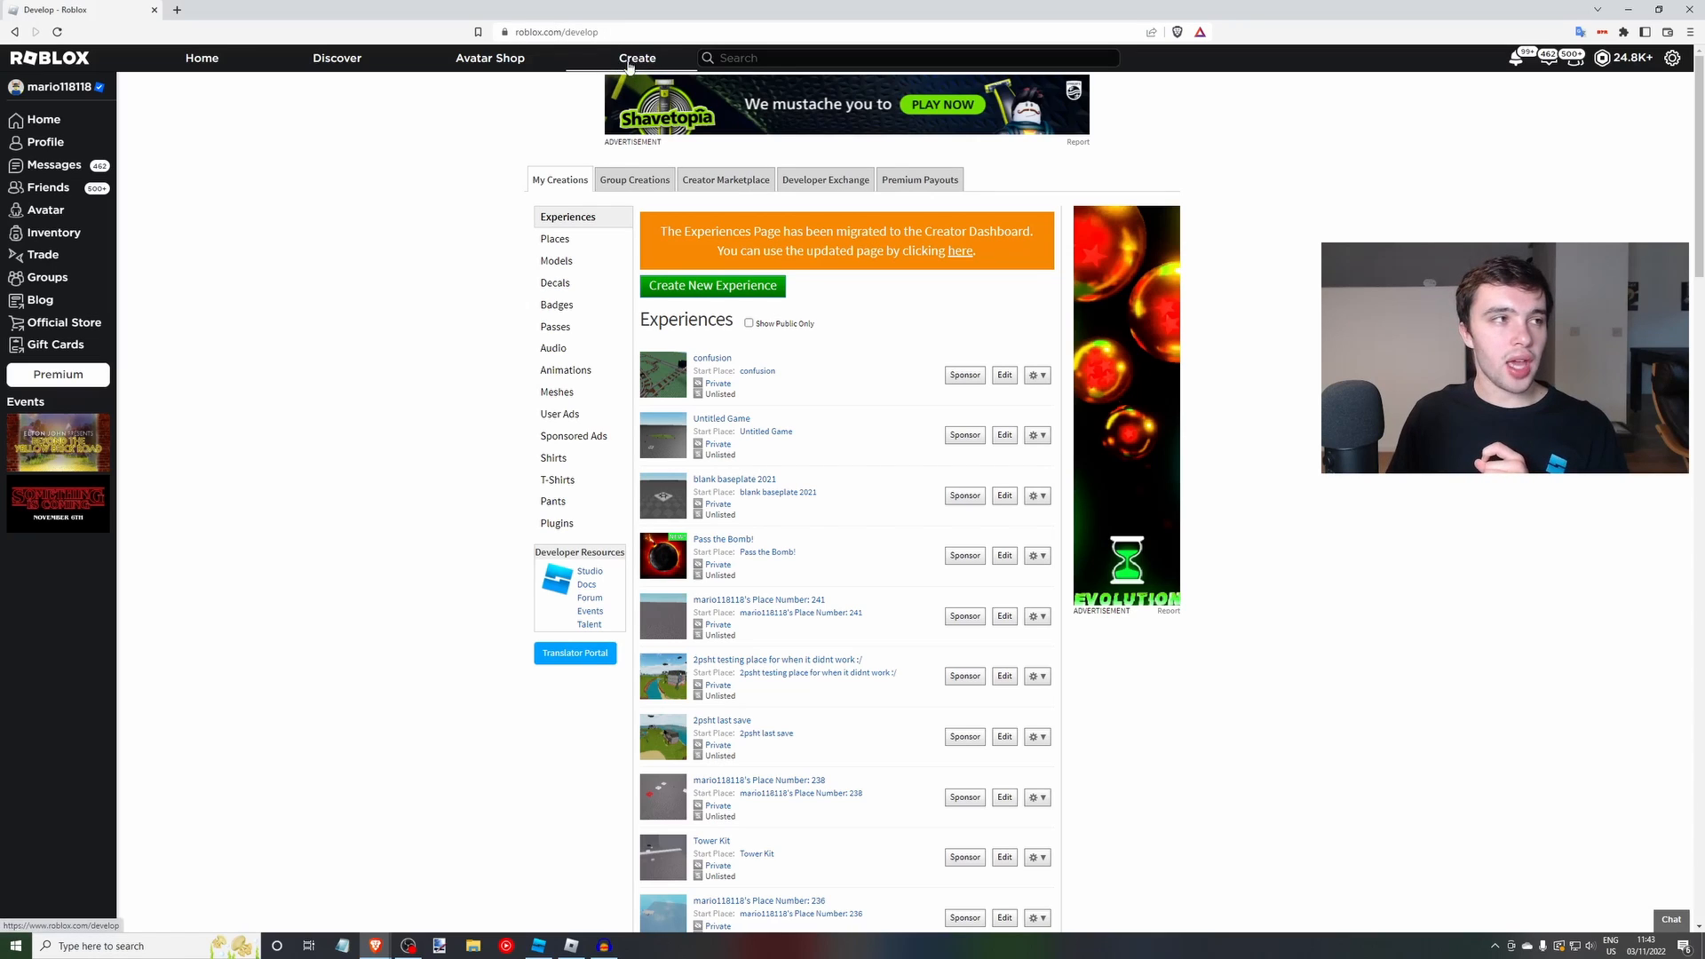
mouse_move(881, 20)
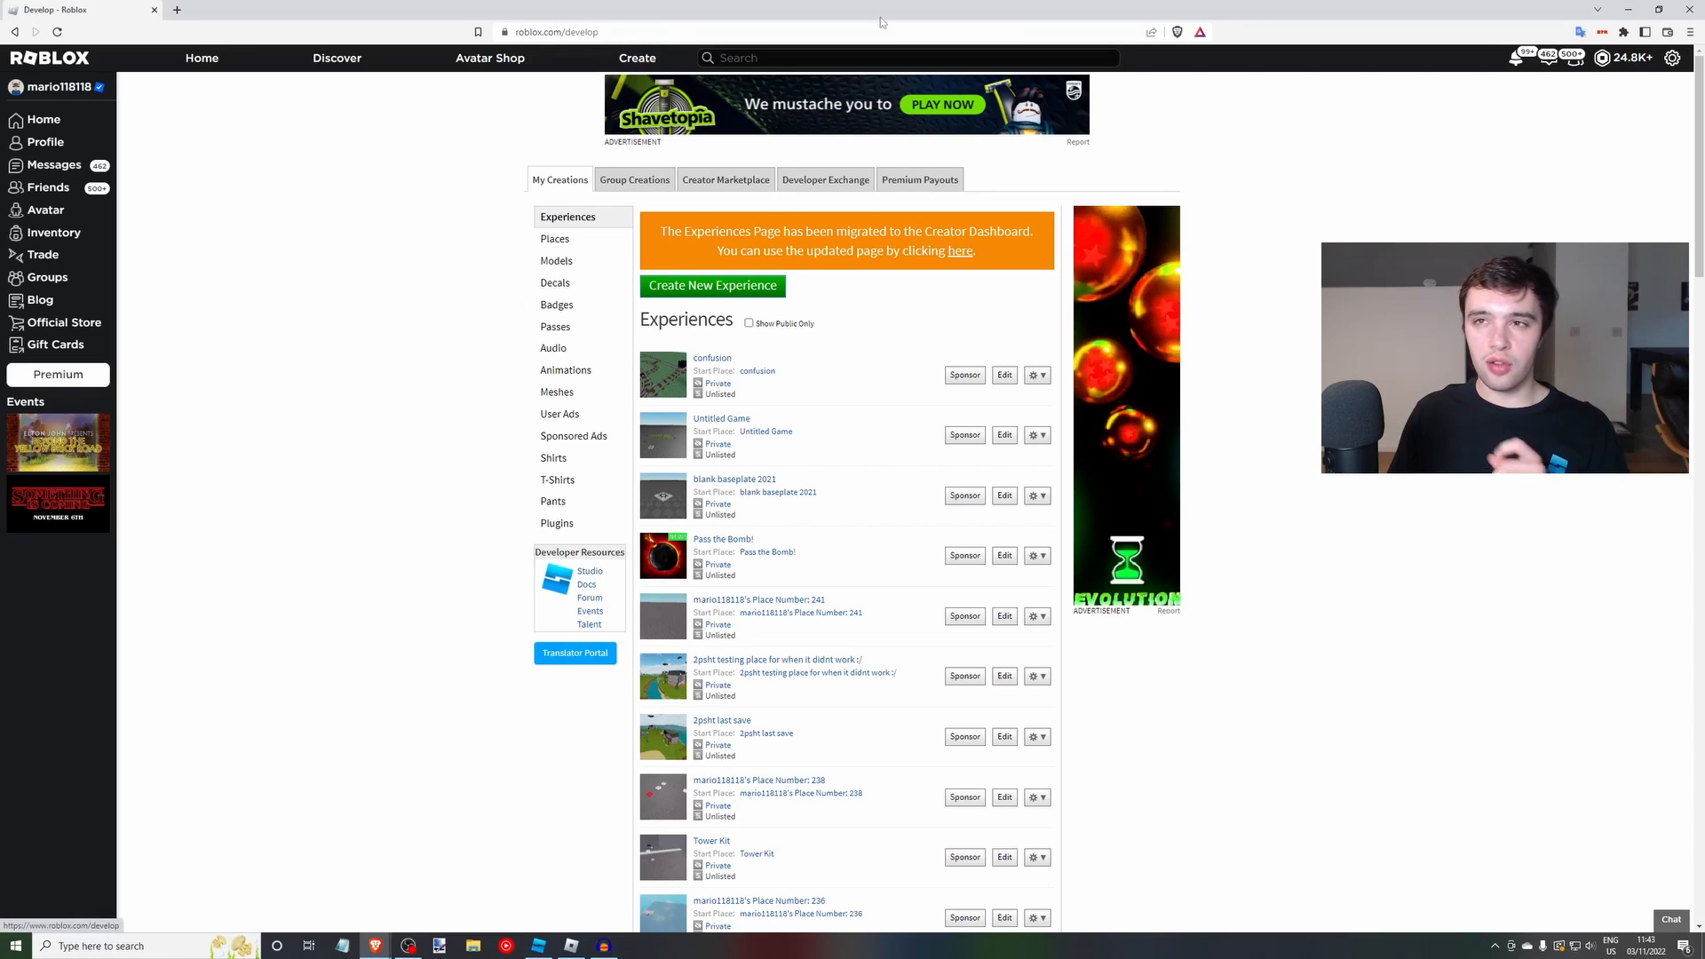
mouse_move(638, 58)
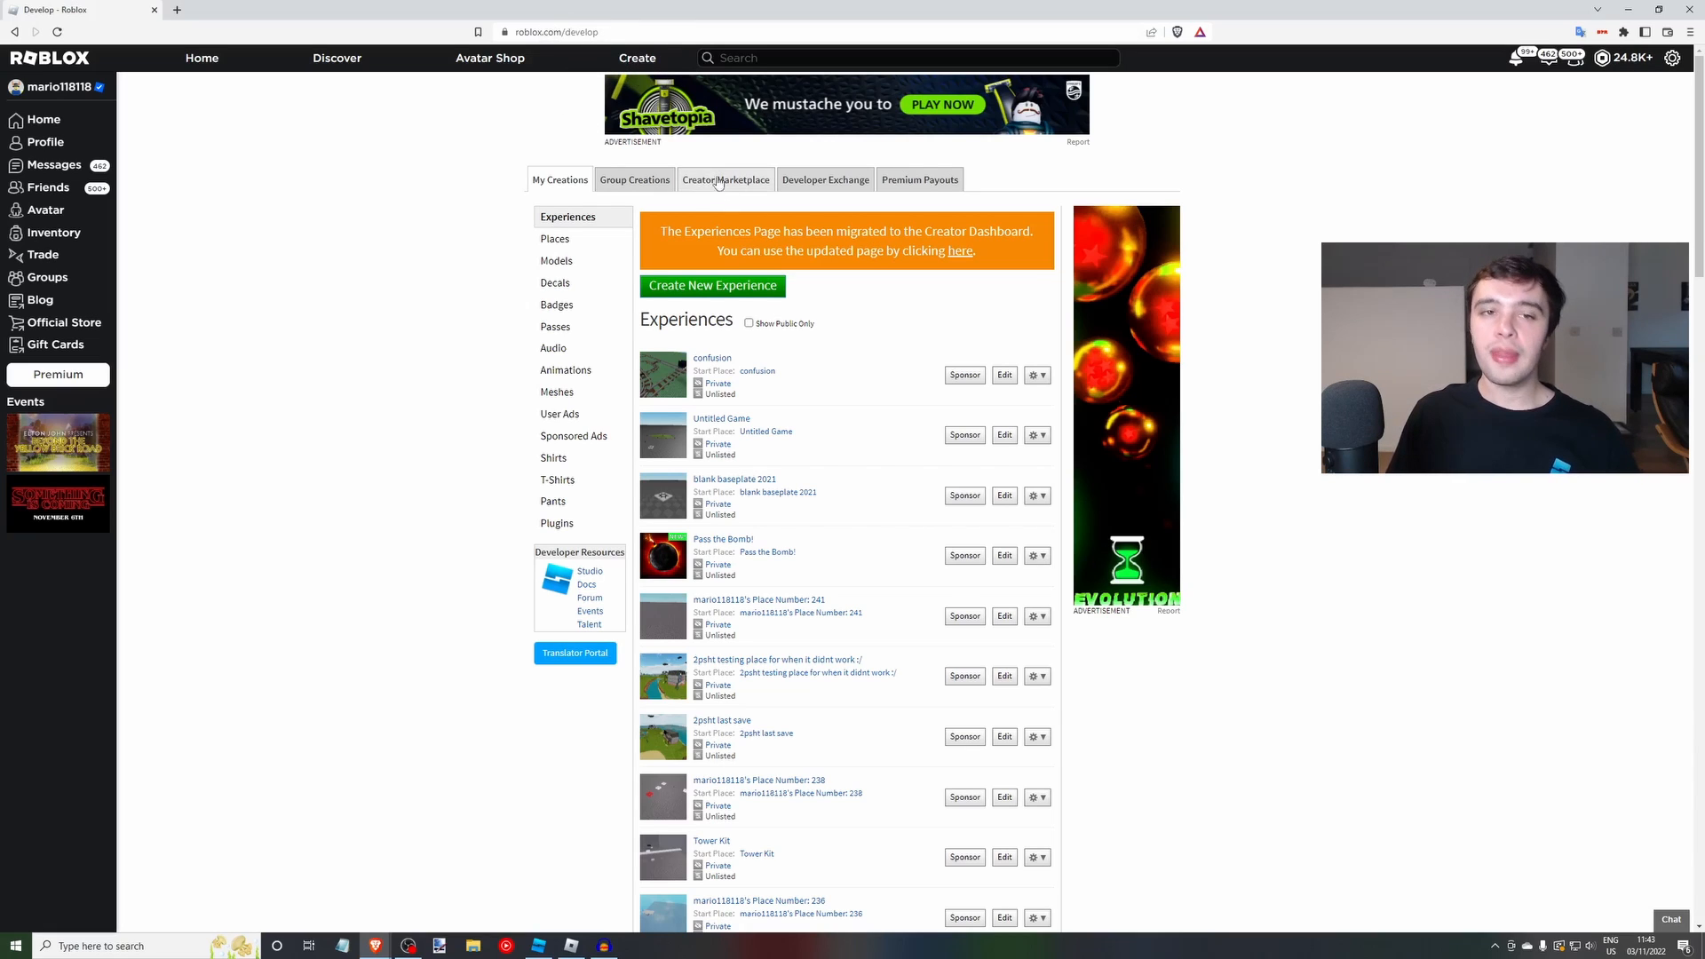
Open Creator Marketplace's Audio section on the Music sub-tab and scroll through tracks.
click(724, 179)
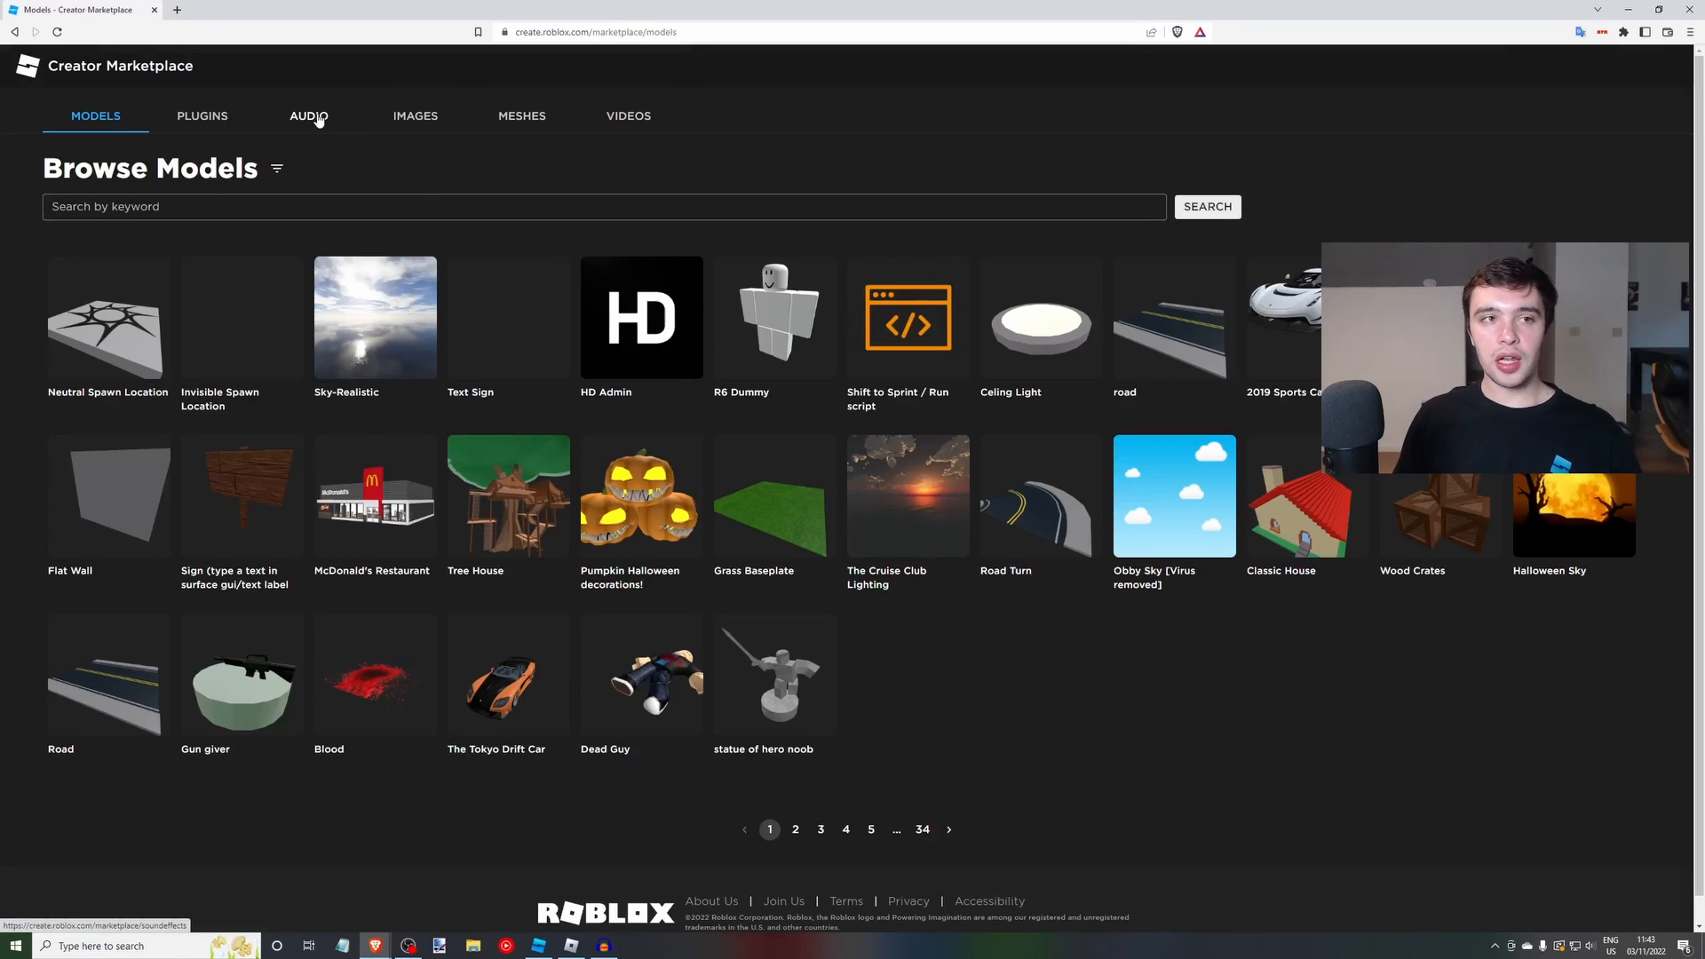
click(308, 116)
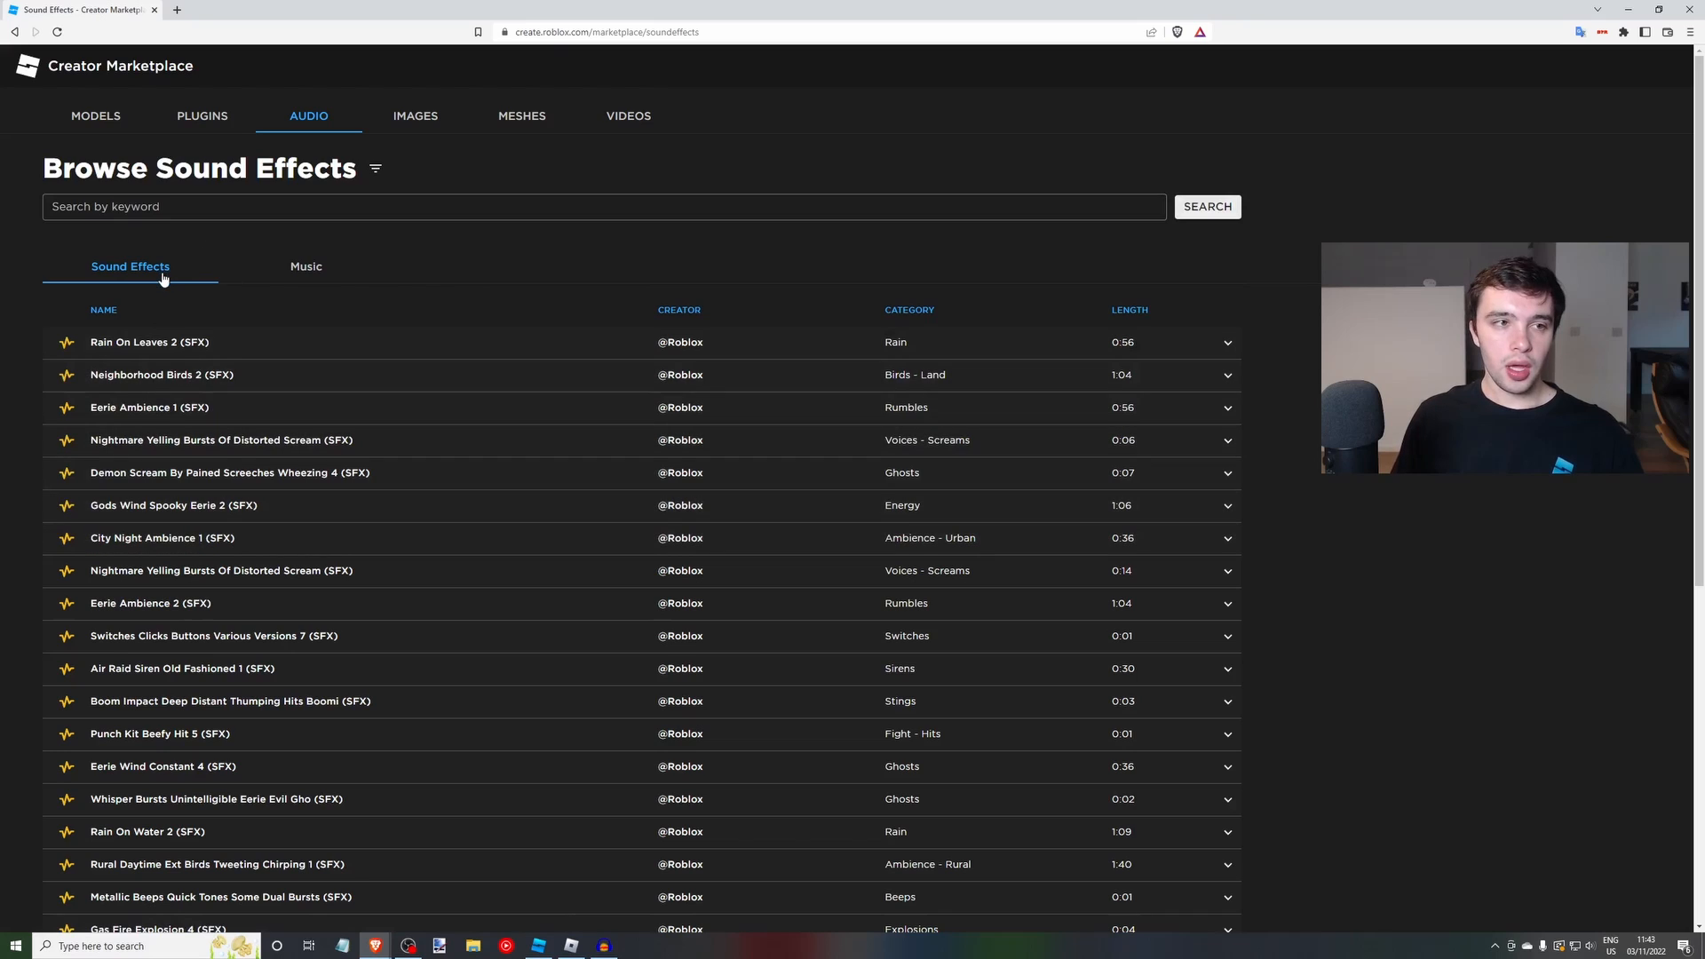
mouse_move(290, 266)
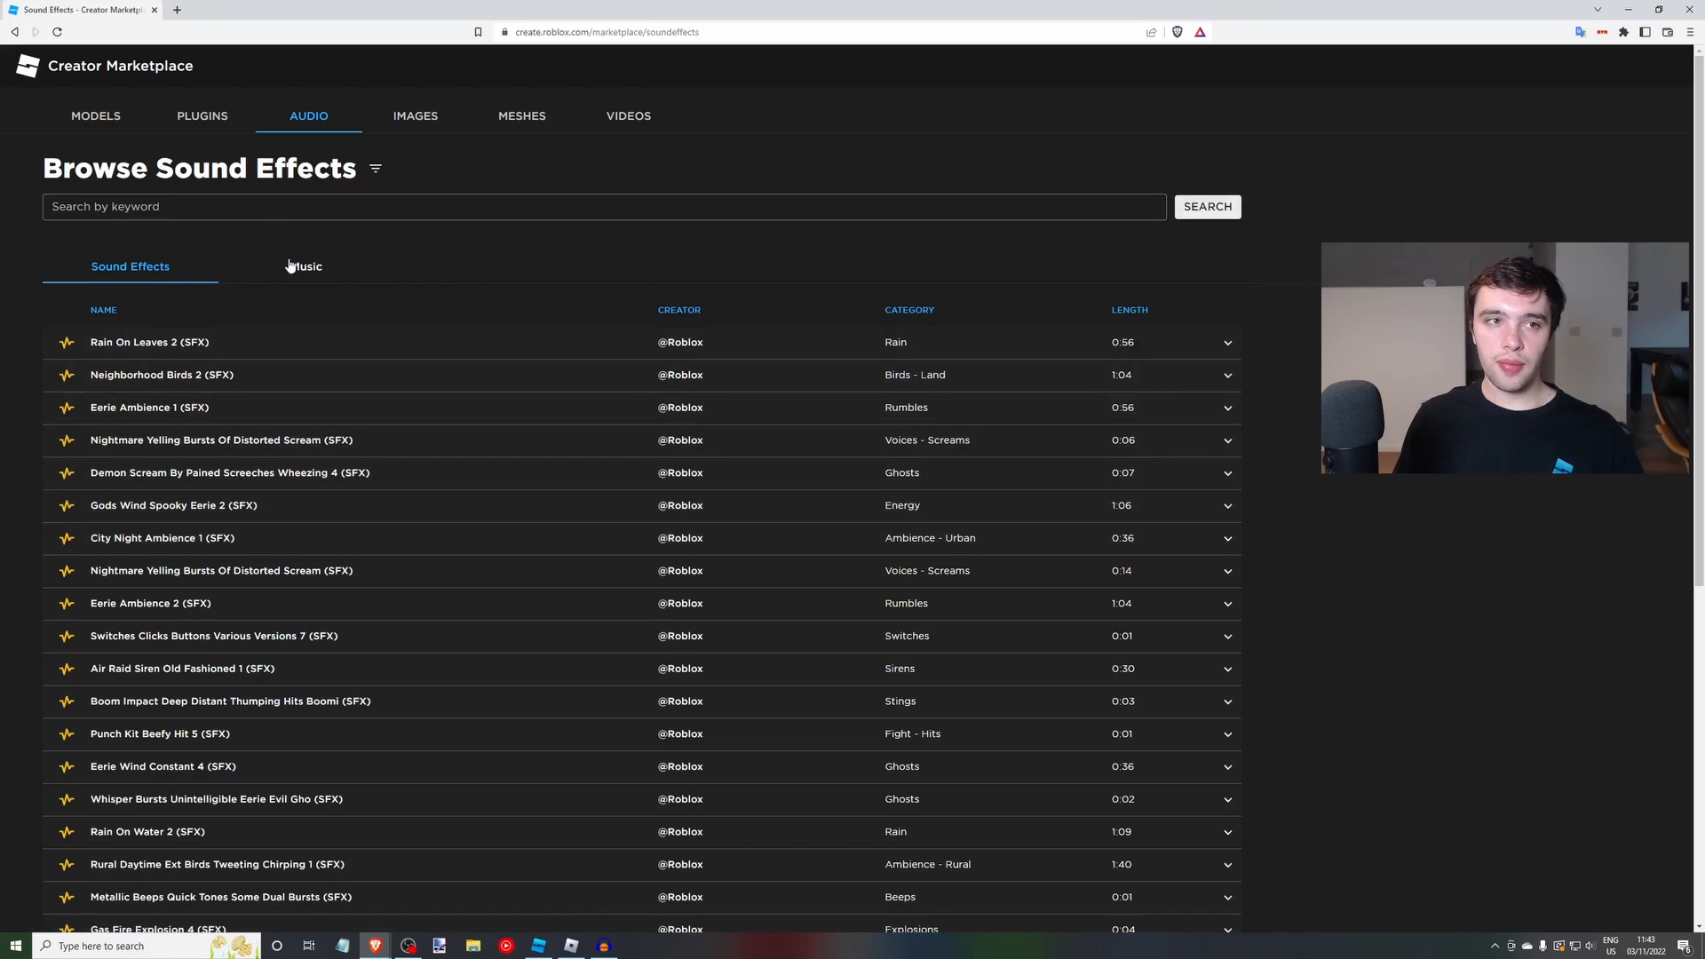
click(305, 266)
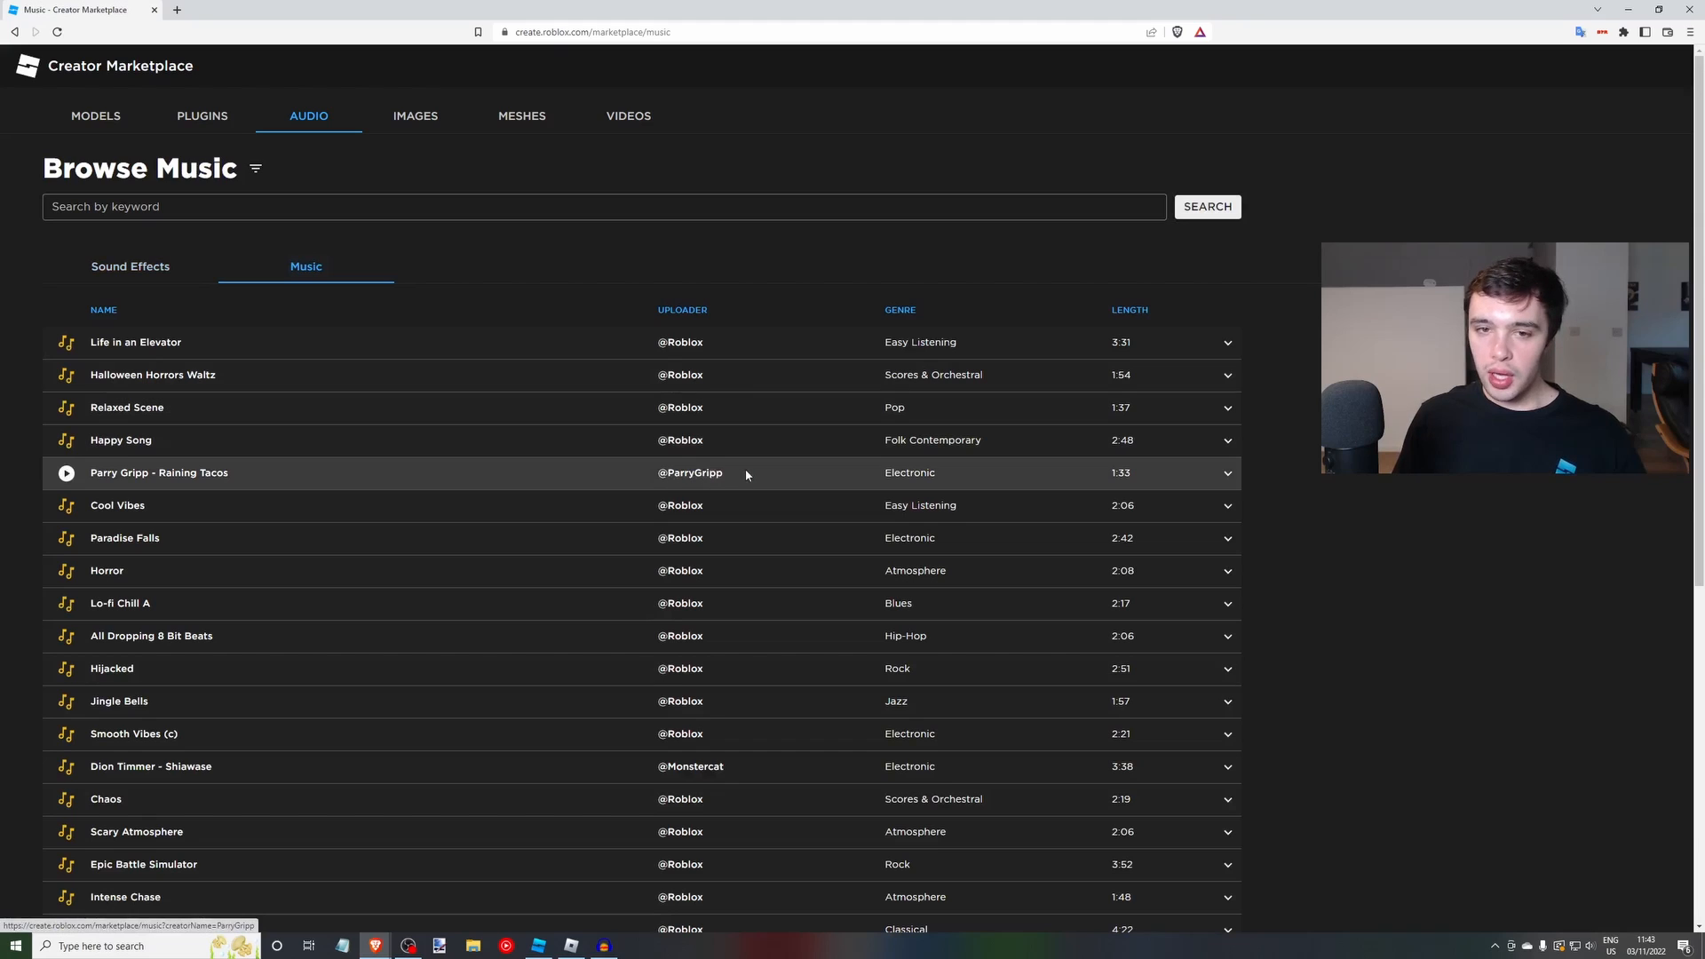
scroll(down, 3)
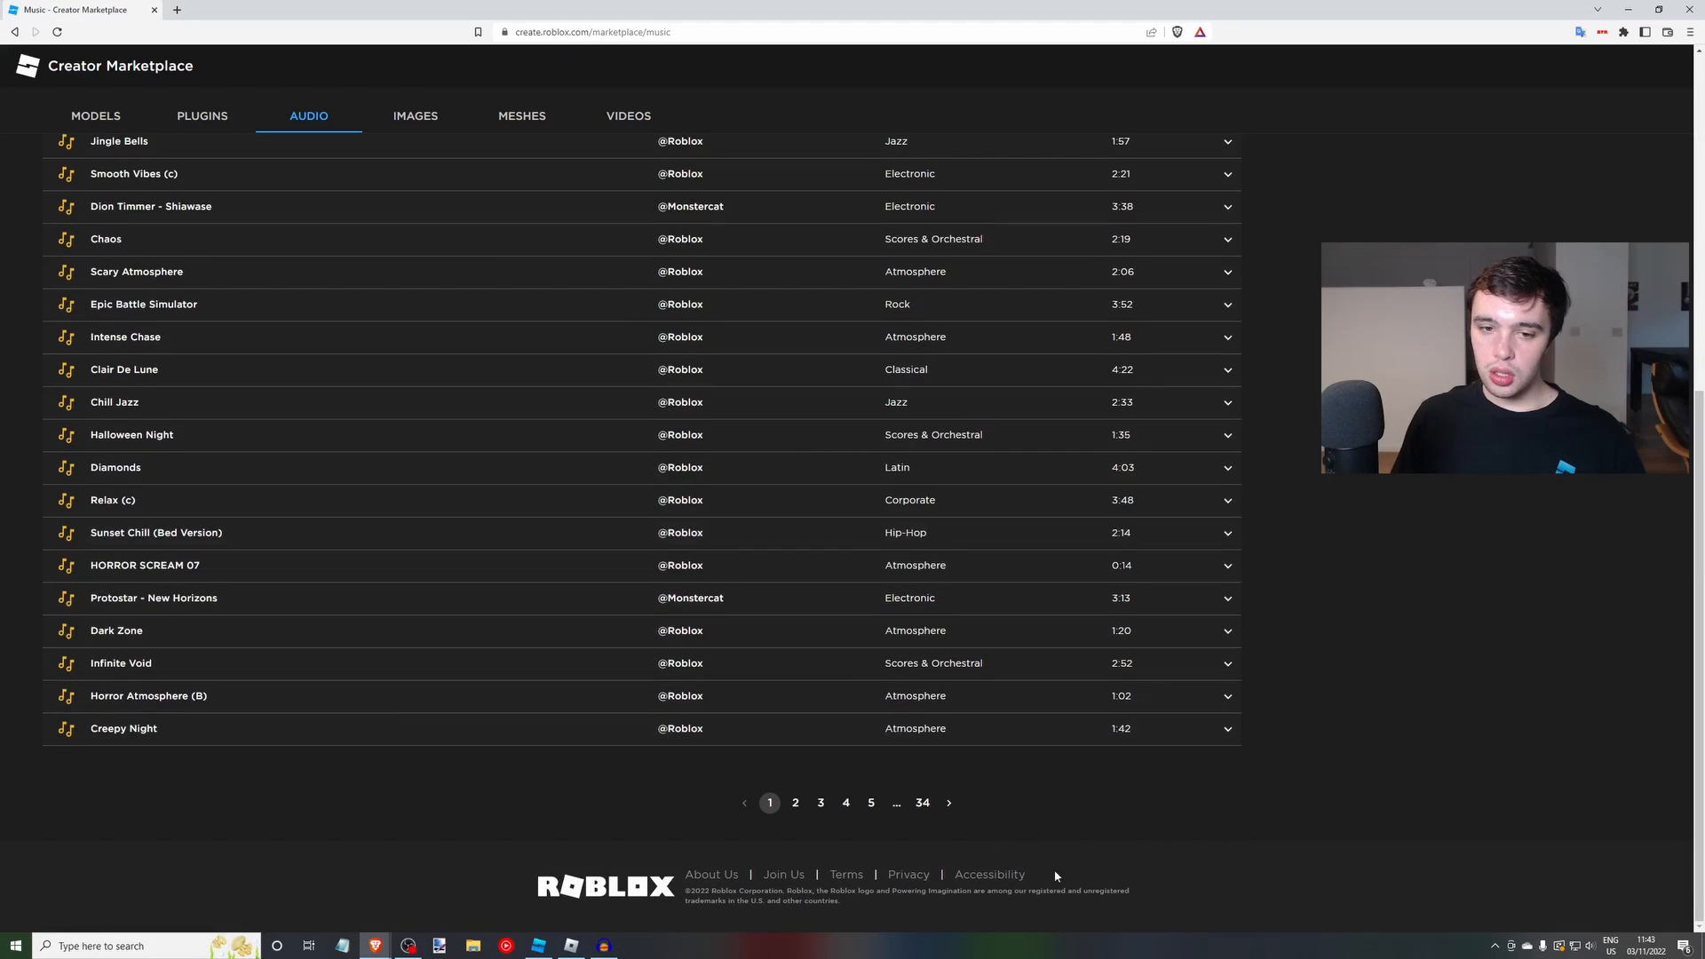
scroll(up, 3)
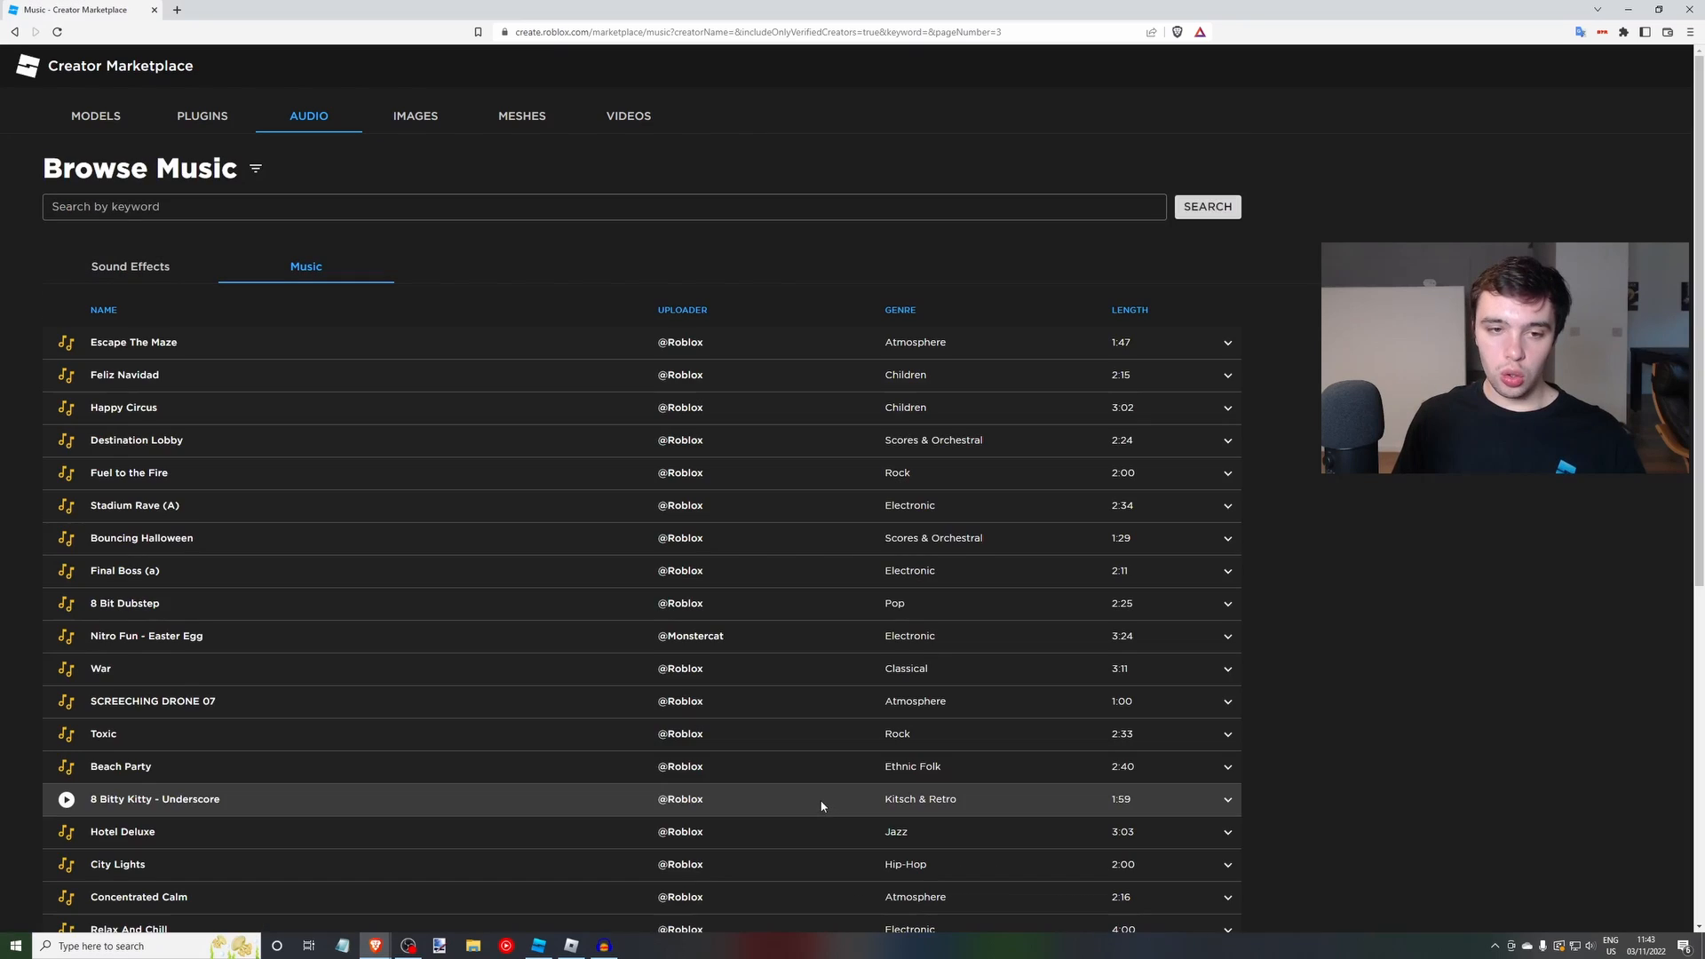
scroll(down, 3)
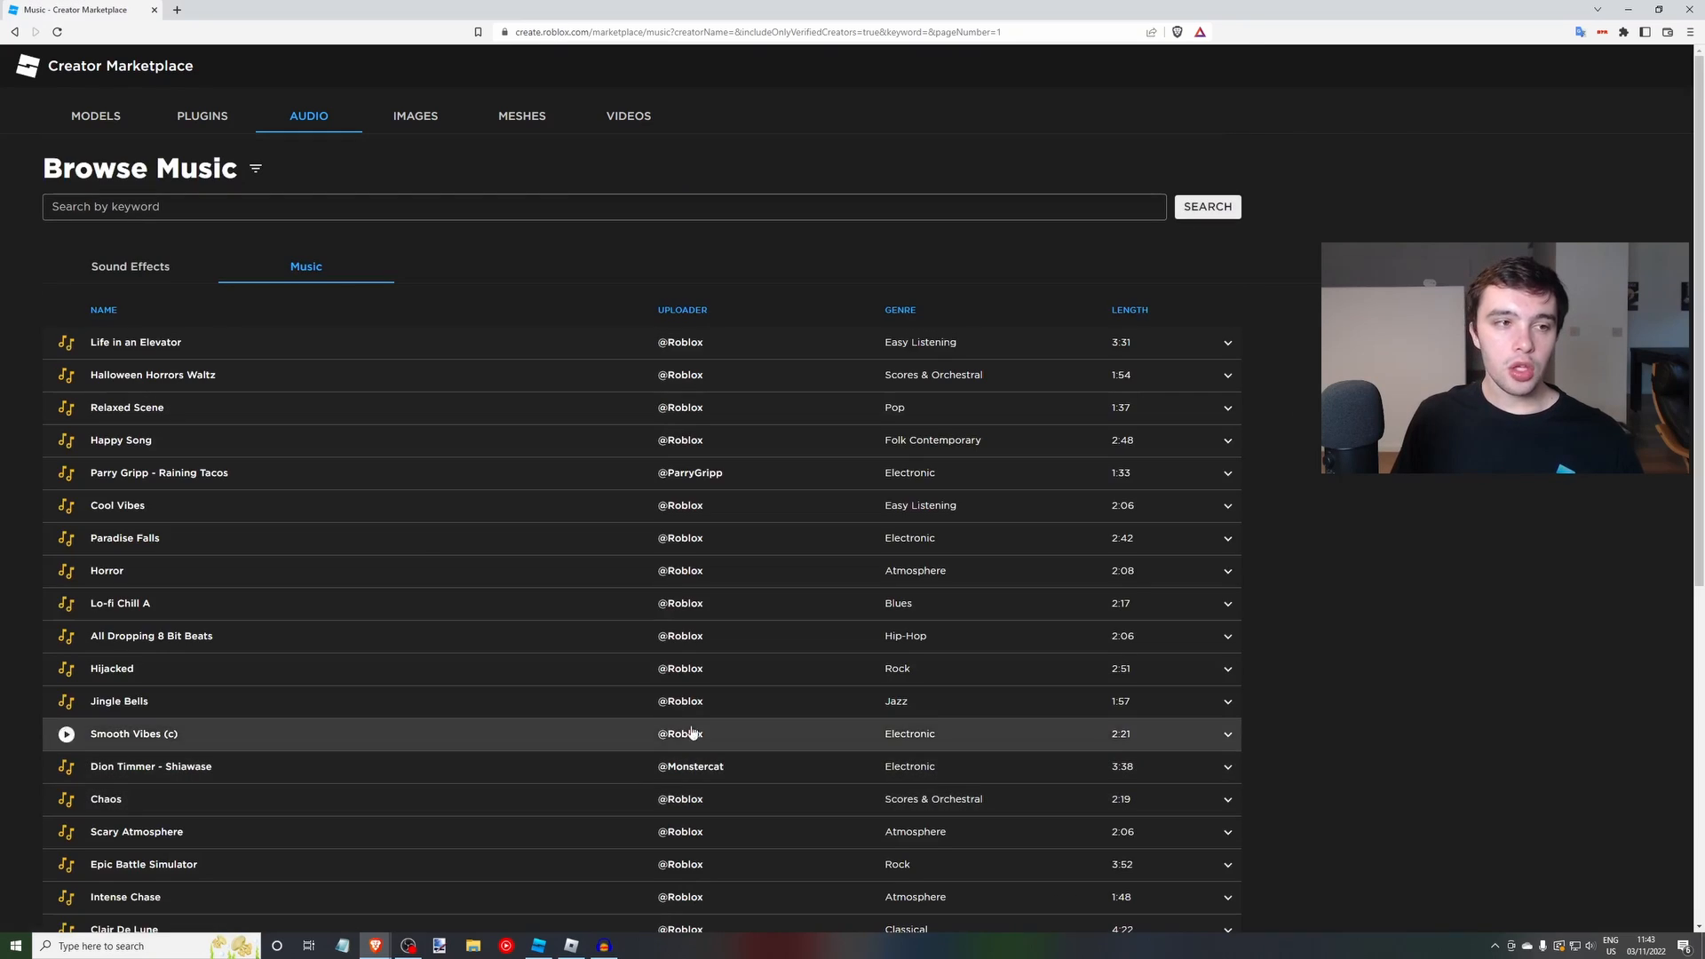
mouse_move(609, 504)
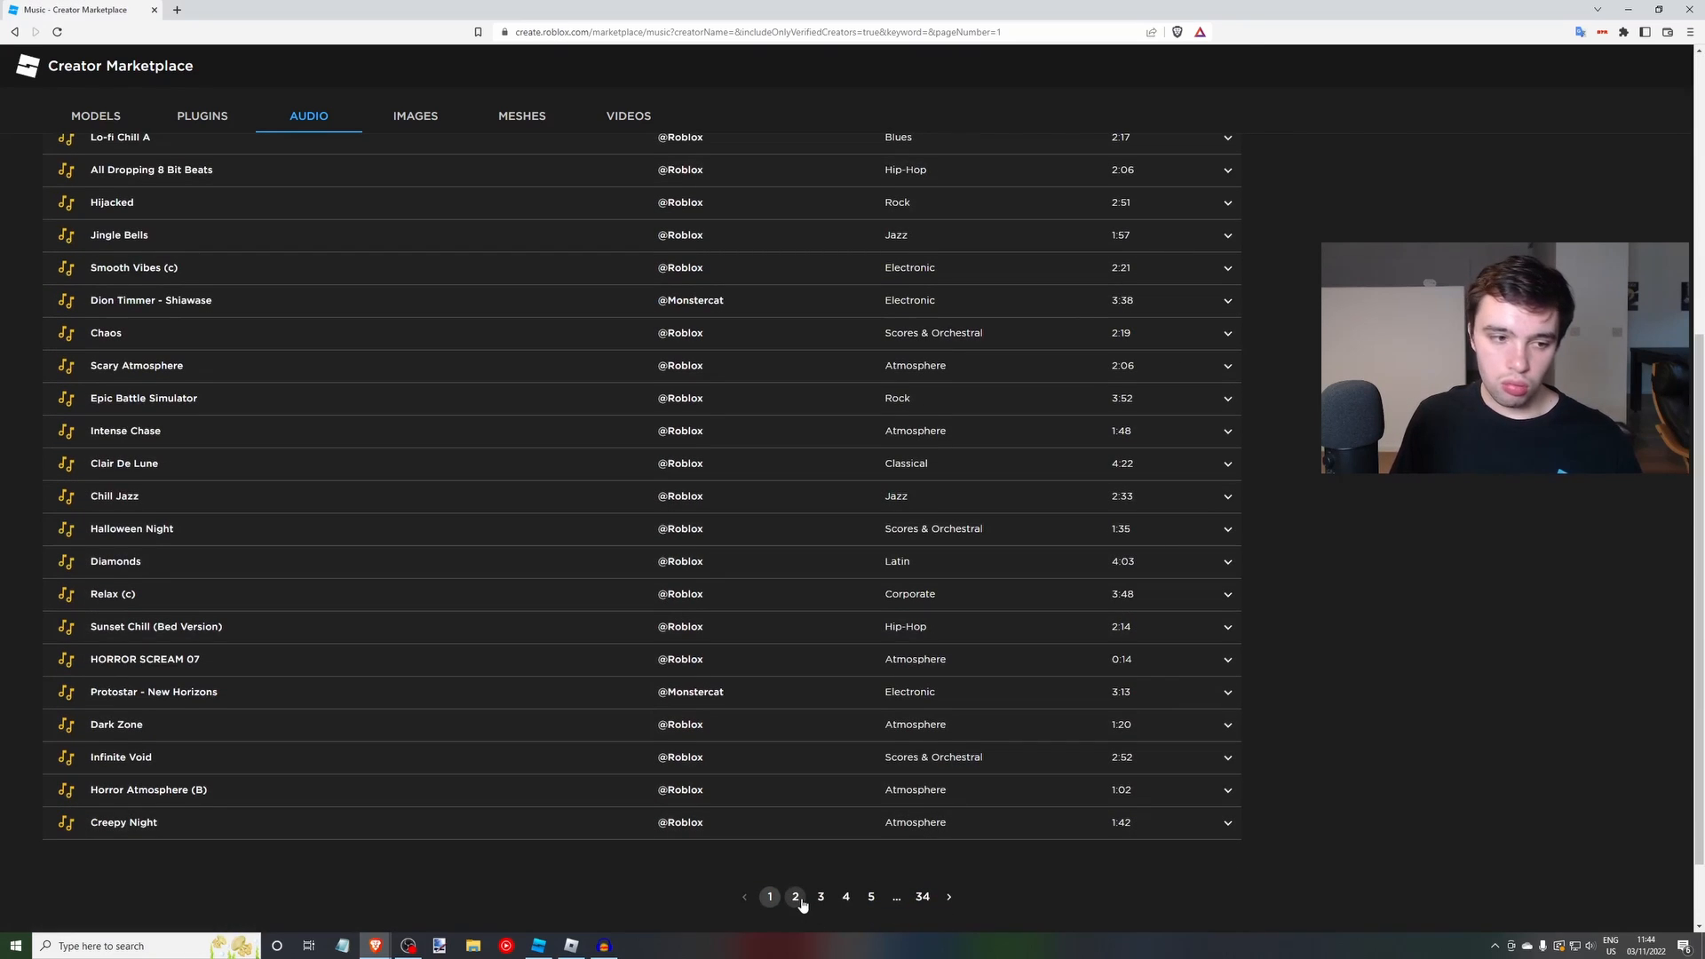
On music page 2, get Tropical House Music and open its More Info page.
click(794, 896)
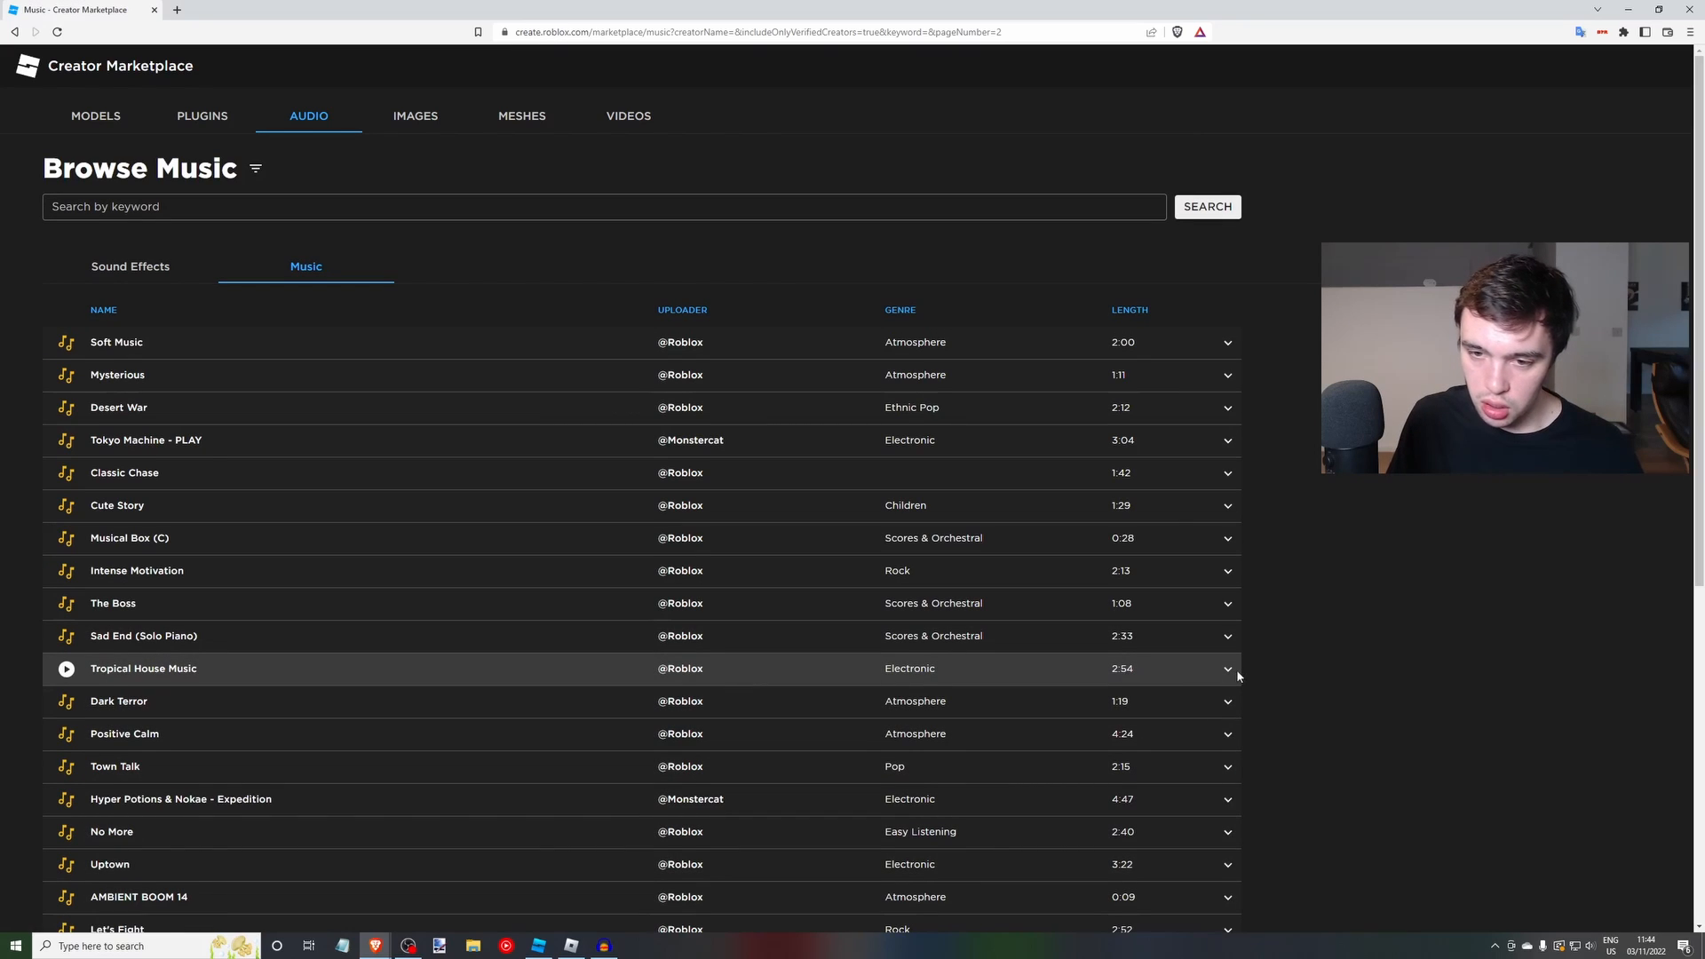
click(1226, 668)
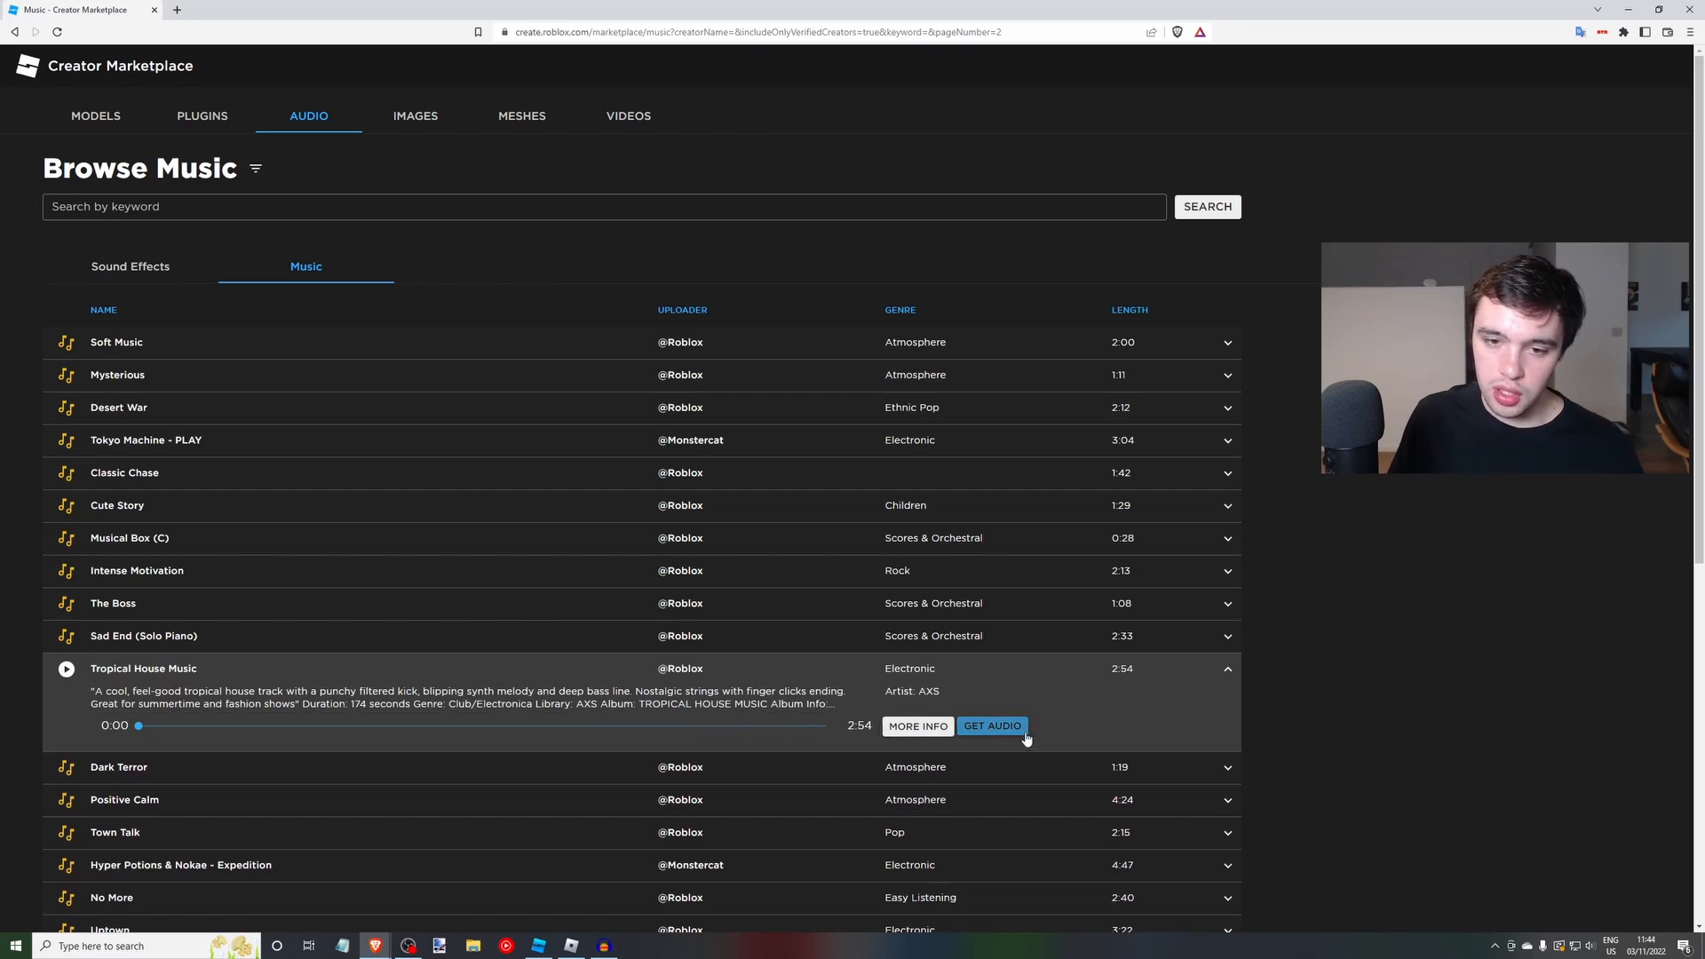
click(990, 725)
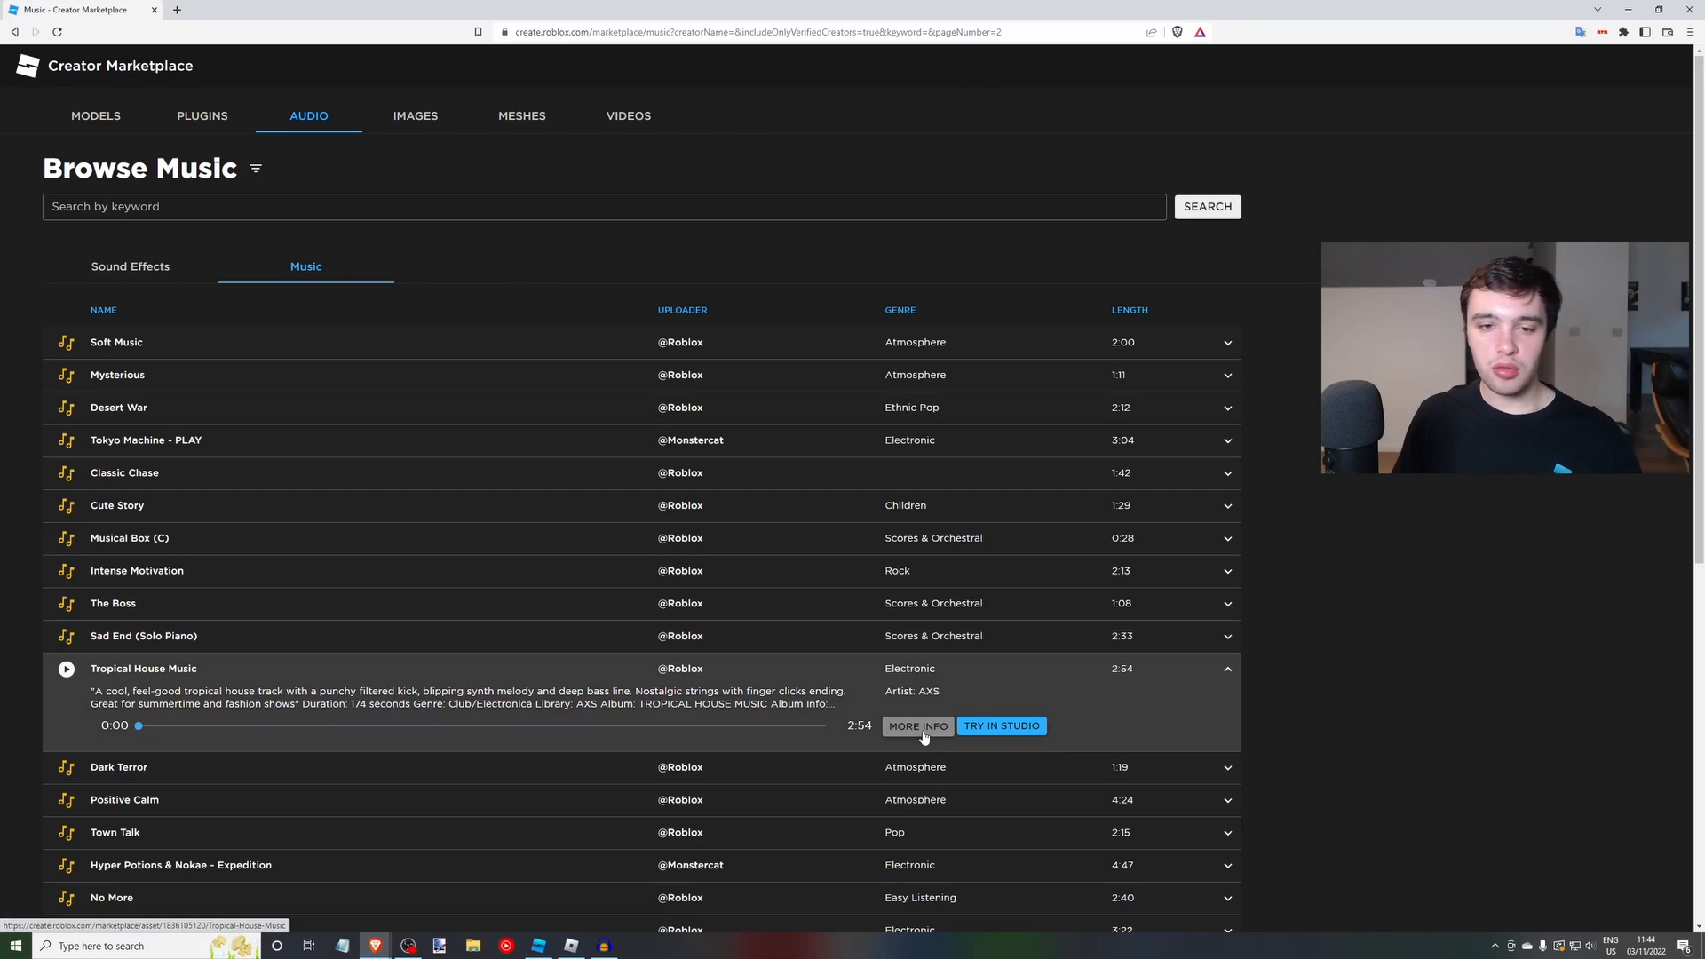
click(916, 725)
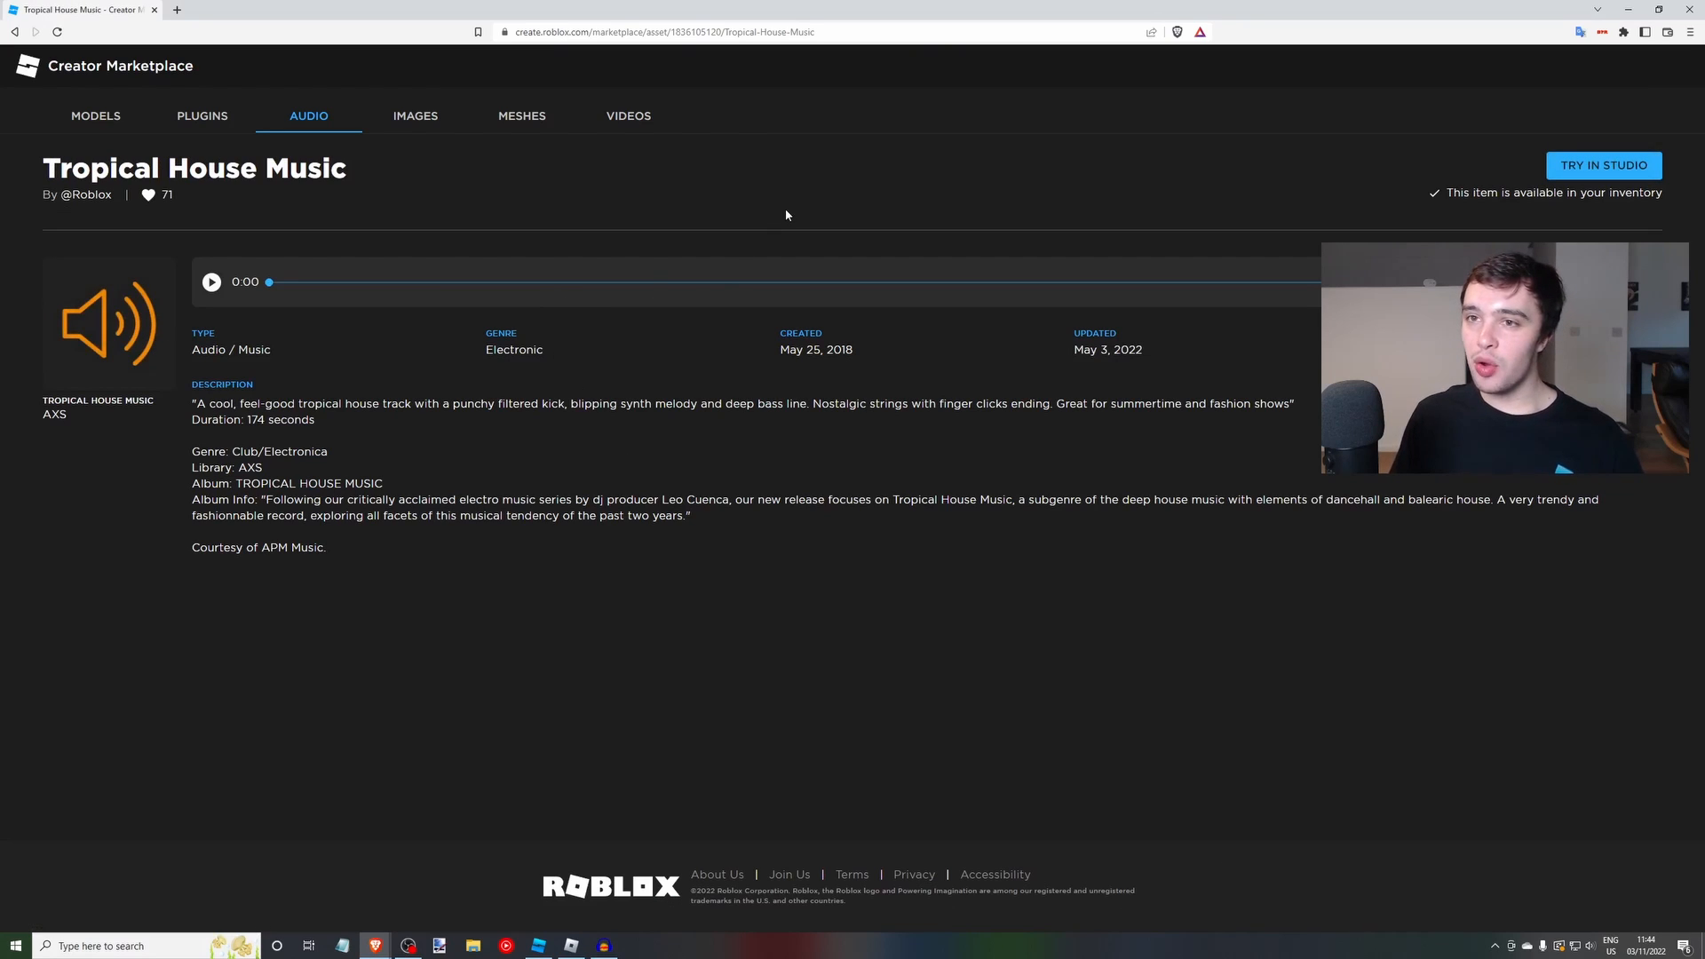
click(658, 32)
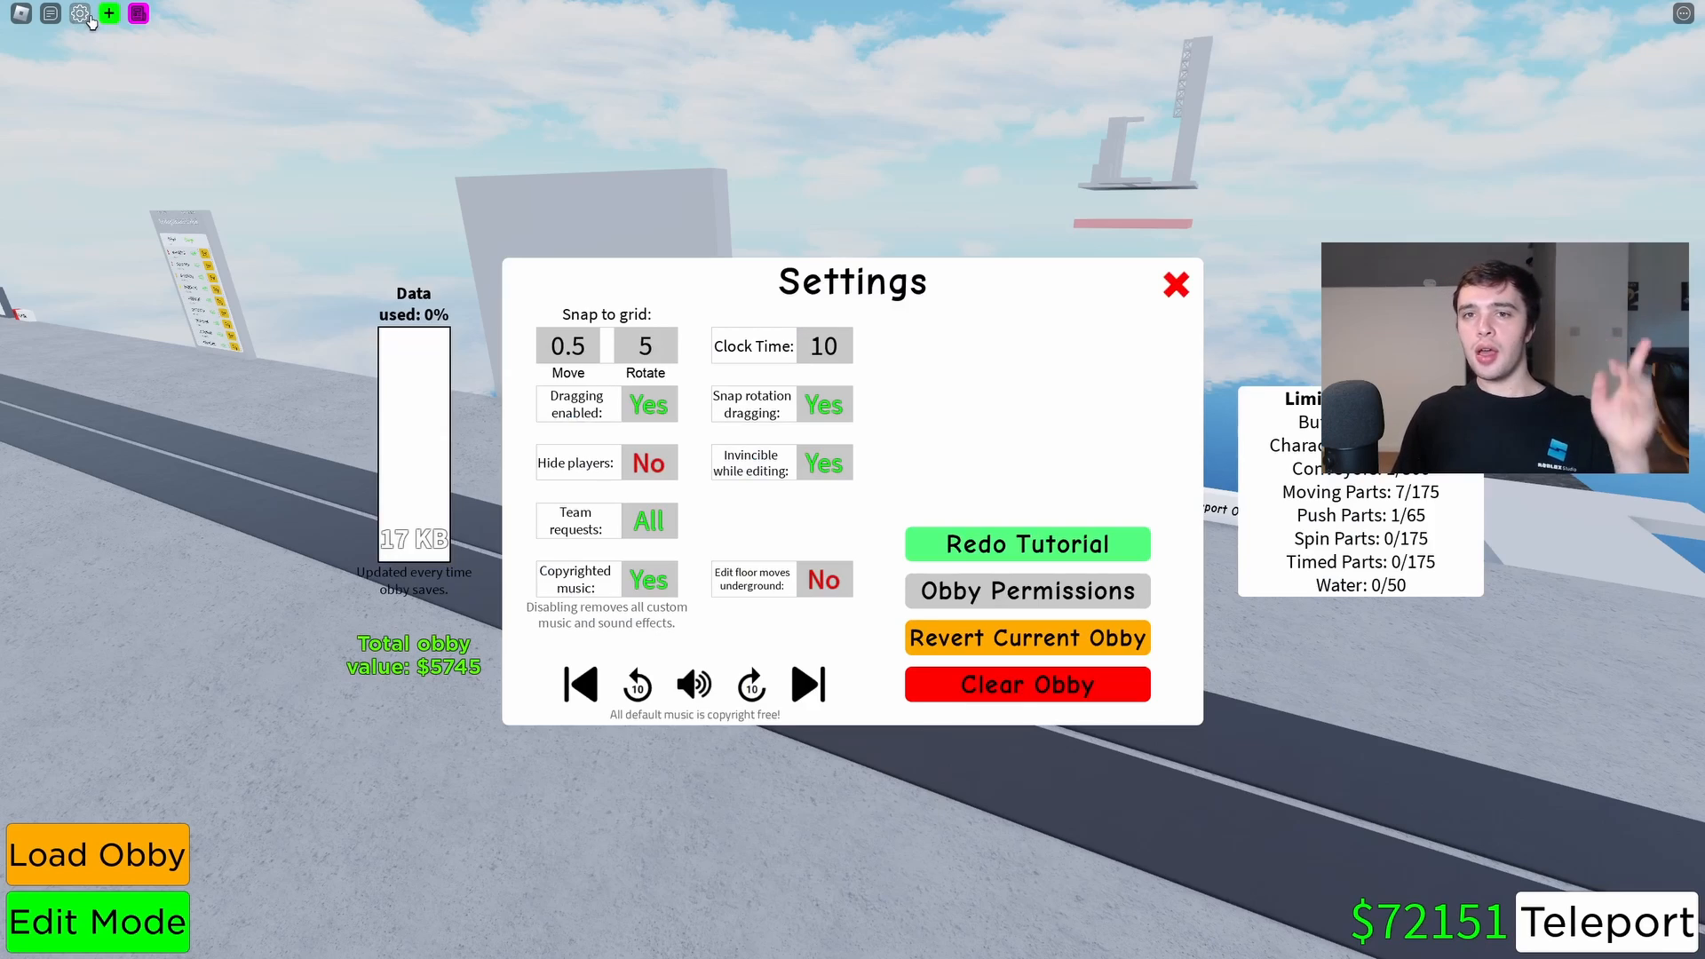
Close the obby Settings window with the red X.
click(1175, 285)
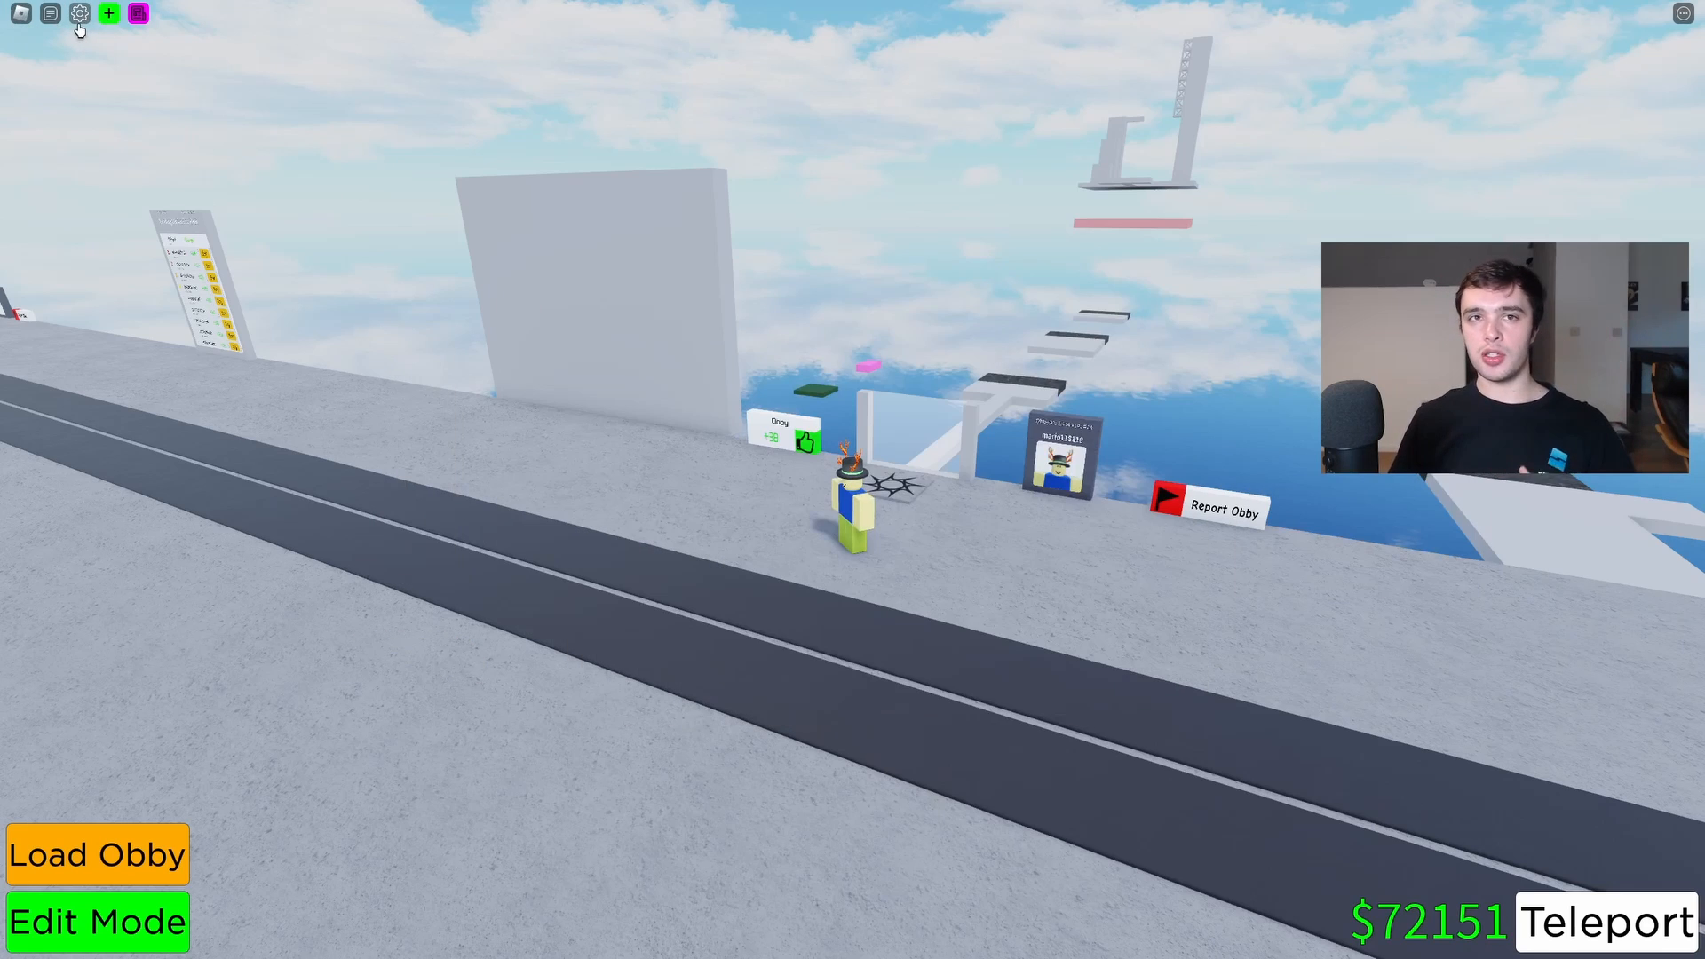